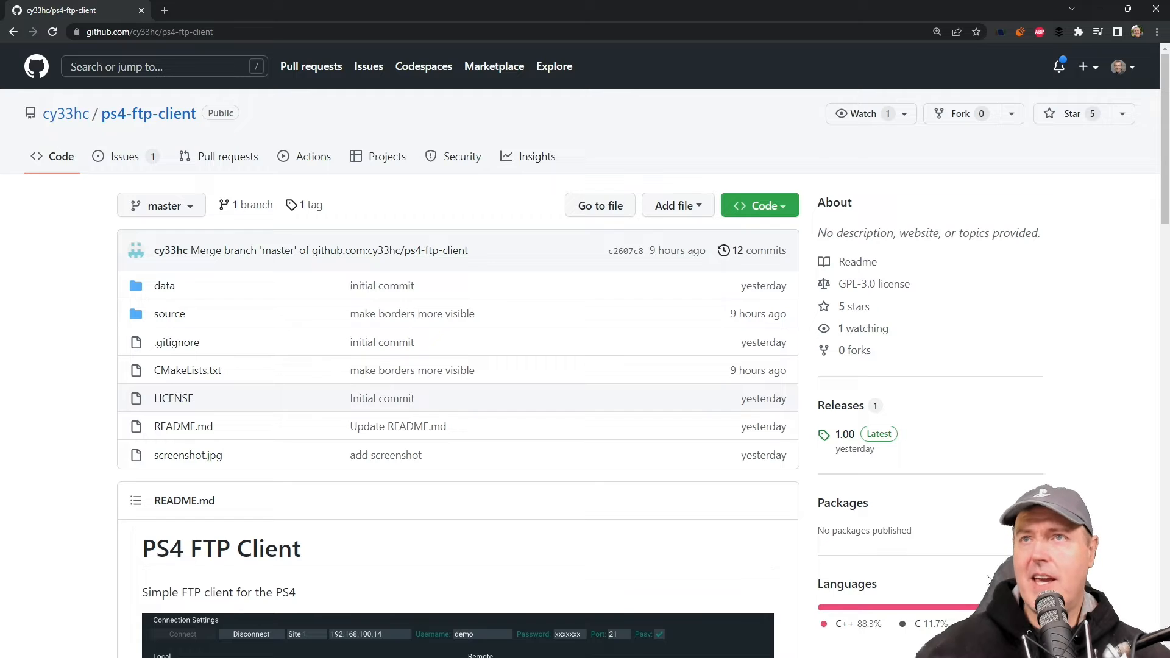
mouse_move(957, 572)
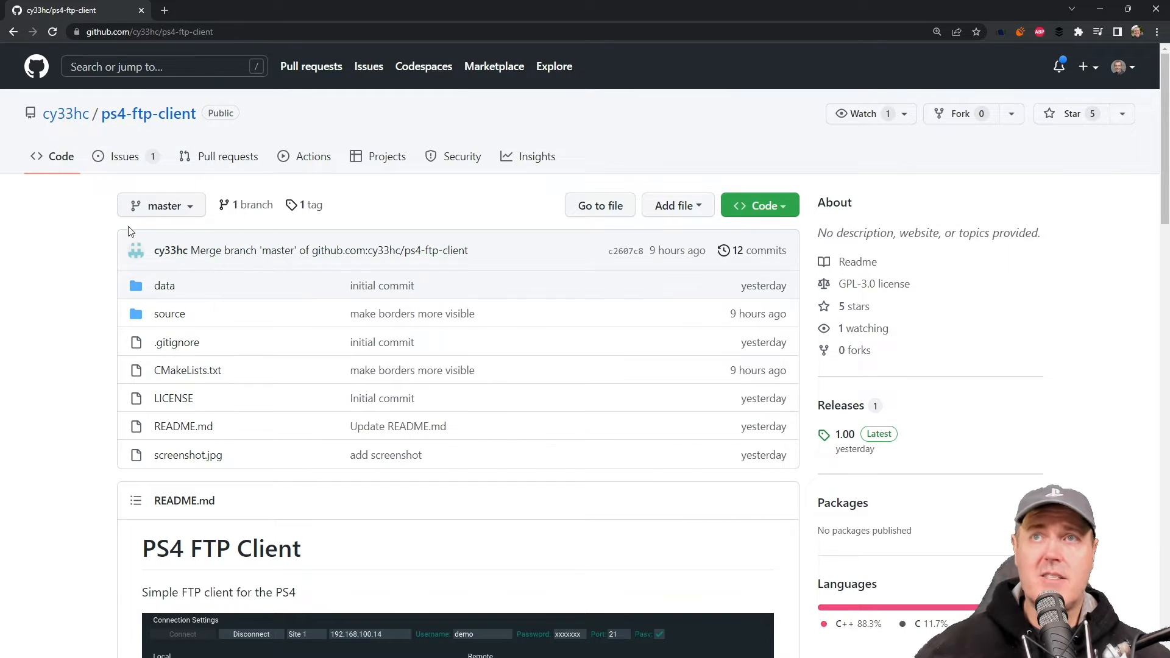
- From the repository's Releases page, download ps4_ftp_client.pkg from the 1.00 release assets
scroll(down, 3)
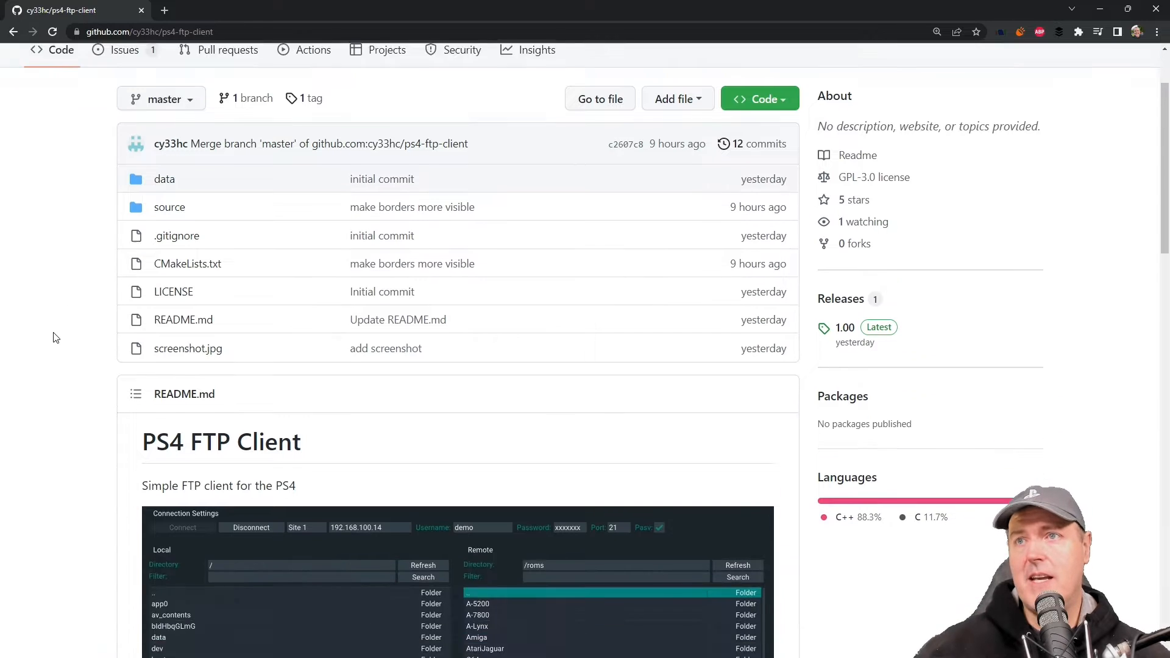
scroll(down, 3)
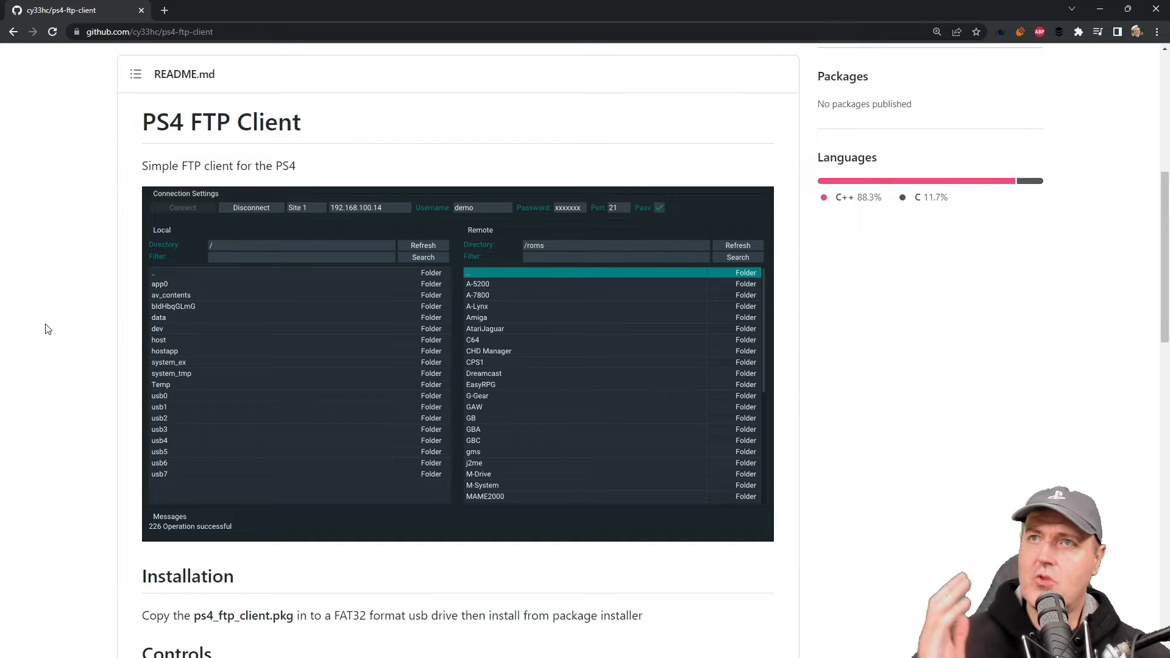
scroll(down, 3)
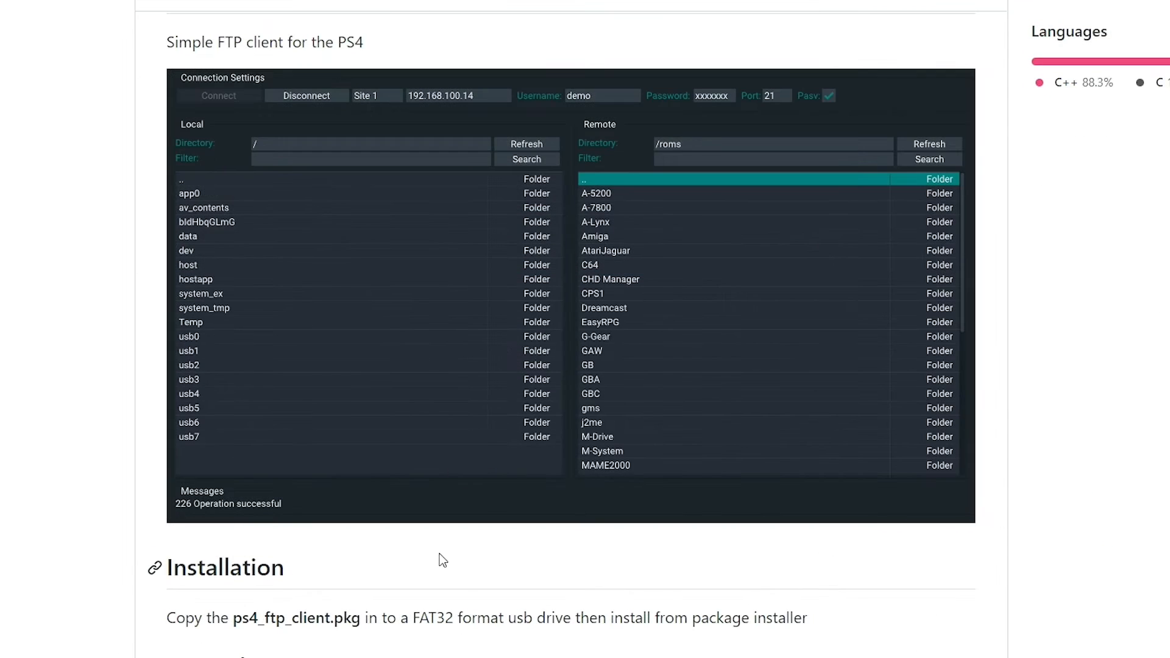
scroll(down, 3)
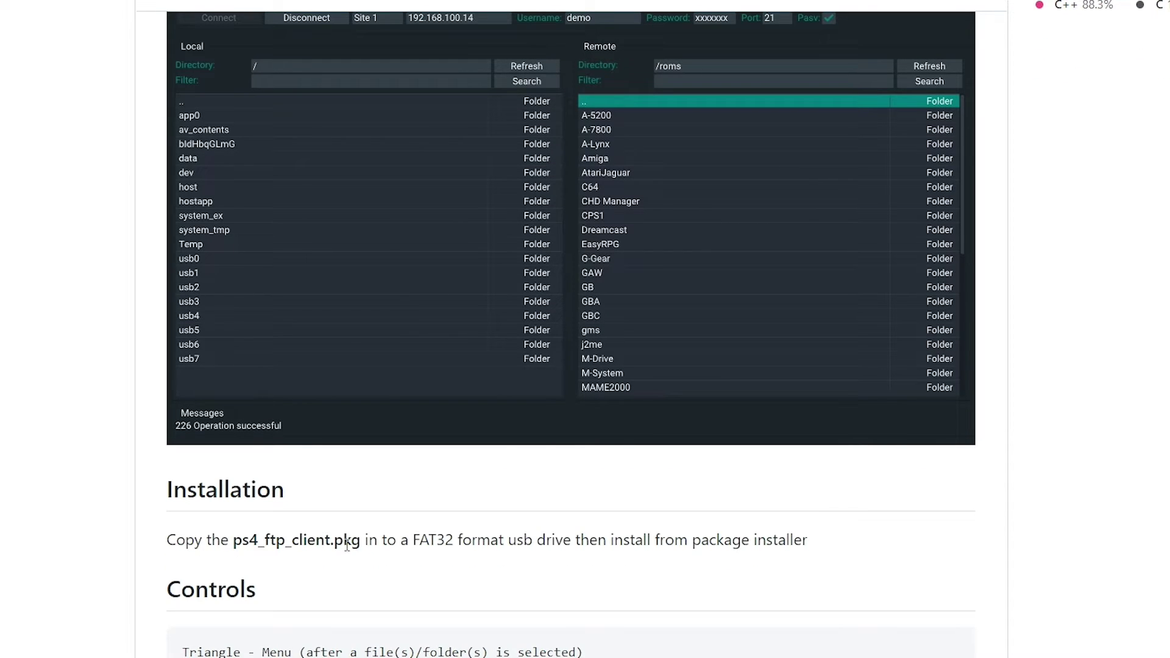
mouse_move(501, 545)
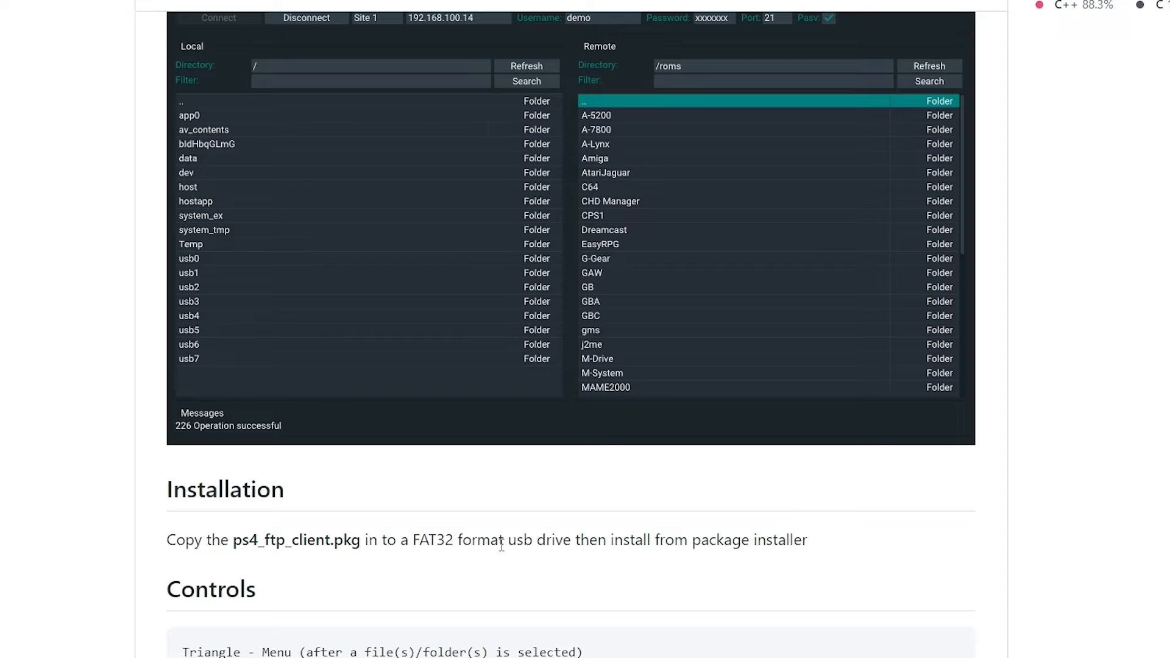
mouse_move(543, 537)
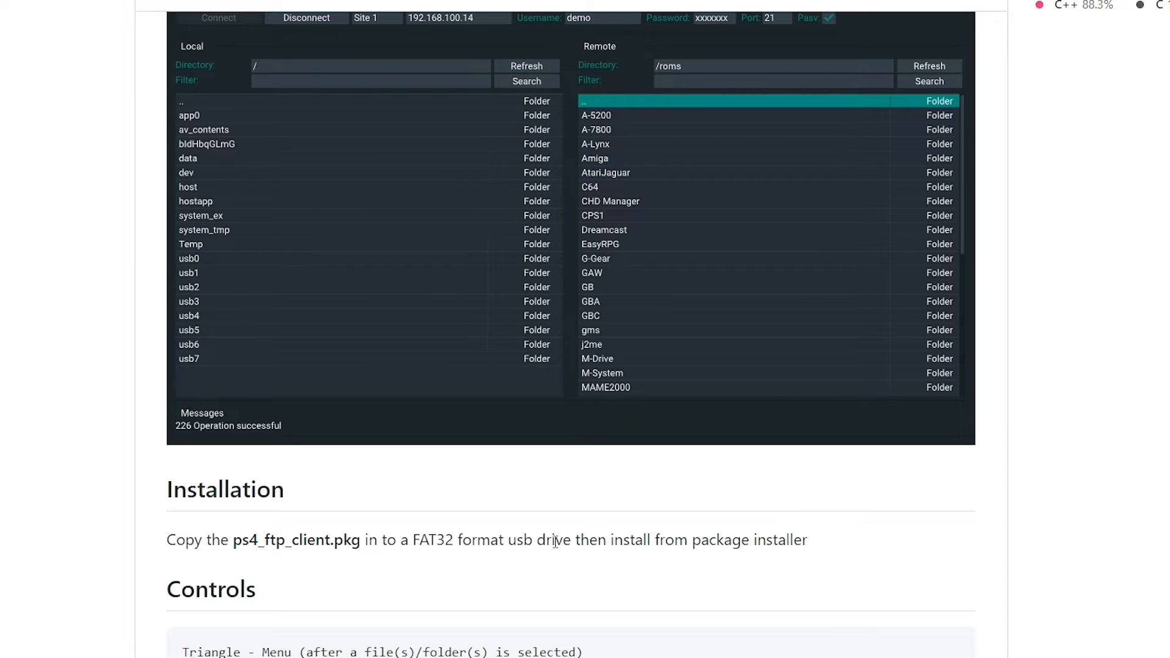
scroll(down, 3)
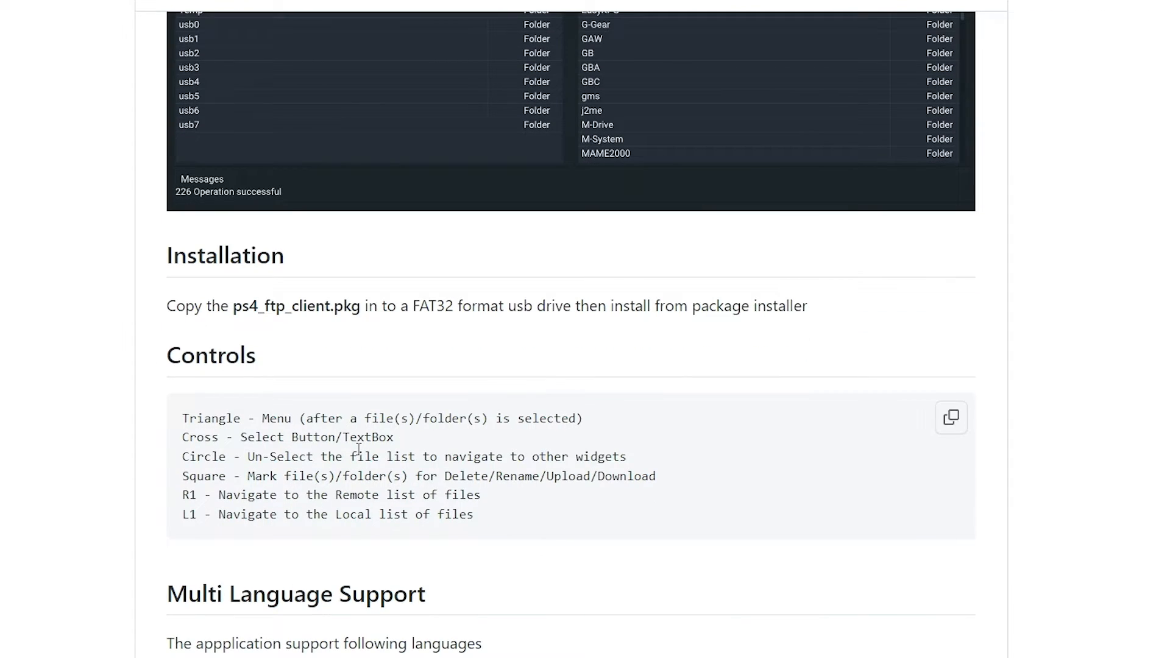
mouse_move(248, 418)
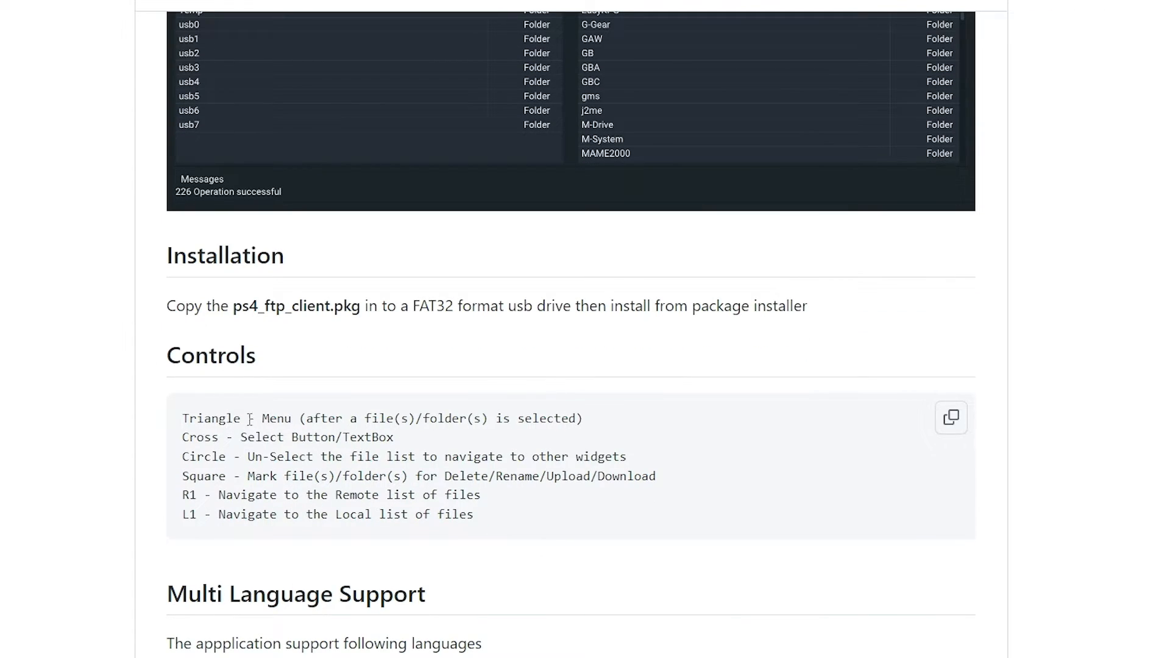
mouse_move(250, 450)
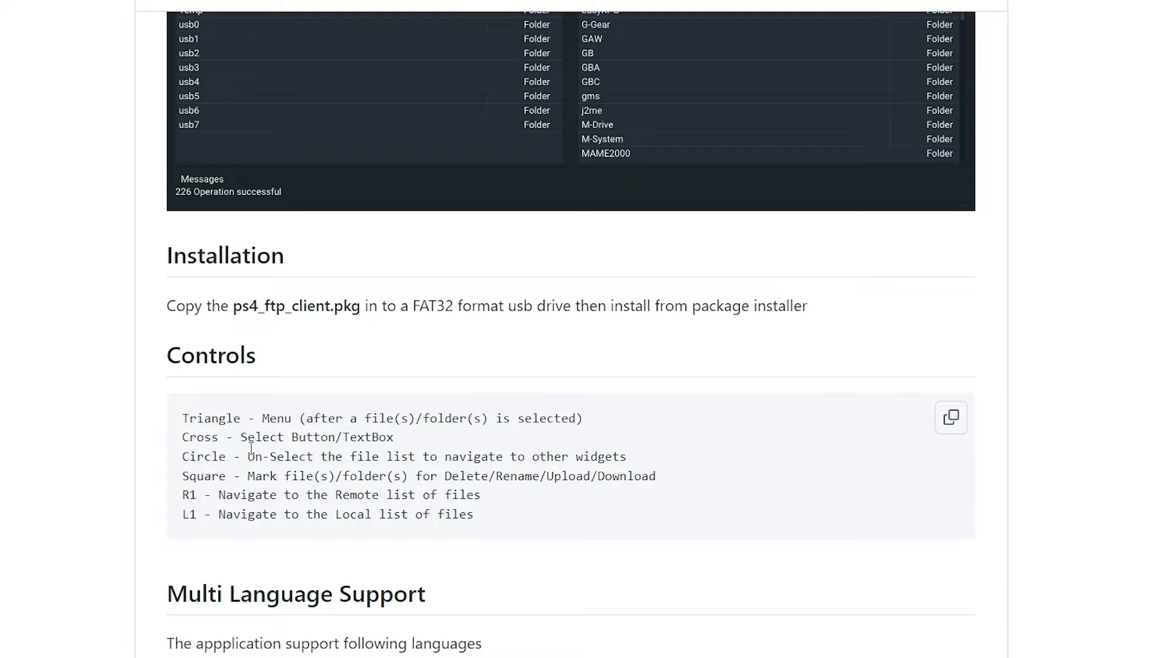
mouse_move(351, 542)
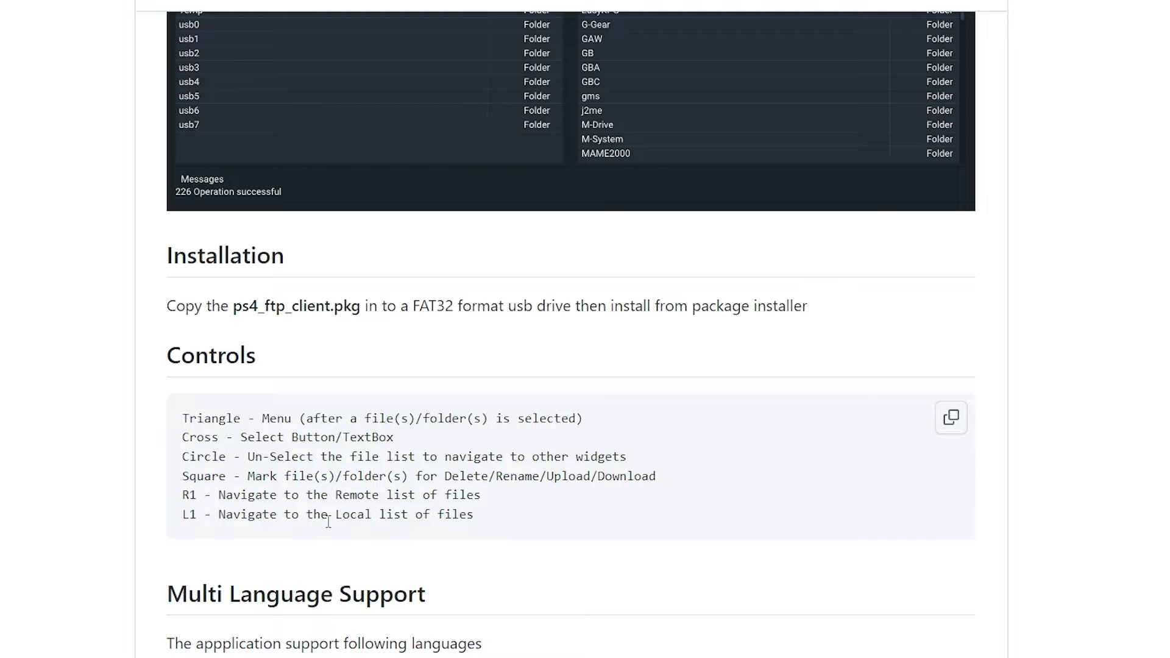
mouse_move(512, 622)
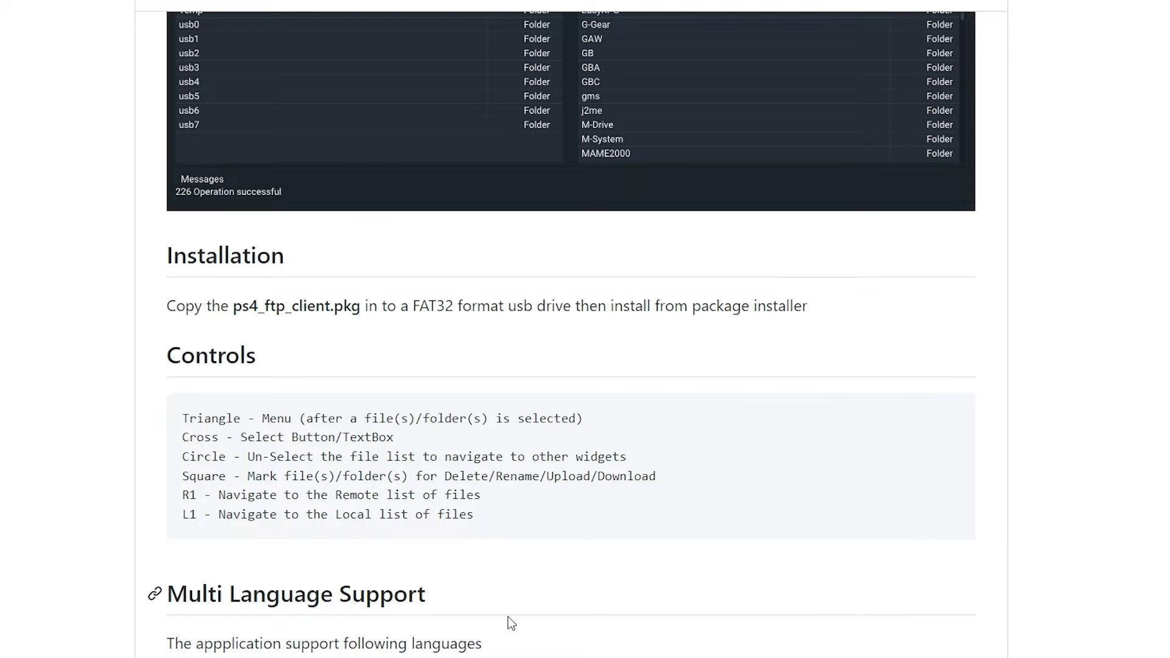
scroll(down, 3)
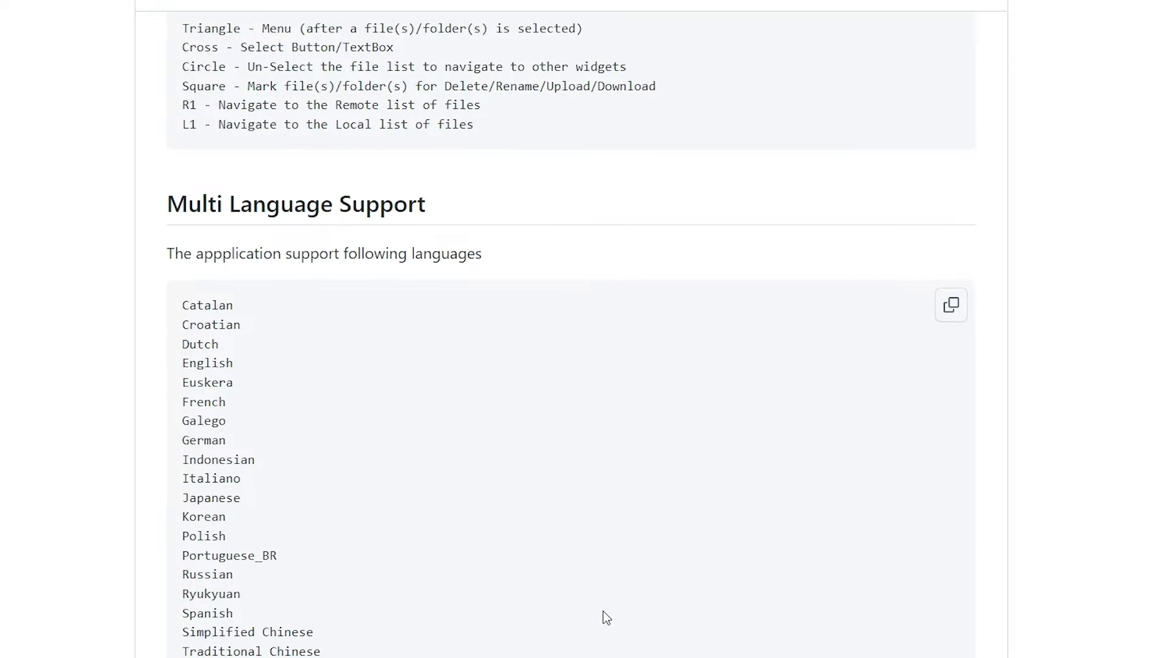
scroll(down, 3)
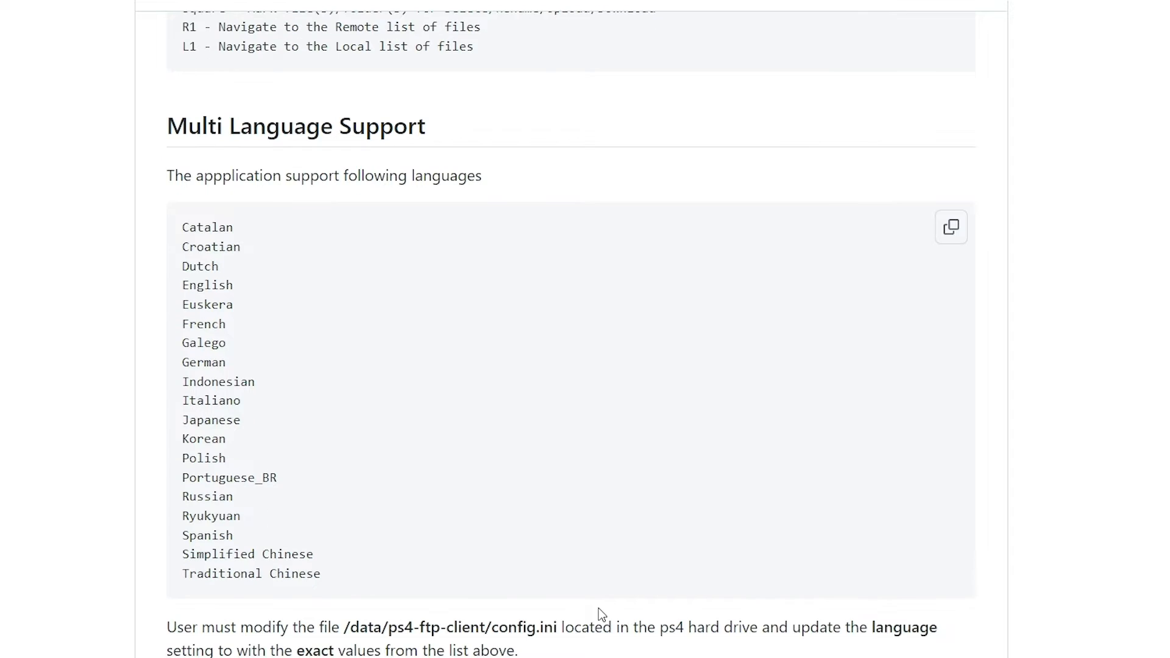
mouse_move(545, 588)
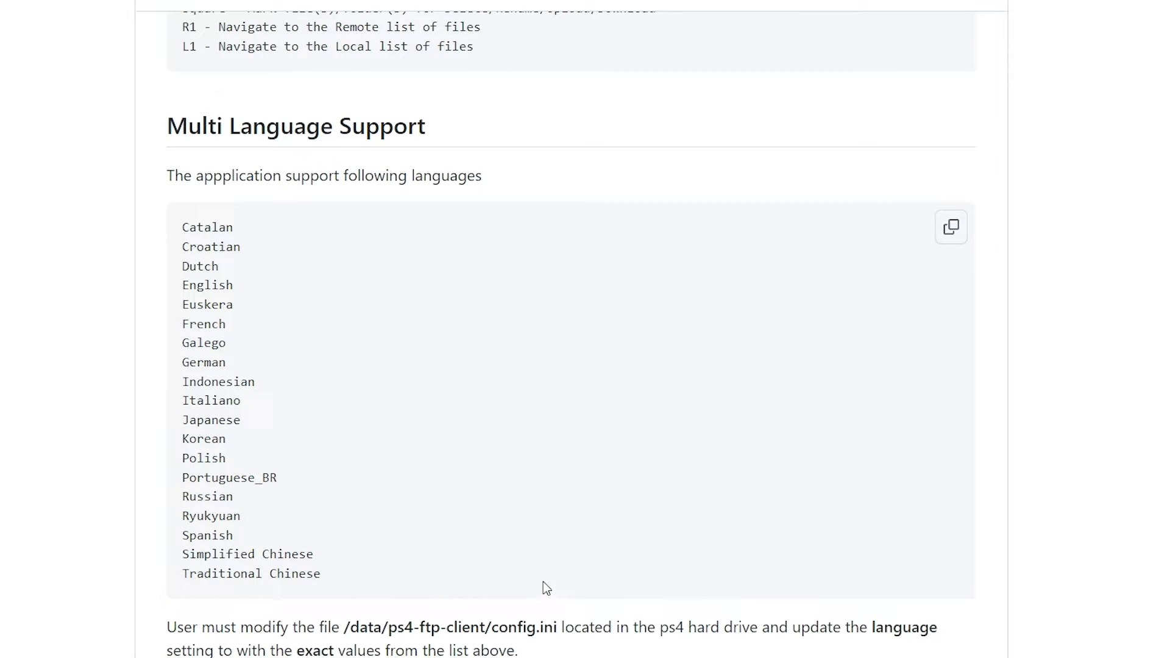
mouse_move(444, 447)
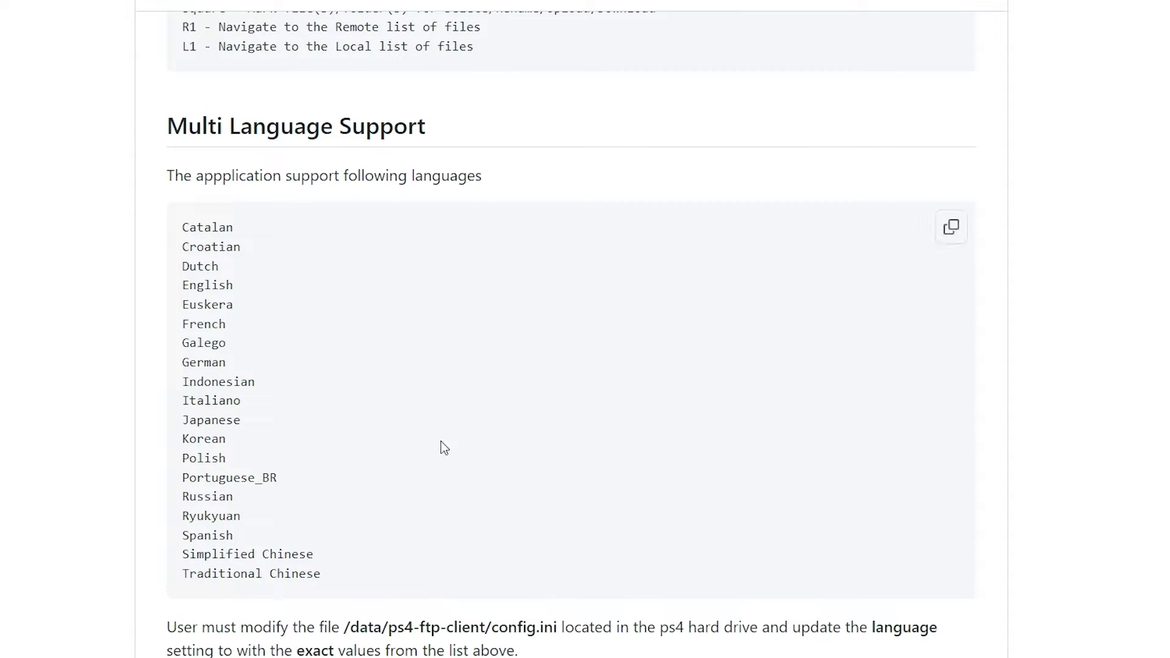
scroll(down, 3)
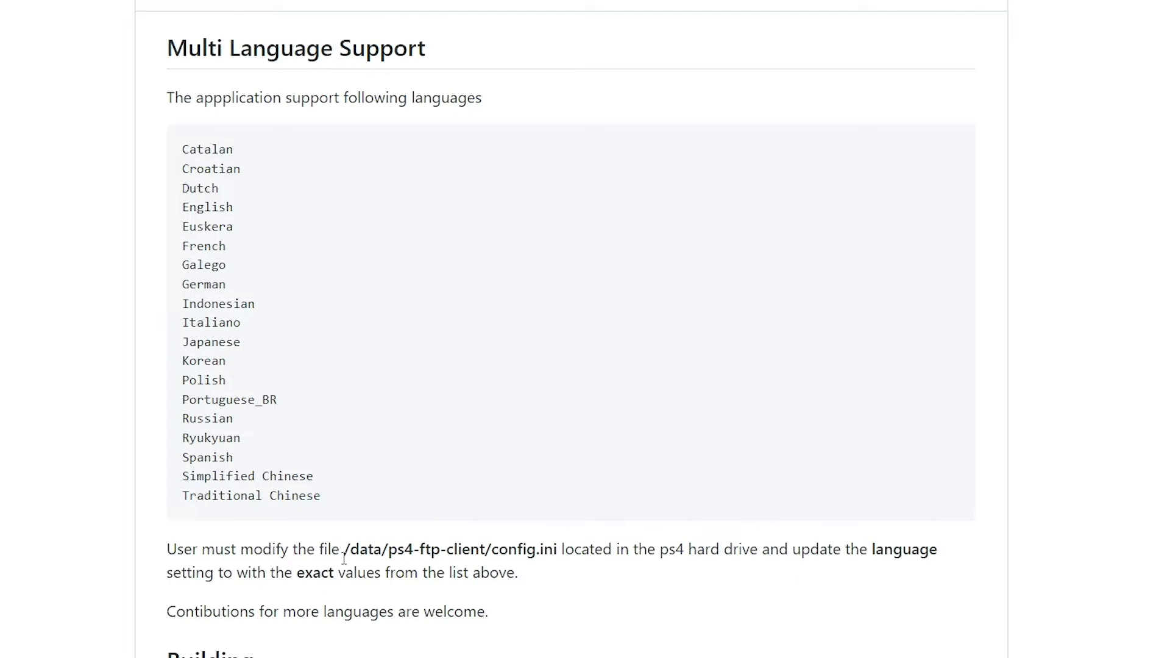
mouse_move(427, 556)
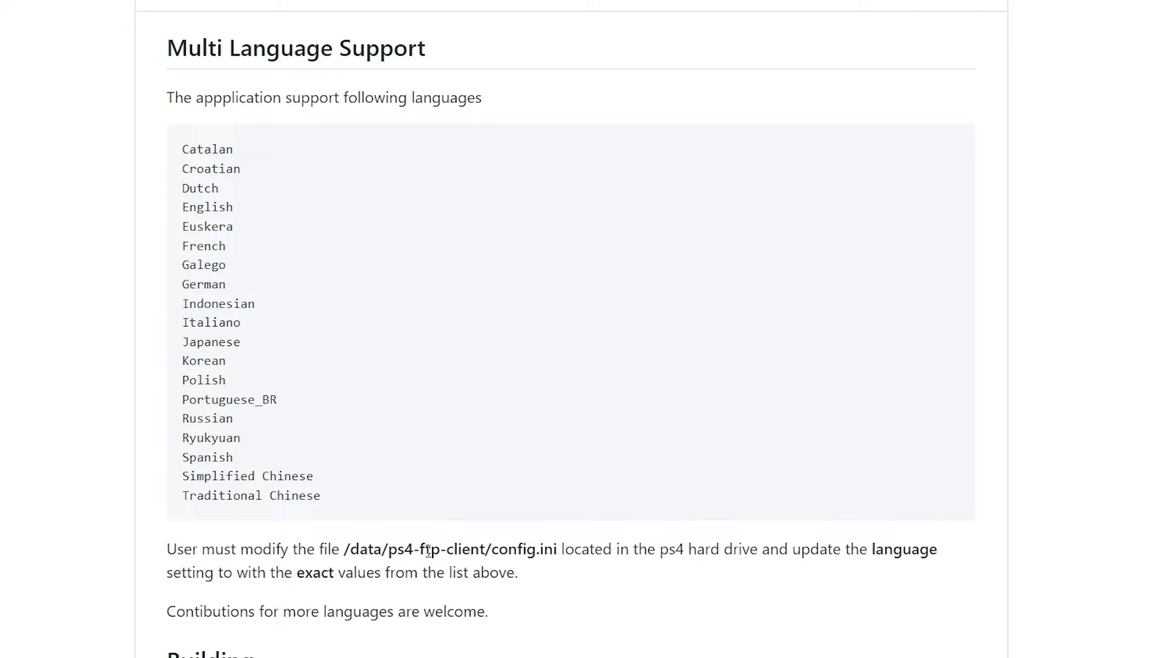
mouse_move(503, 549)
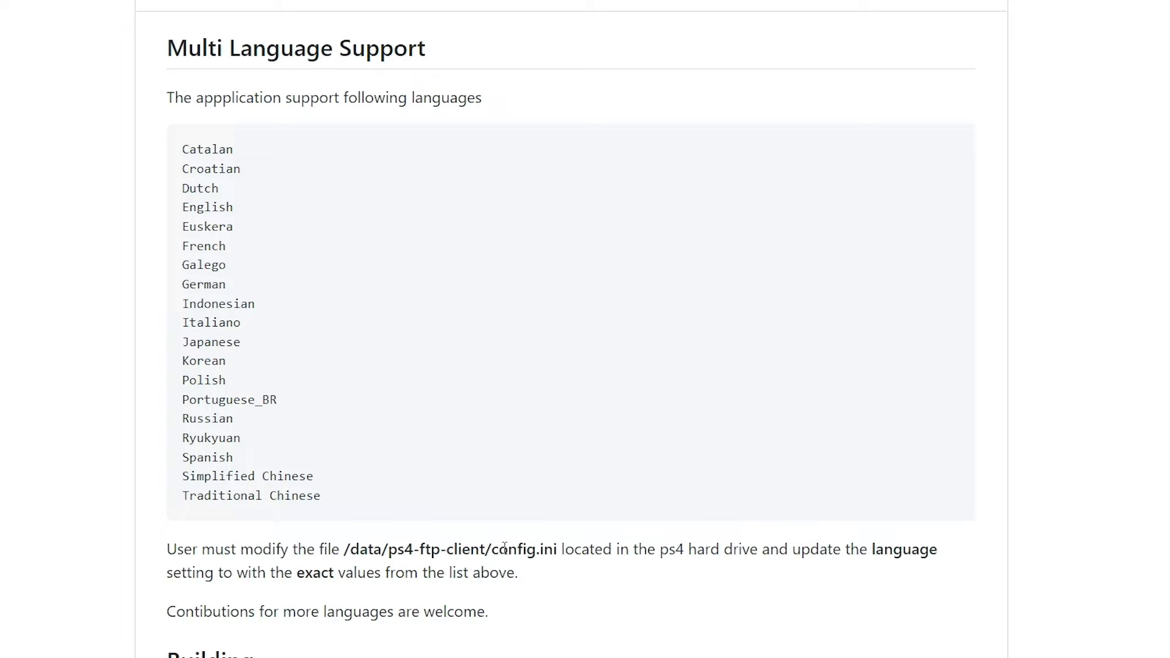
mouse_move(737, 554)
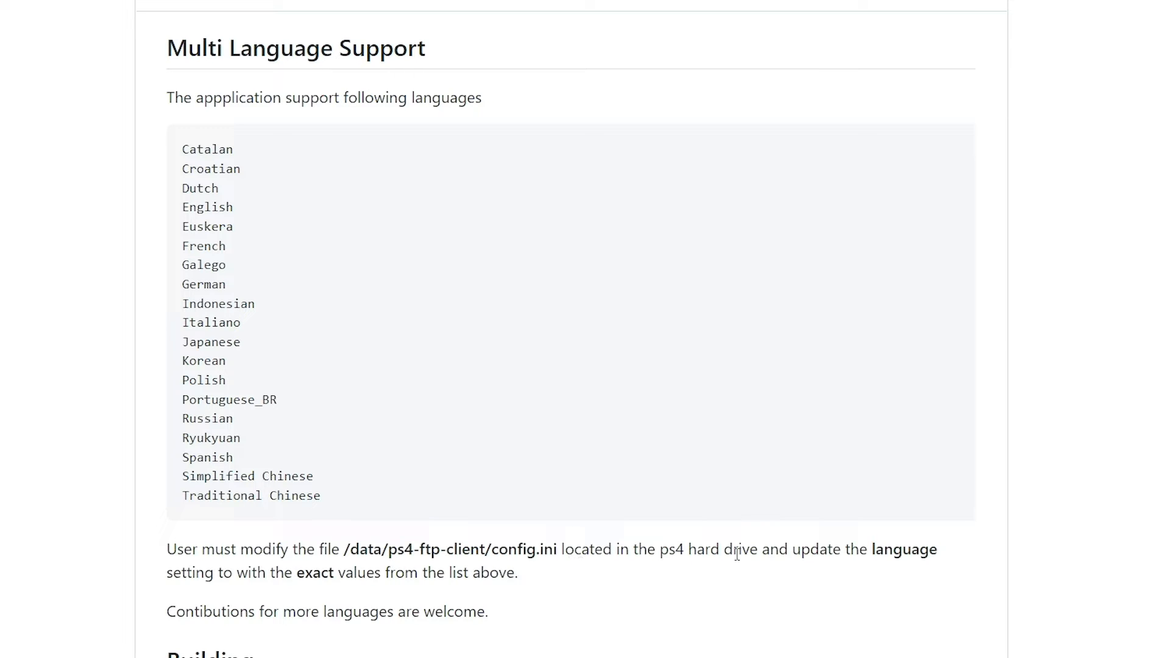
mouse_move(303, 581)
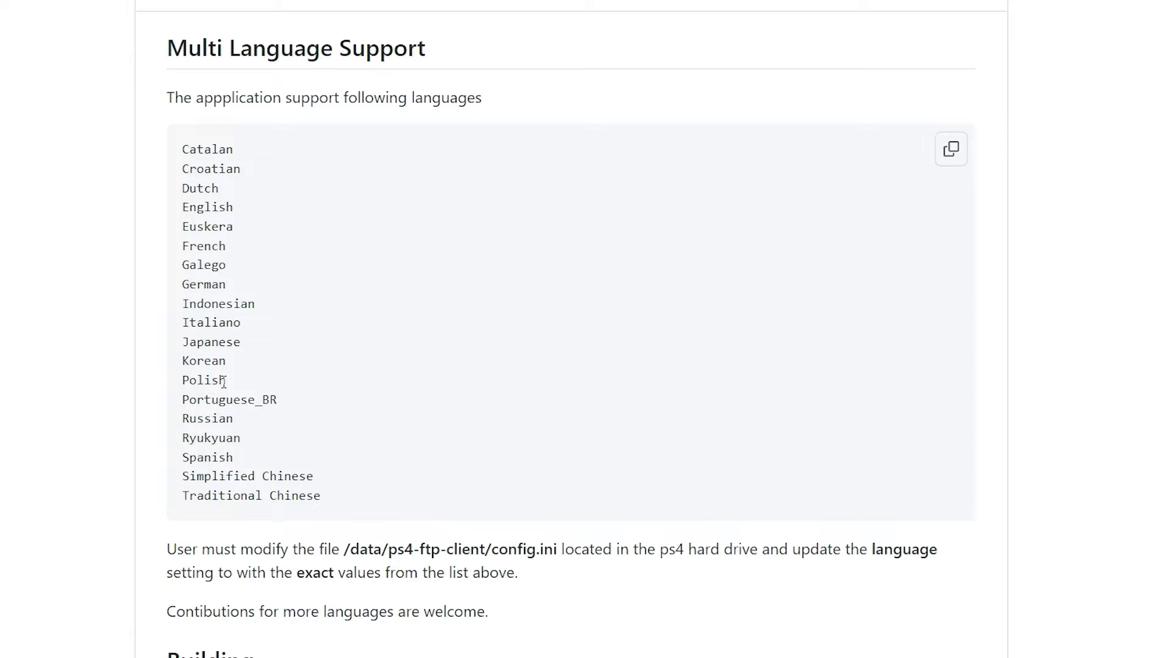
mouse_move(255, 478)
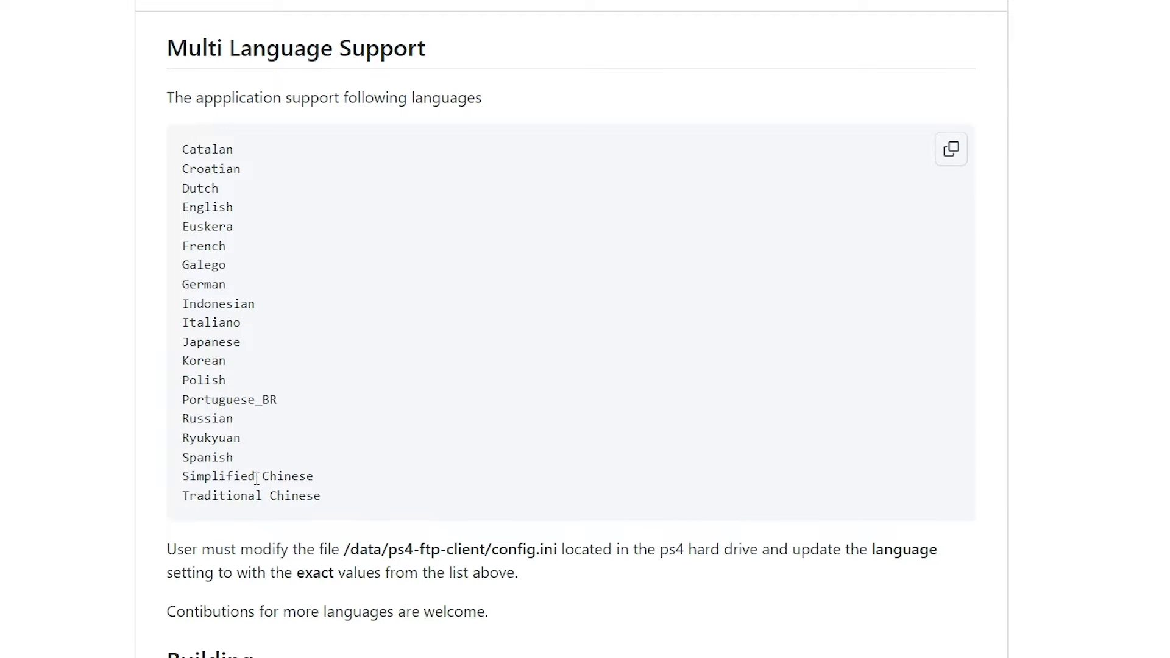
scroll(down, 3)
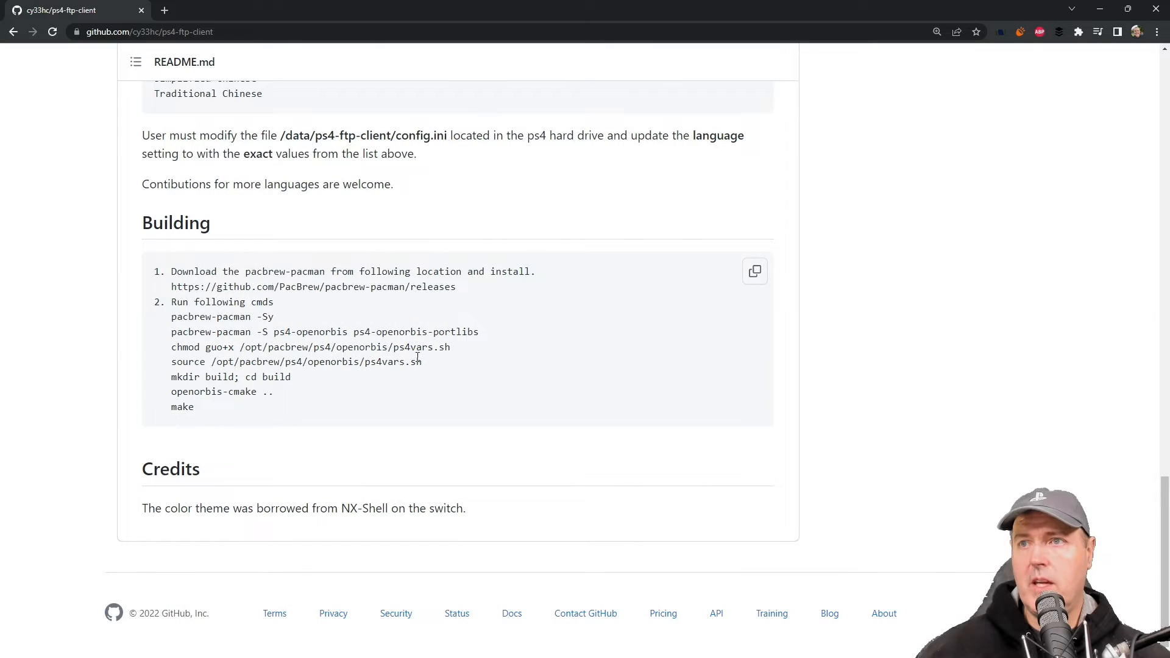
scroll(up, 3)
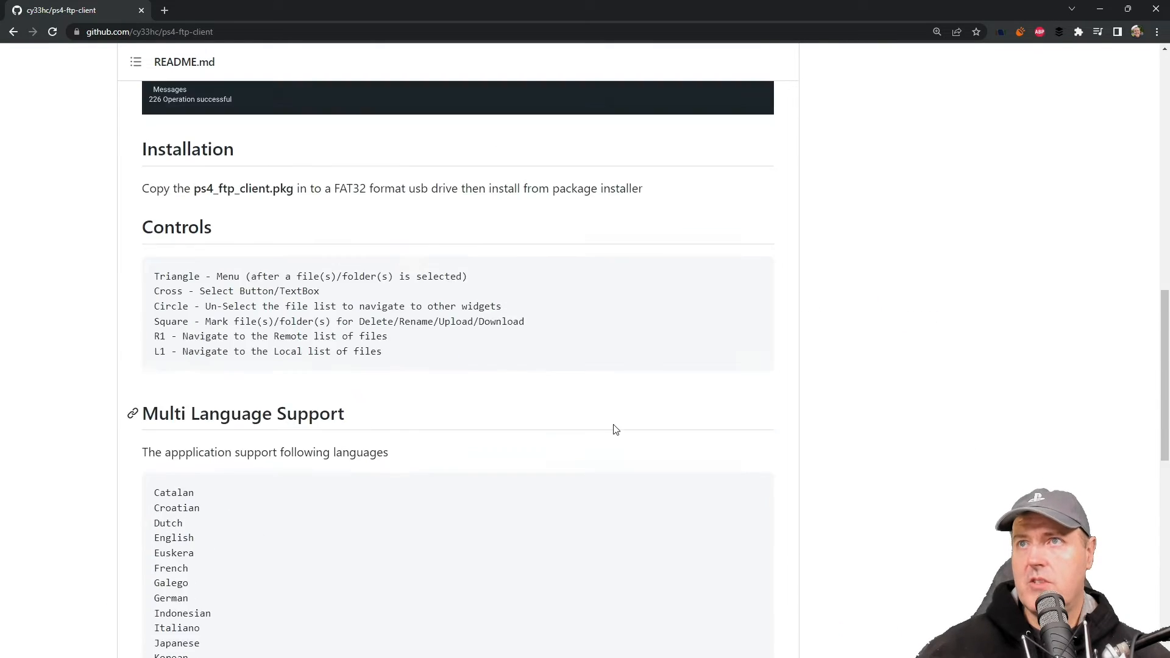
scroll(up, 3)
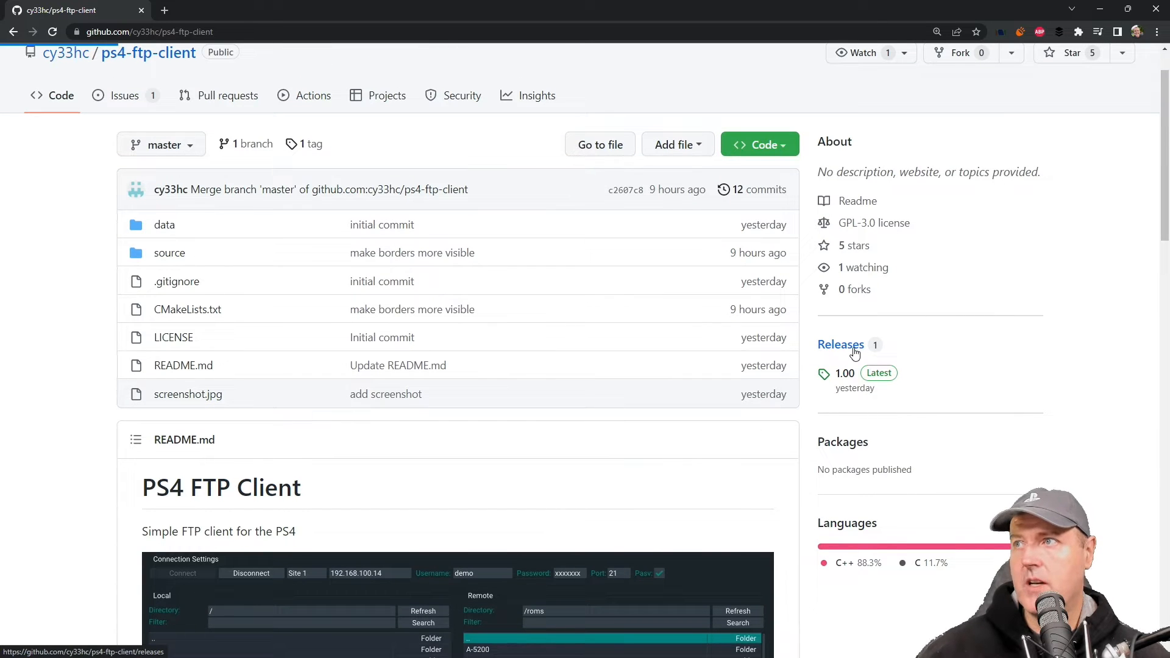
click(840, 345)
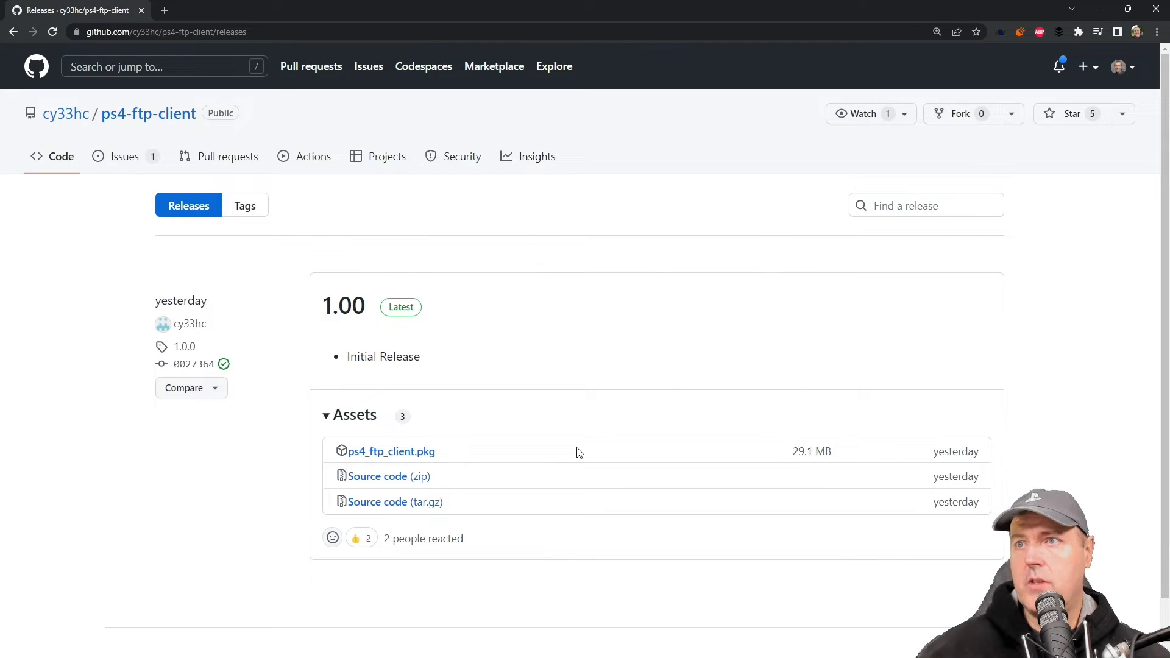
mouse_move(391, 451)
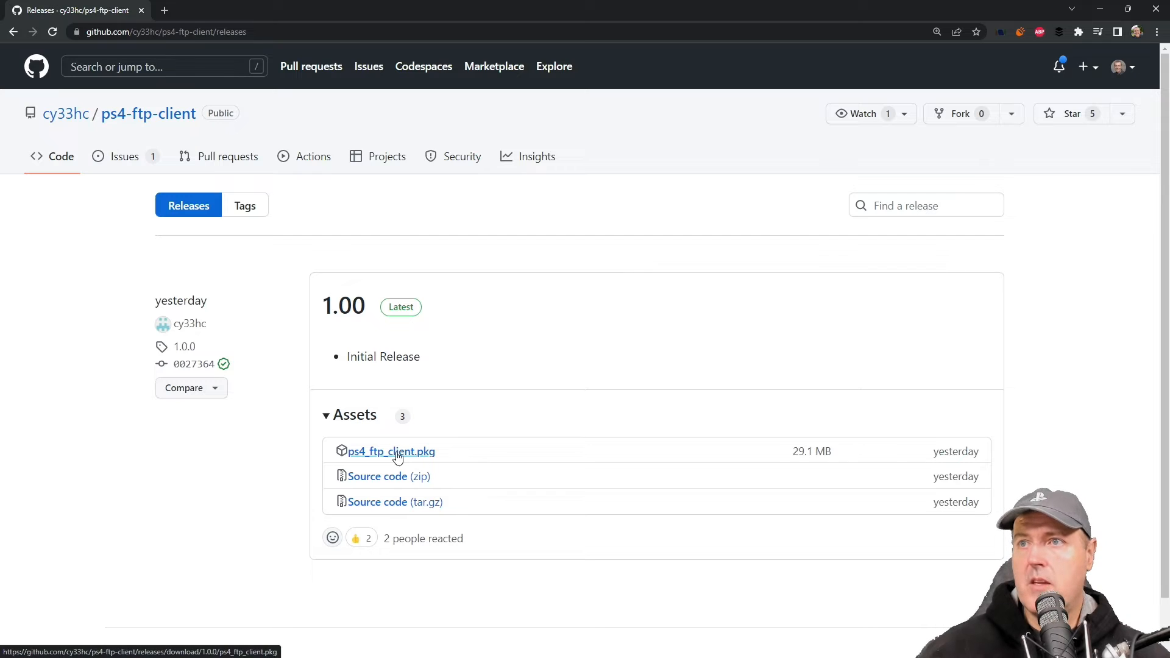
click(391, 451)
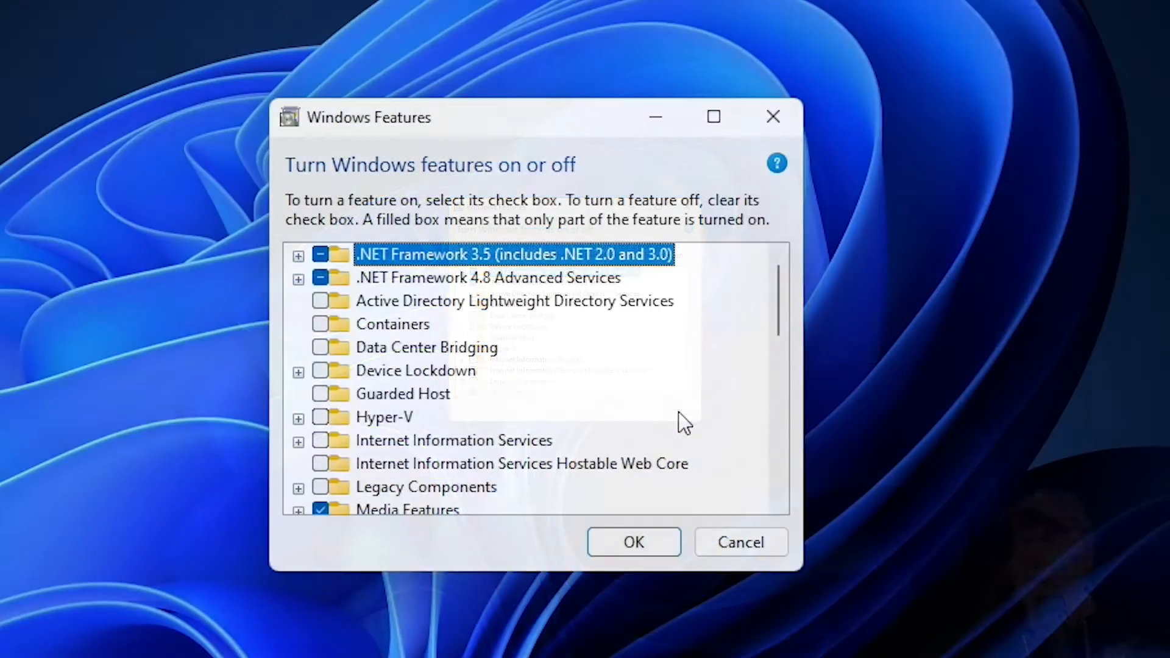
- Tick FTP Server with FTP Service under Internet Information Services and confirm with OK
scroll(down, 3)
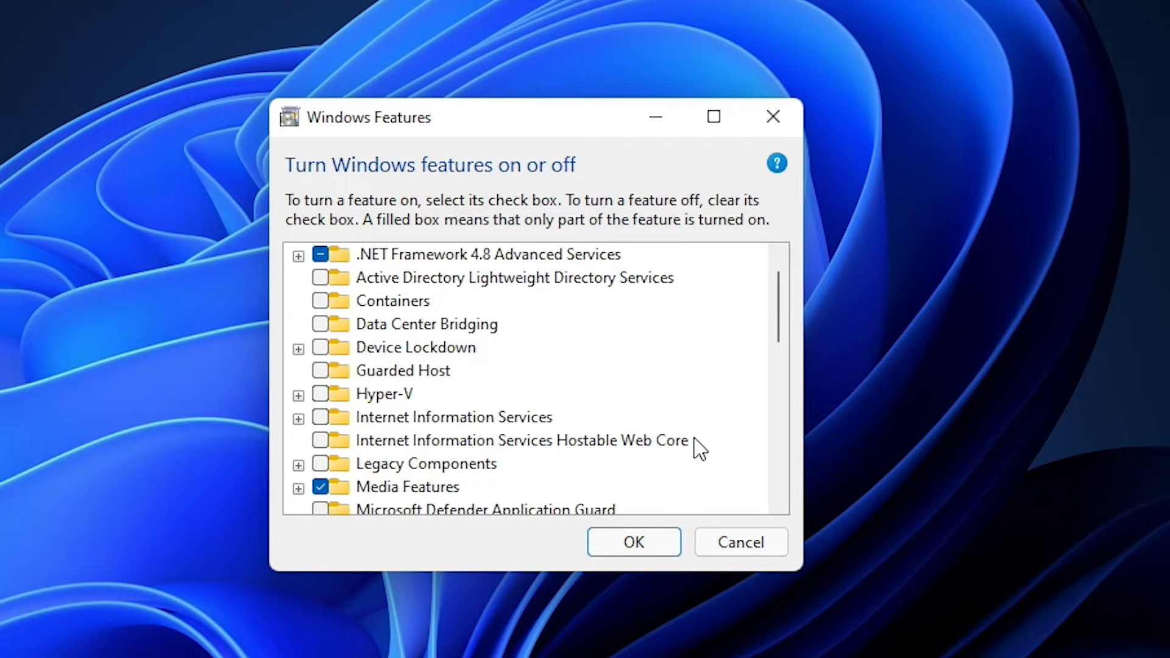
mouse_move(686, 440)
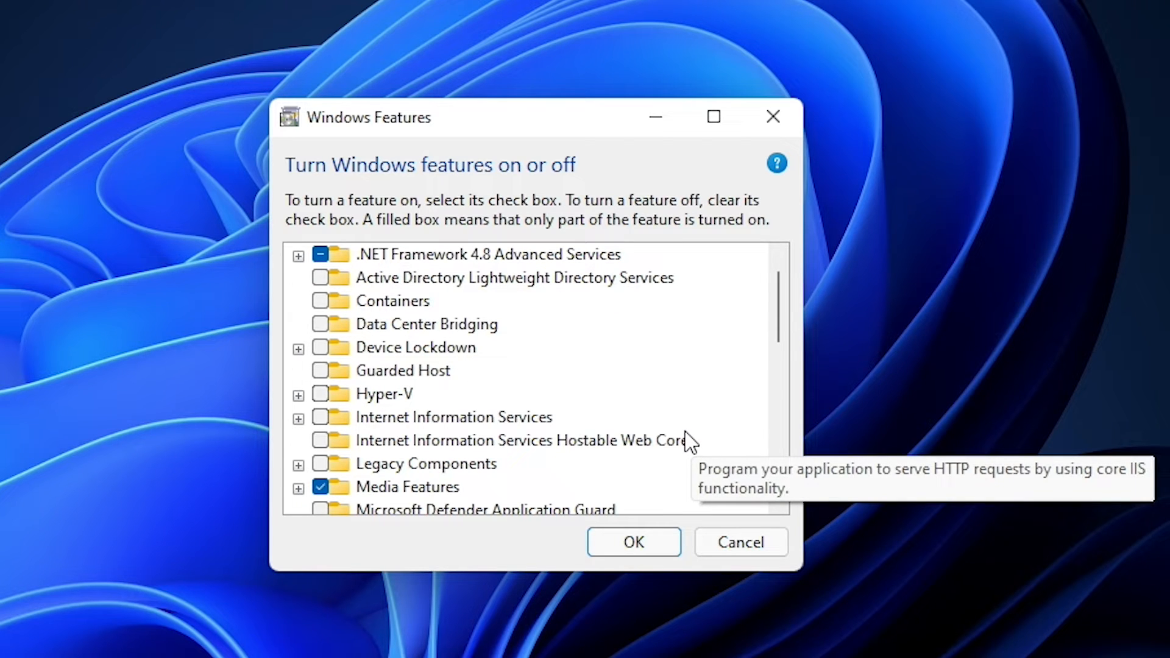
mouse_move(544, 577)
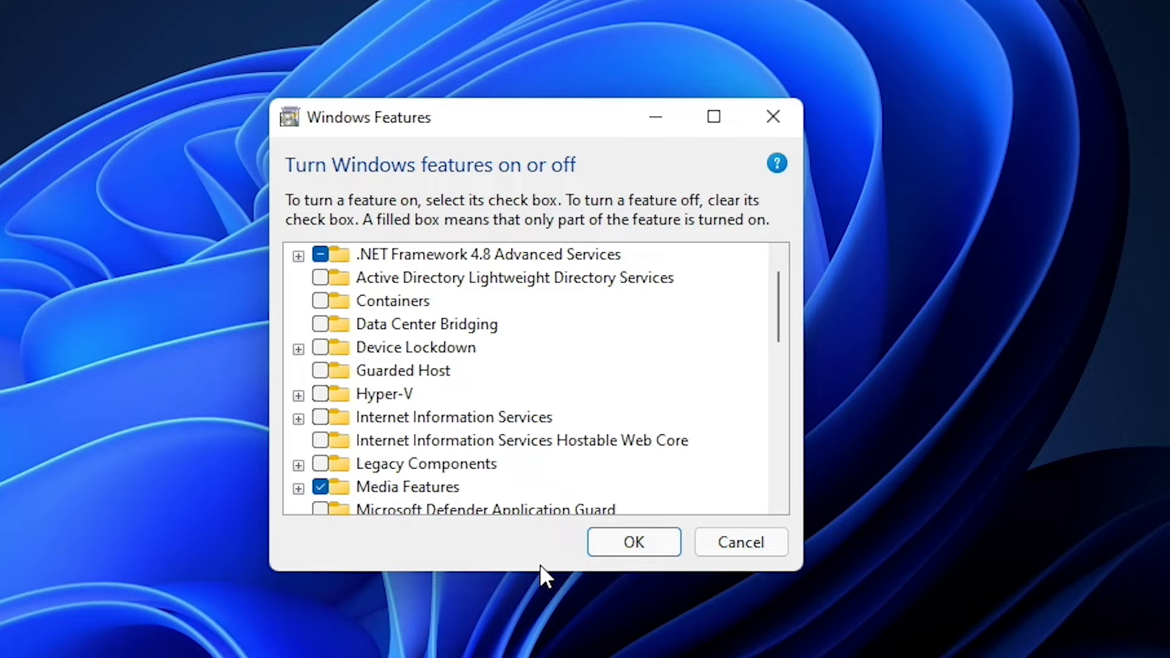
mouse_move(466, 563)
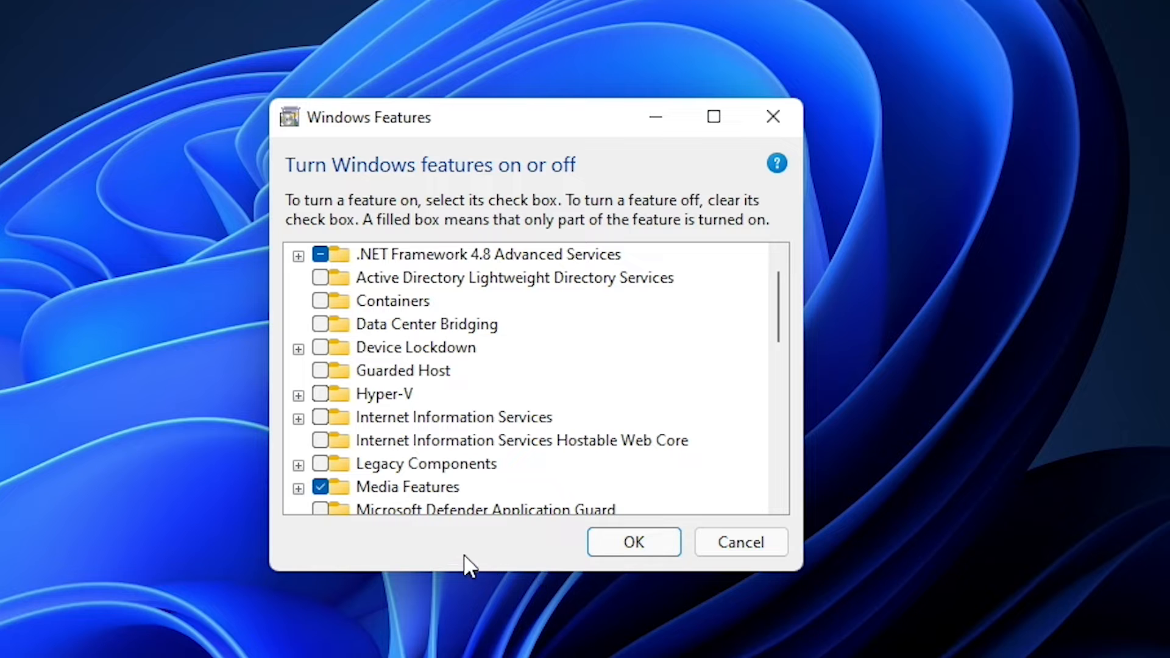
mouse_move(303, 432)
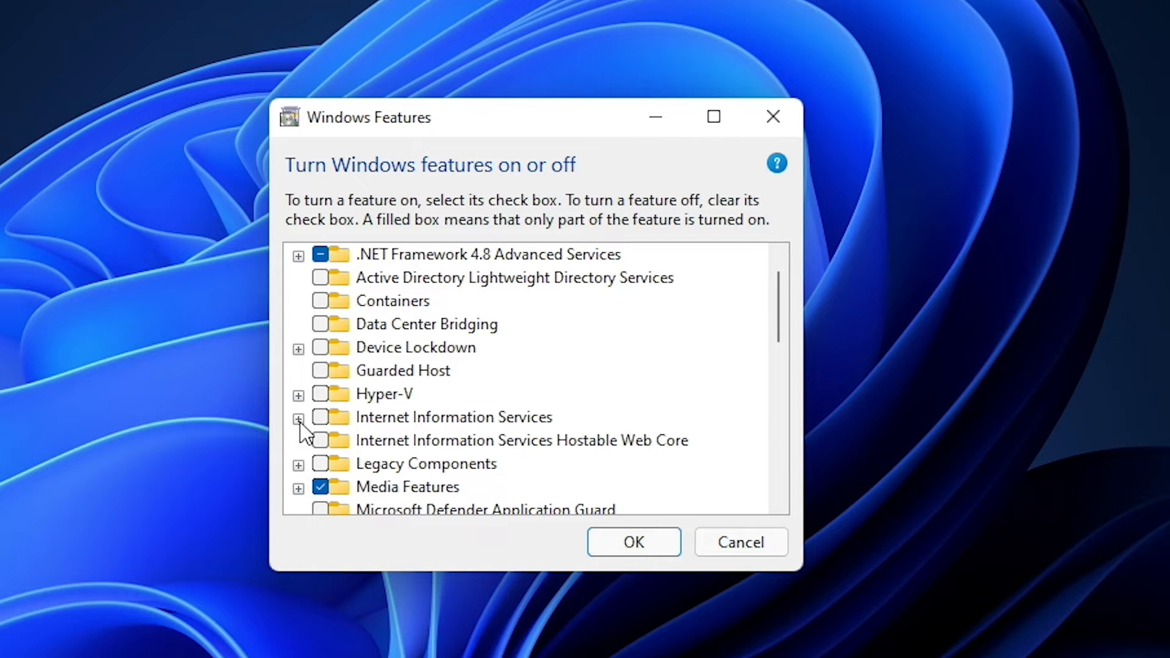
click(297, 418)
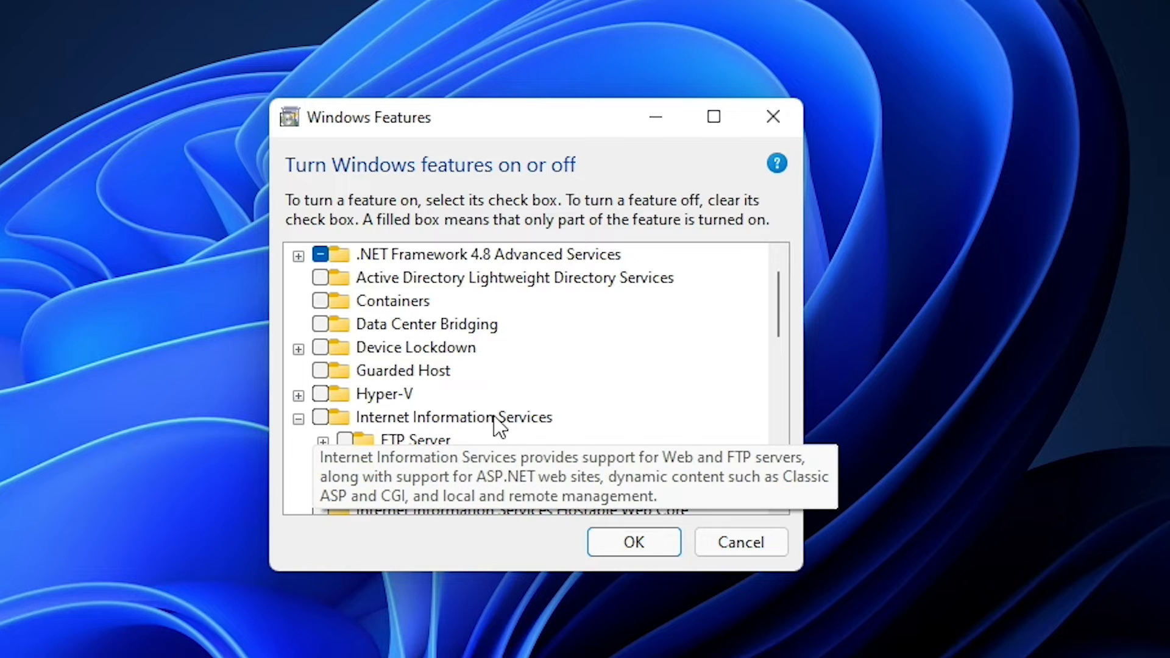
scroll(down, 3)
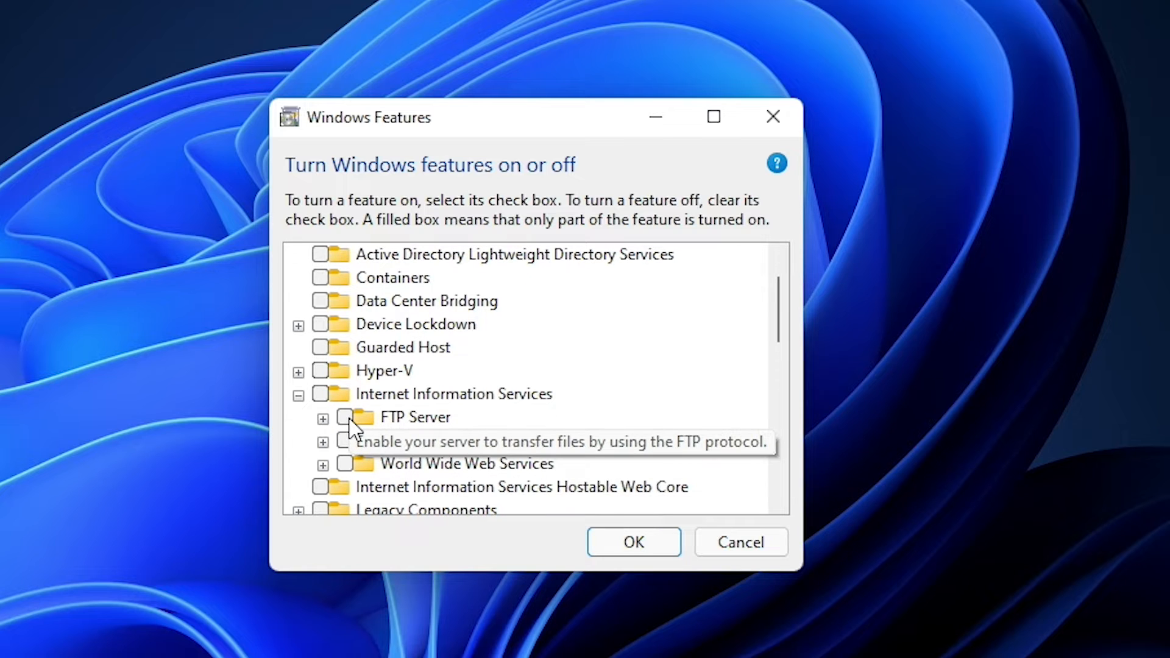
click(323, 418)
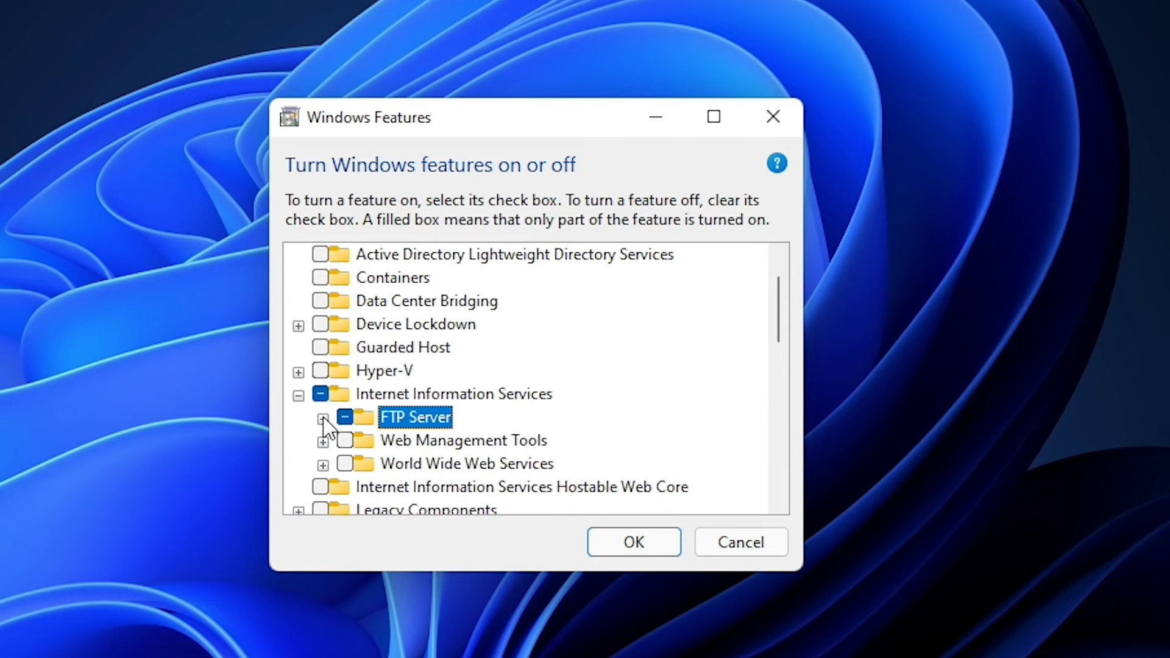
click(322, 418)
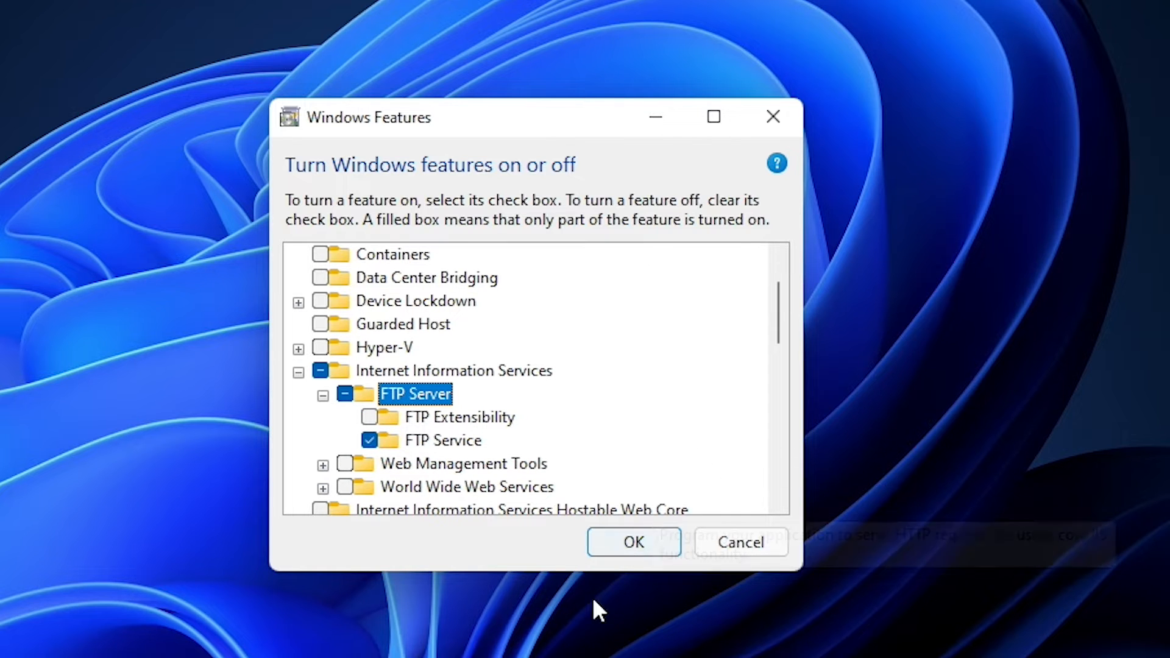
click(634, 542)
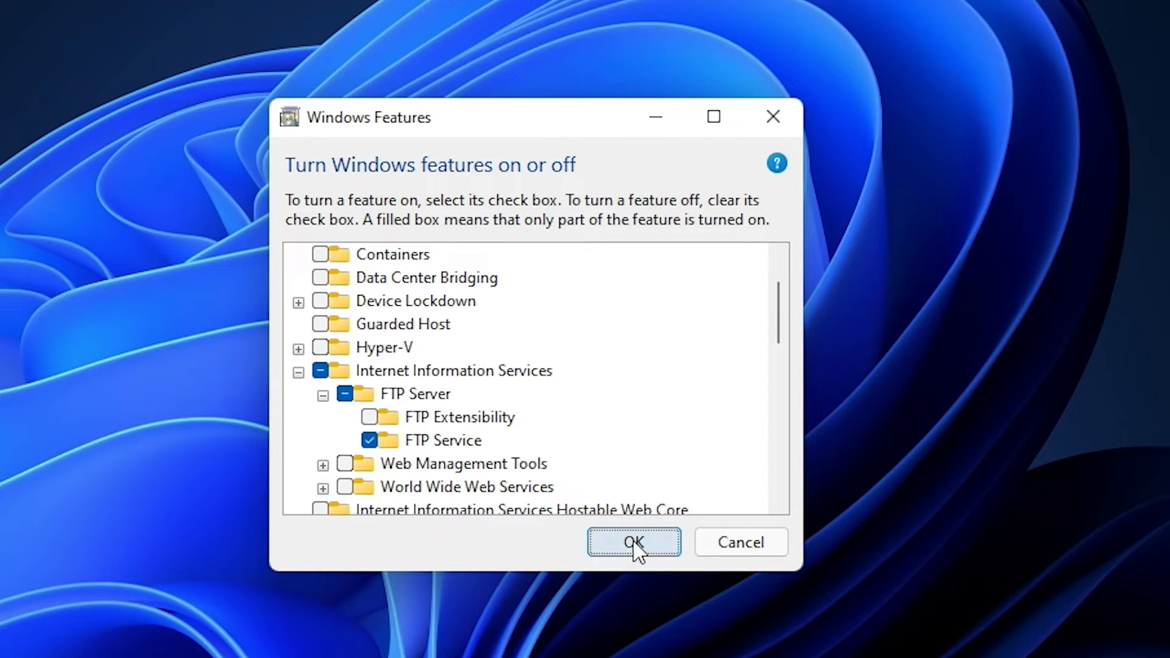
click(634, 542)
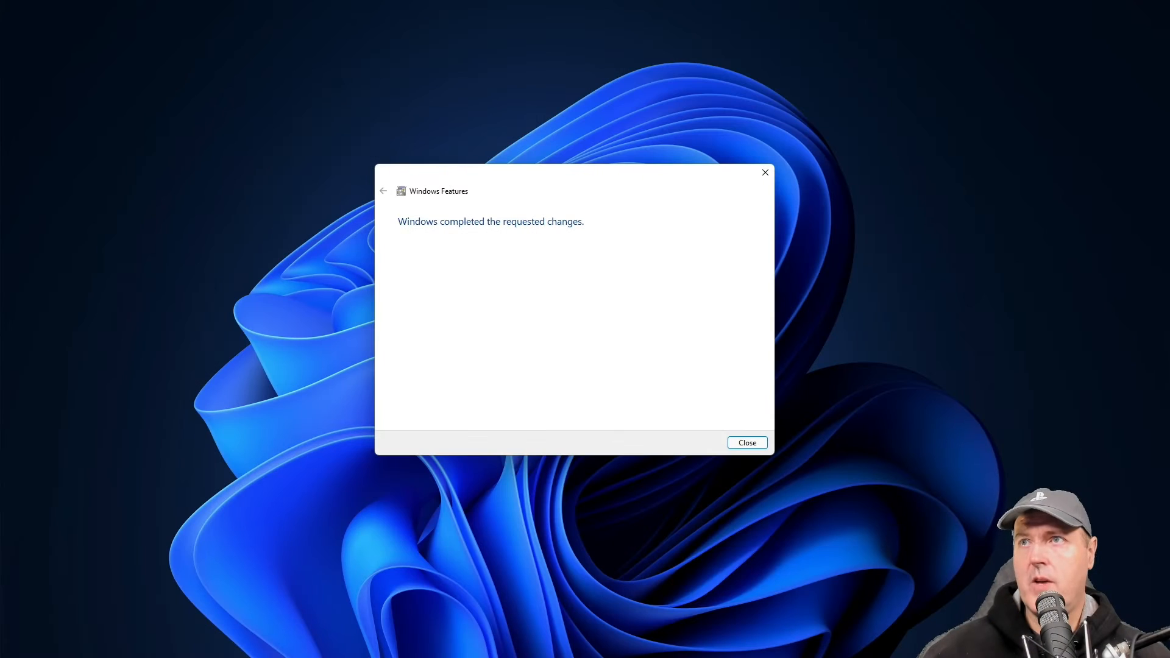
mouse_move(747, 442)
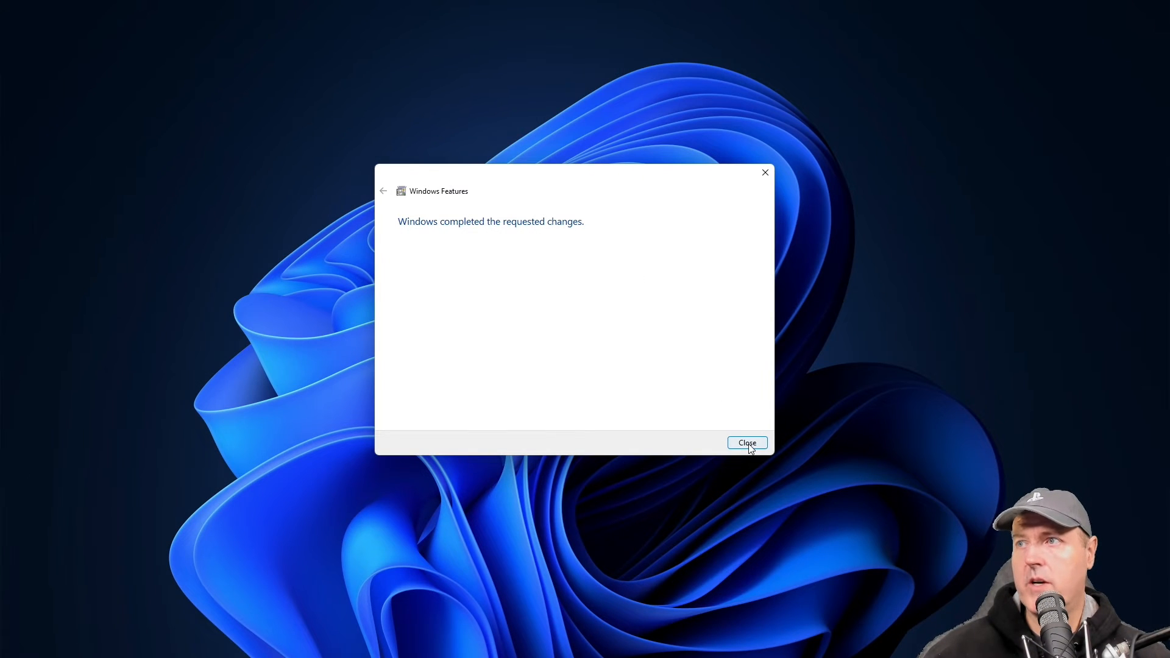
- Close the 'Windows completed the requested changes' notice
click(746, 442)
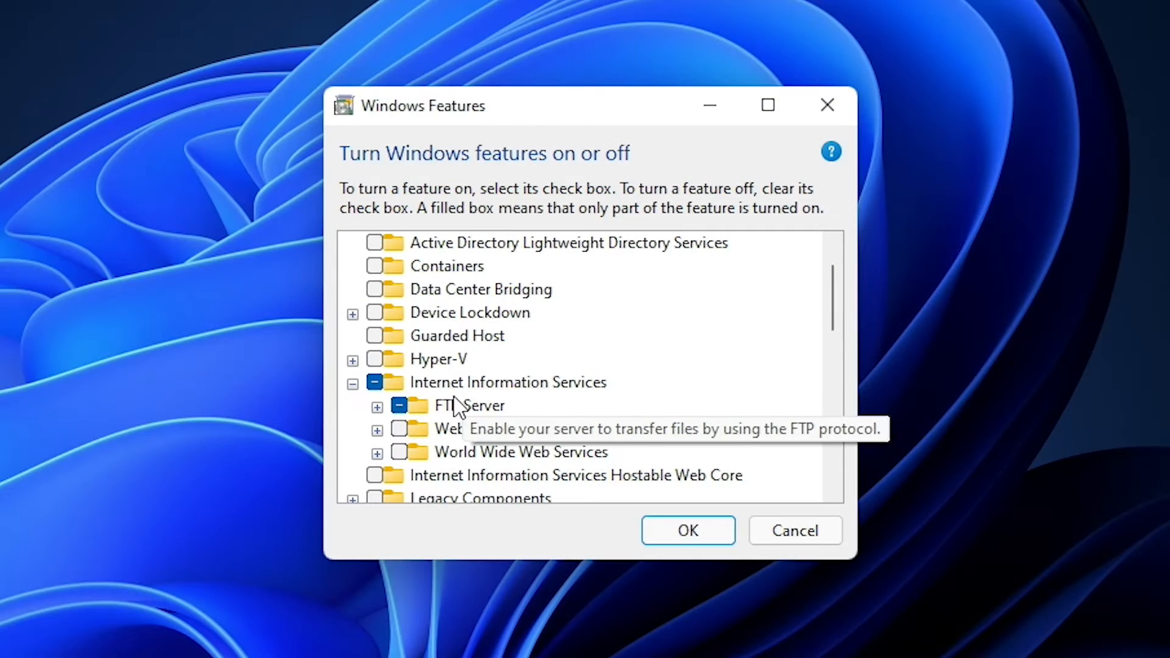
- Tick Web Management Tools and World Wide Web Services under IIS and confirm with OK
scroll(down, 3)
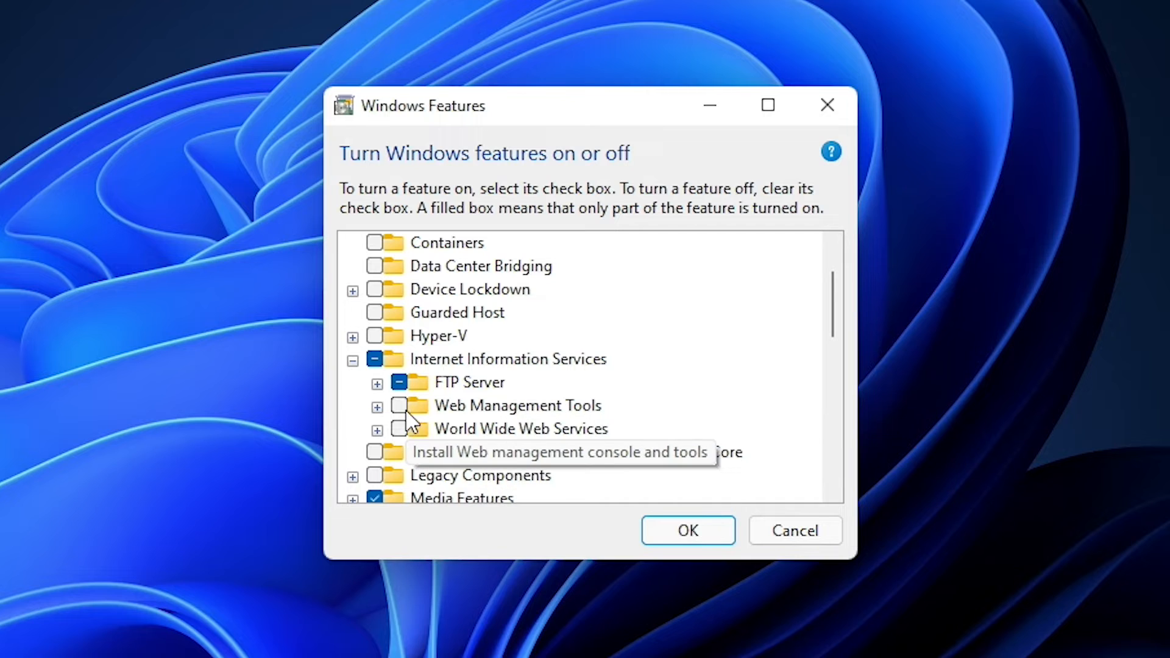
click(517, 405)
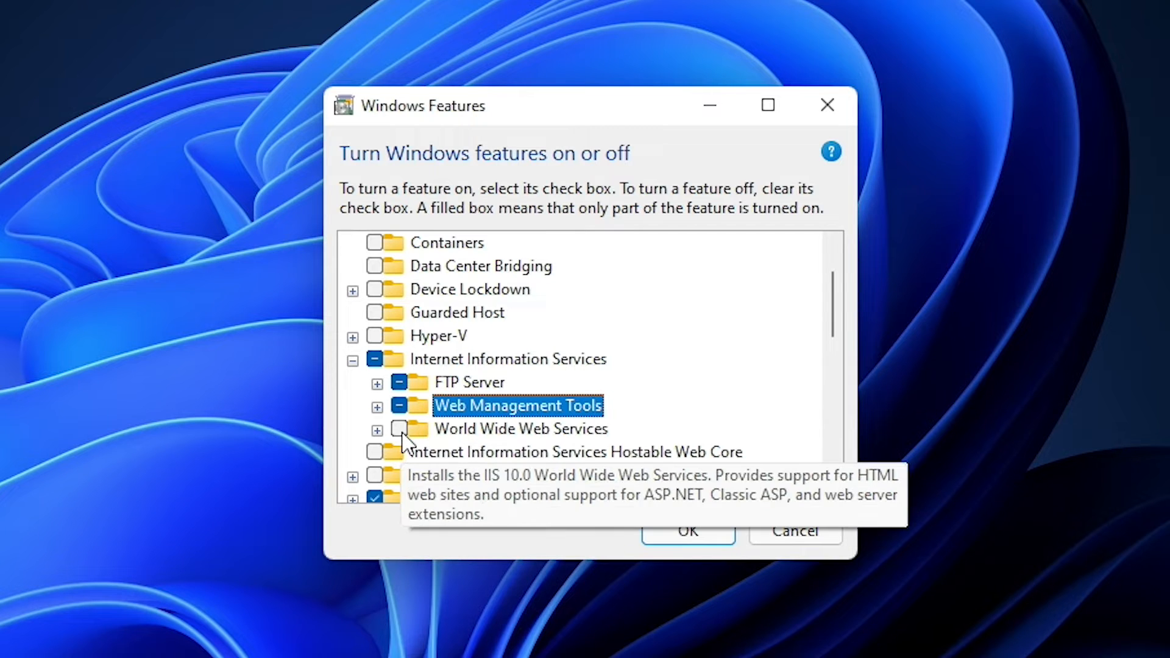
click(520, 428)
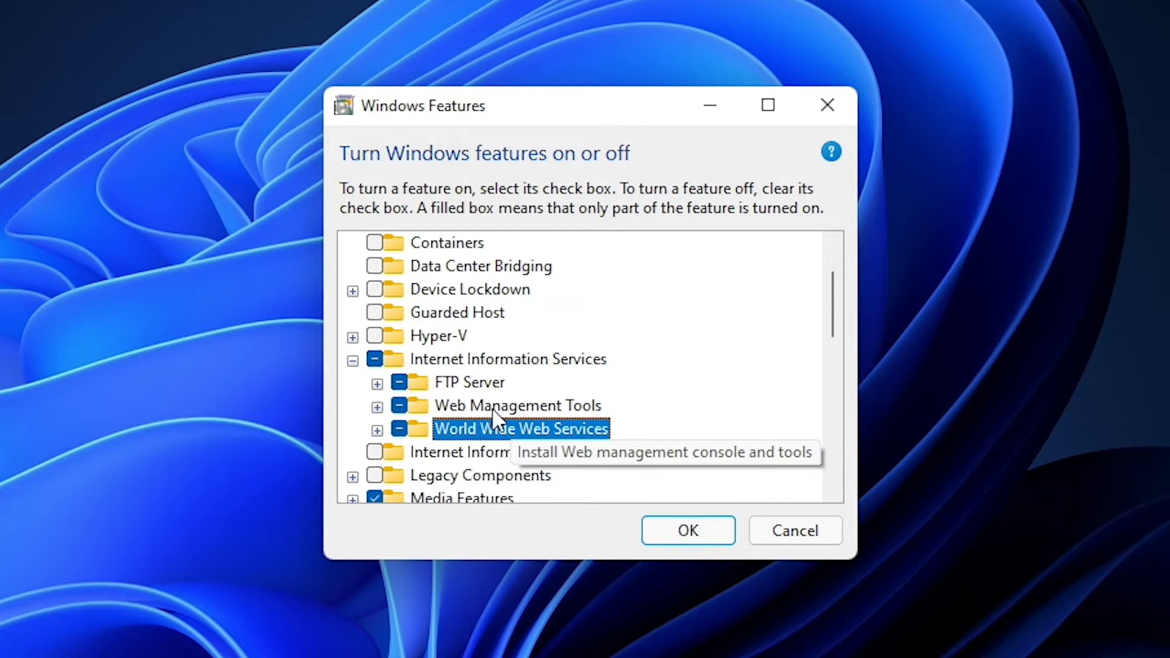
mouse_move(687, 530)
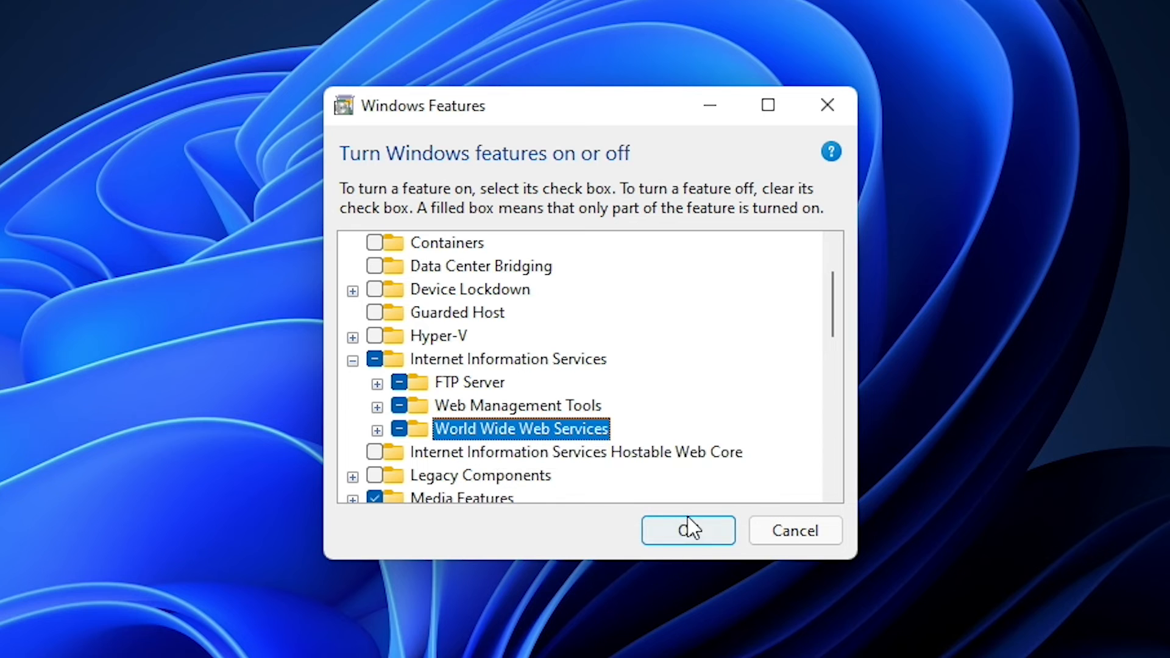
click(687, 530)
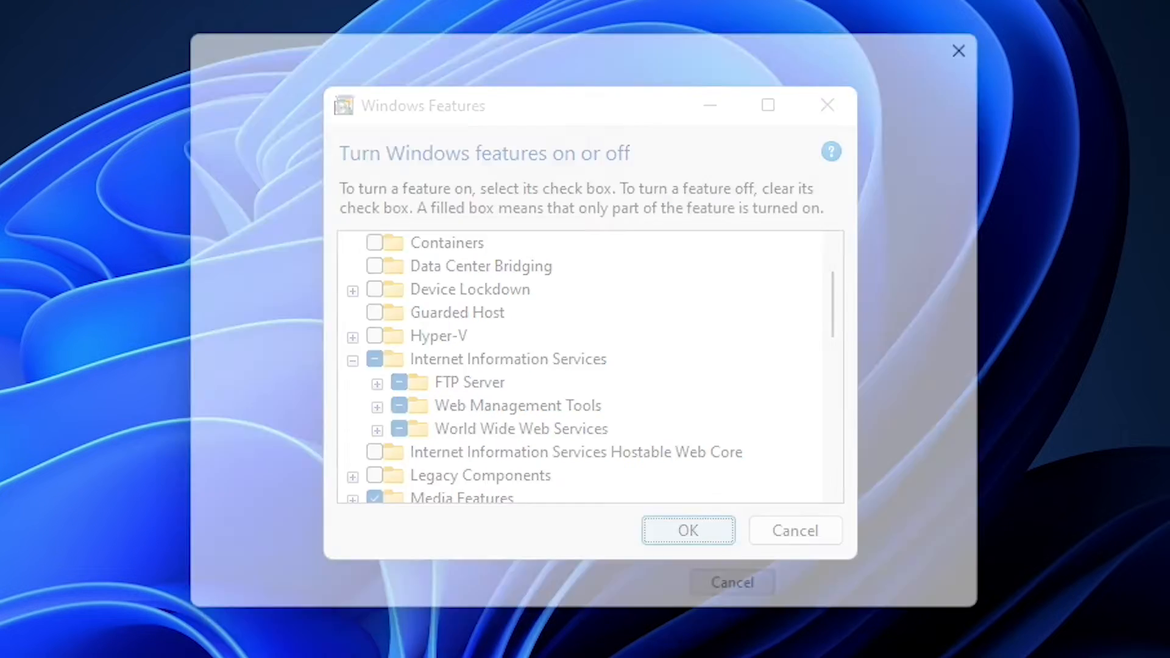
click(687, 529)
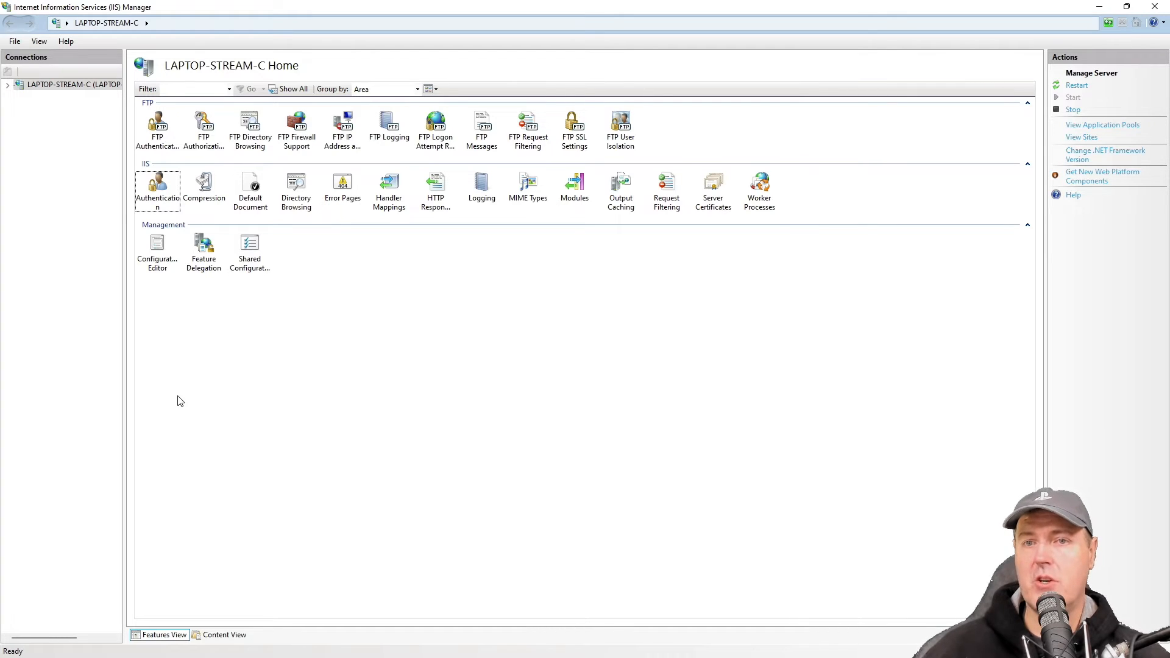
mouse_move(189, 401)
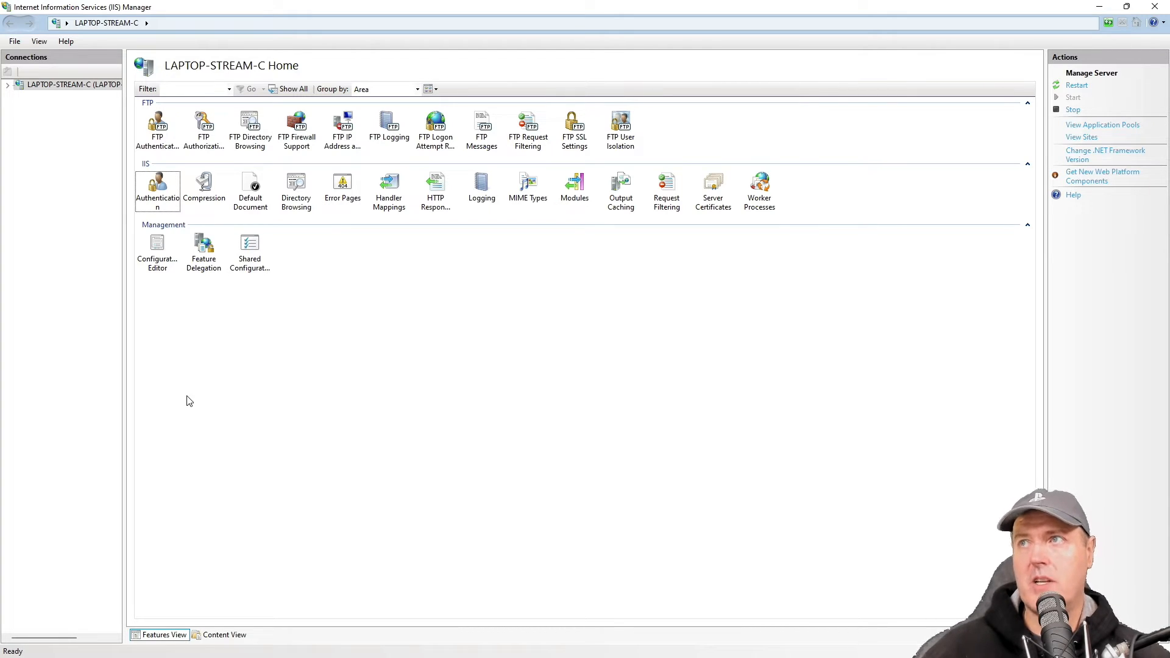
mouse_move(158, 436)
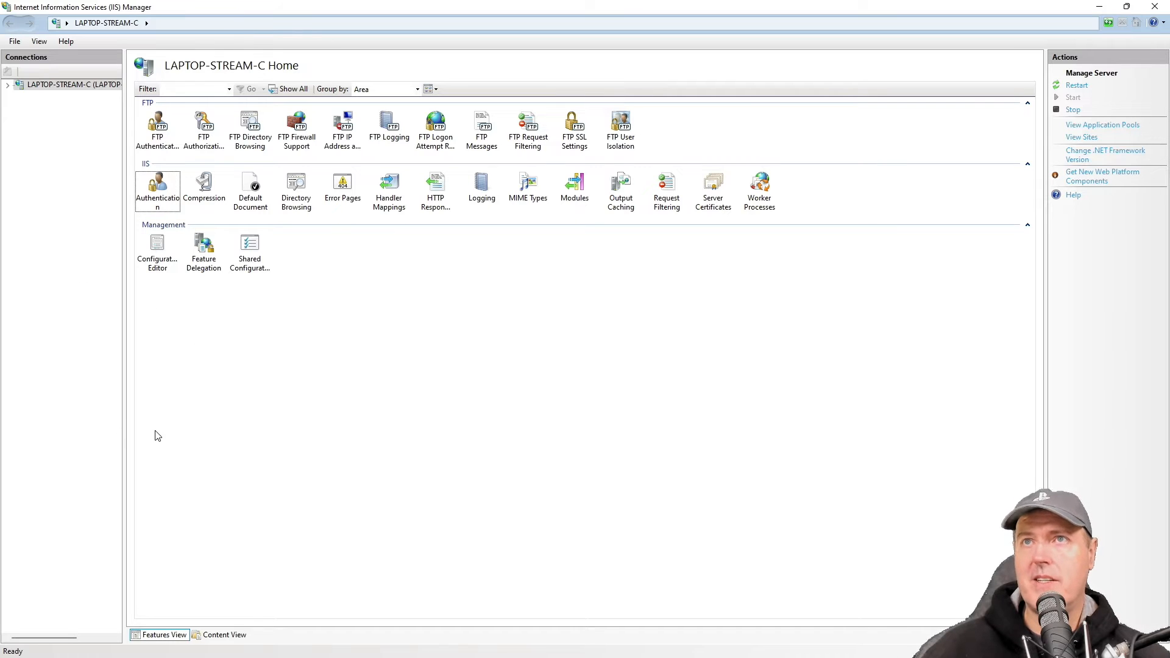
mouse_move(88, 179)
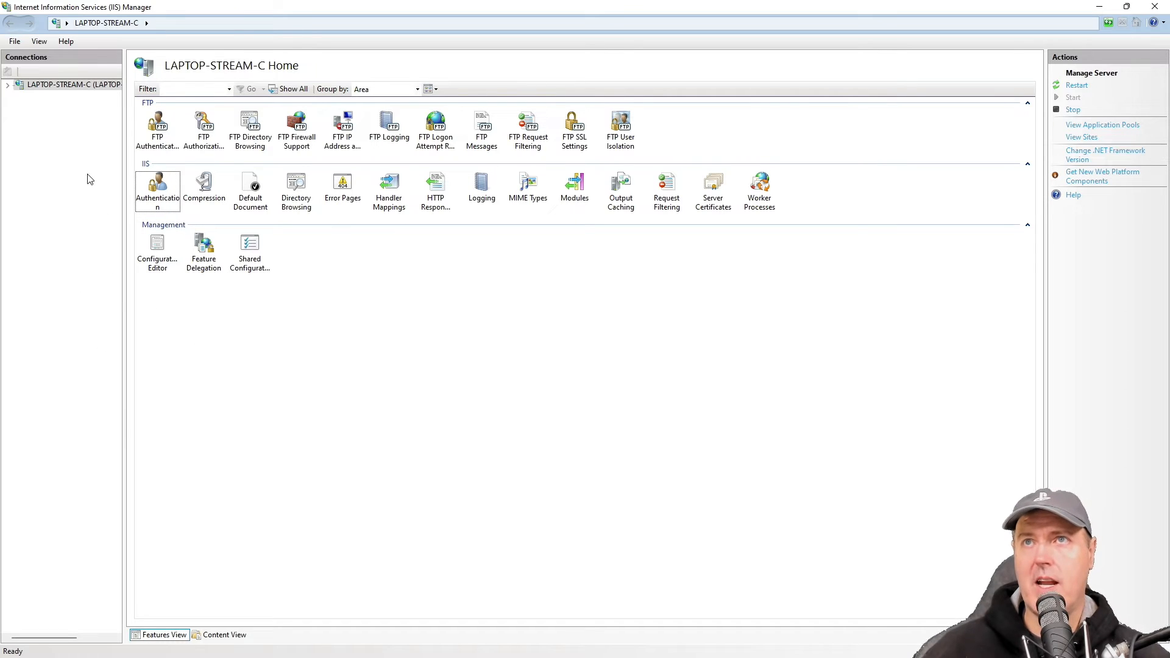
mouse_move(67, 83)
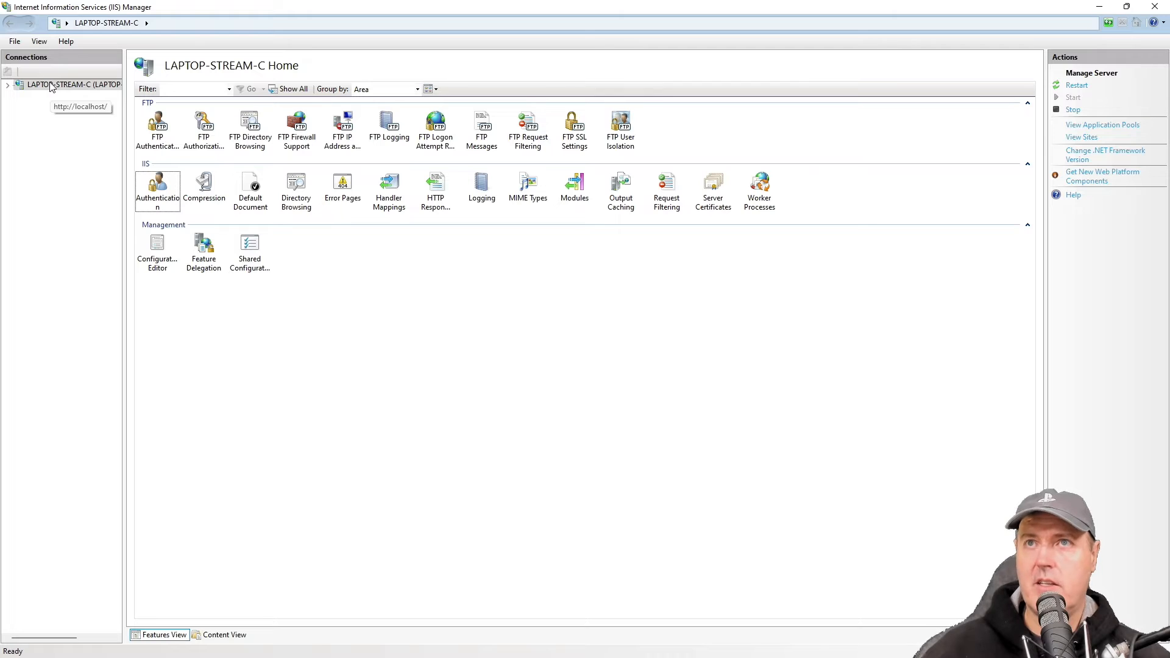
- Start a new FTP site named 'Michael's Local PC' with physical path C:\PS5
right_click(67, 84)
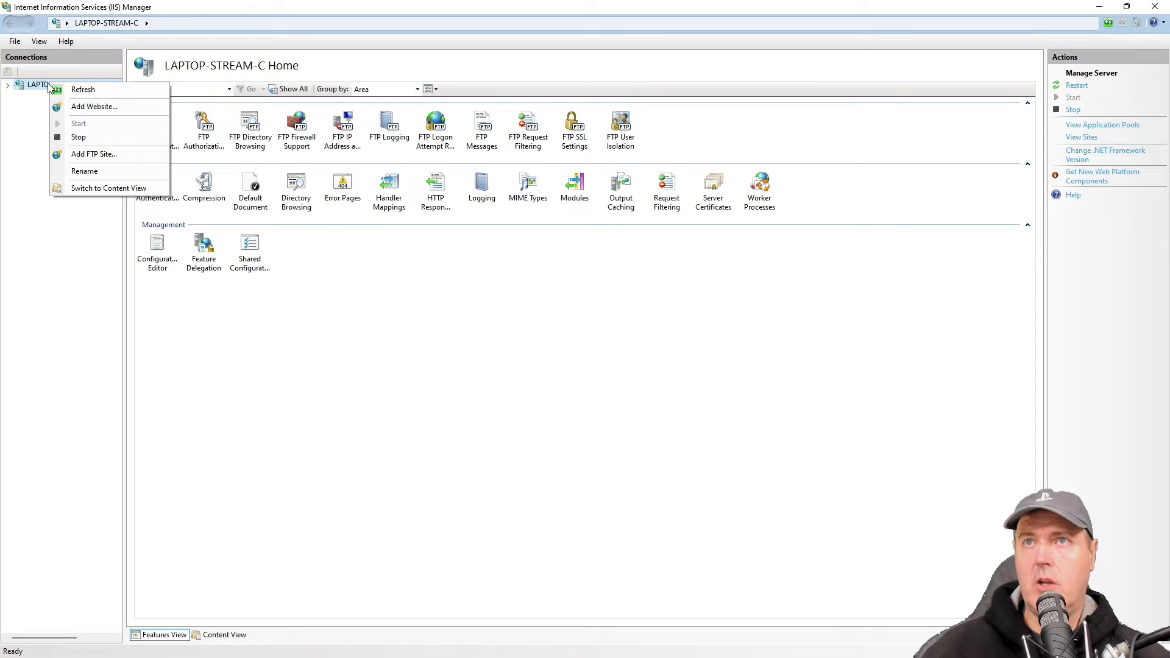
mouse_move(94, 154)
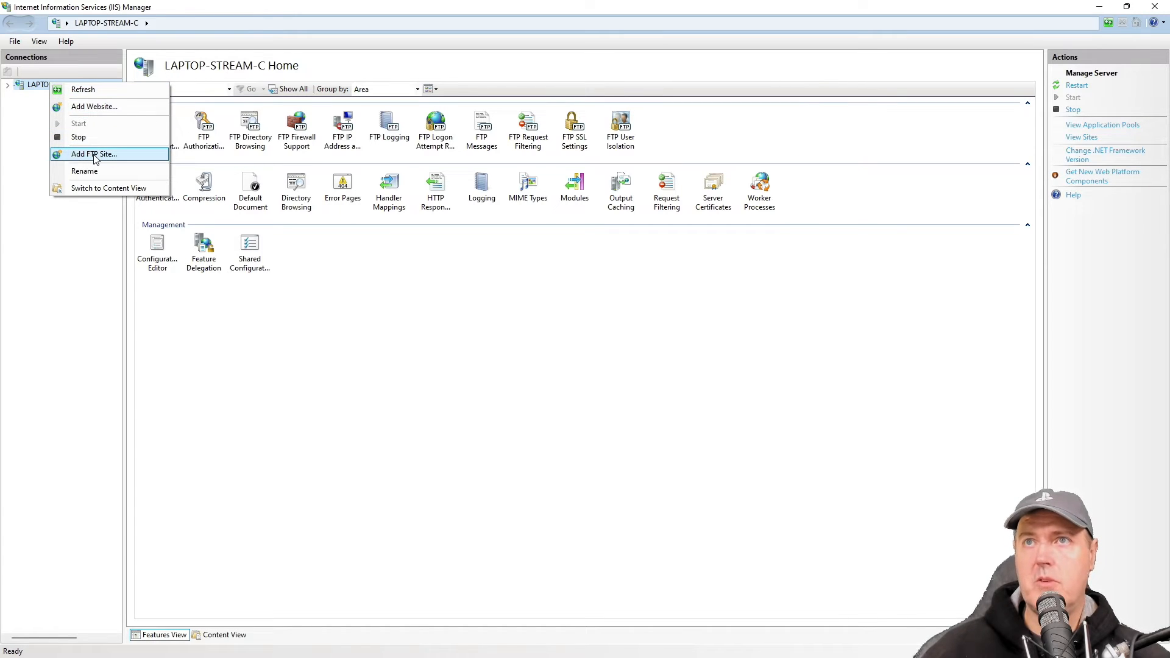
click(93, 153)
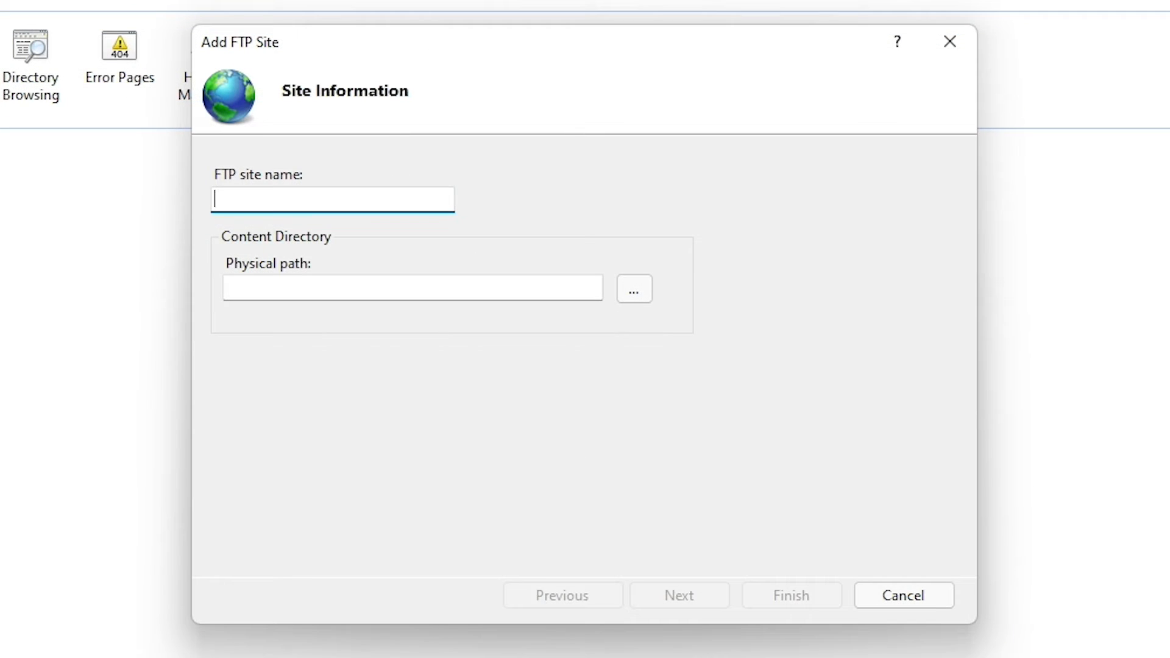
text(Michael's Local PC)
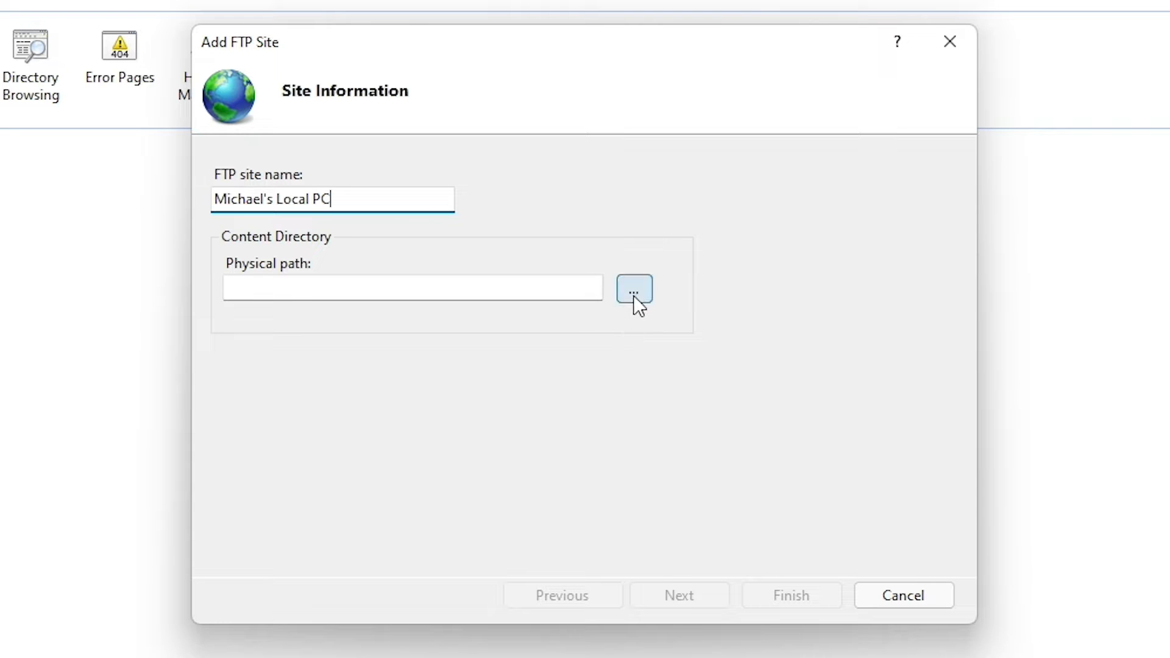
text(C:\PS5)
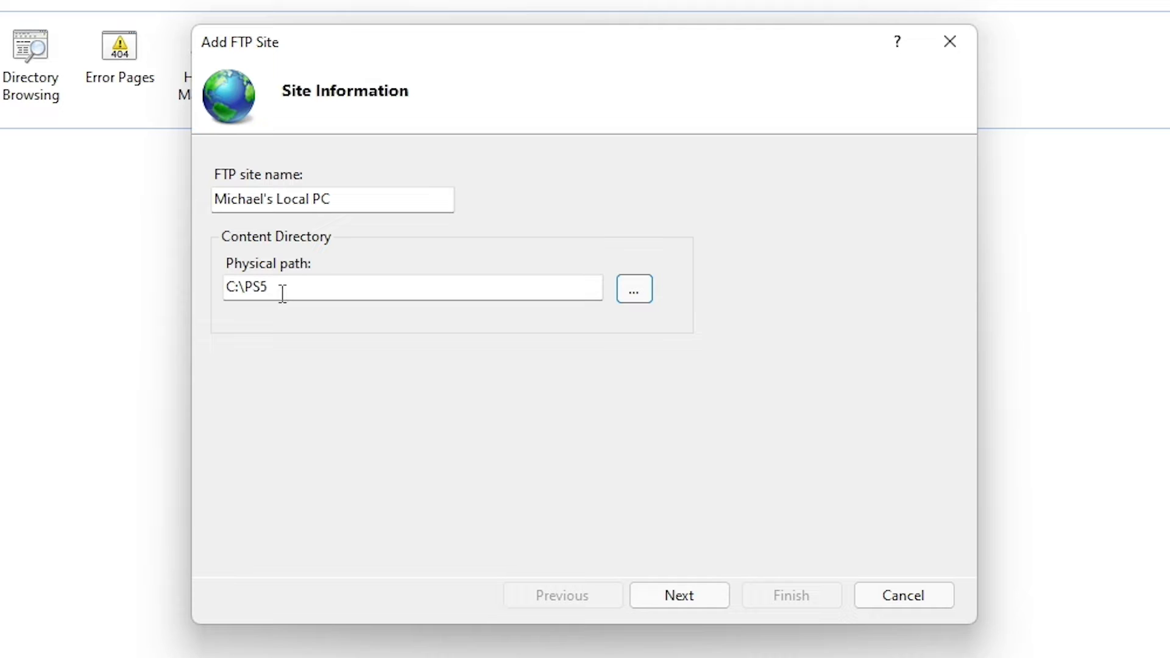
mouse_move(680, 595)
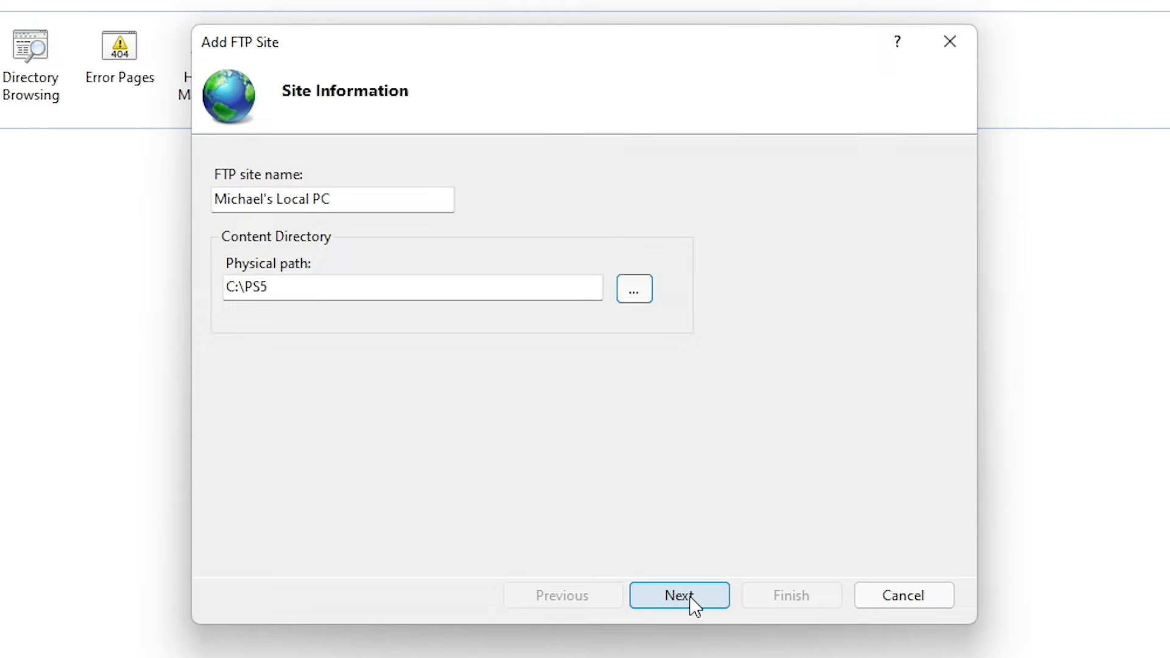
- Keep the All Unassigned binding on port 21 and choose No SSL
click(678, 595)
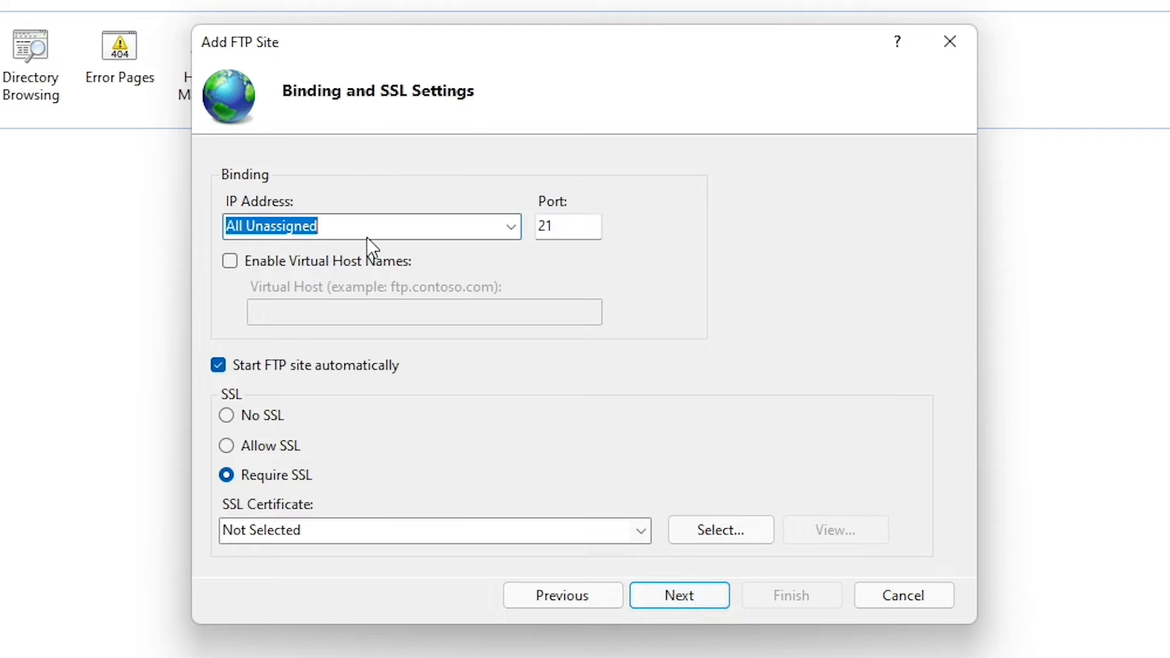
mouse_move(321, 262)
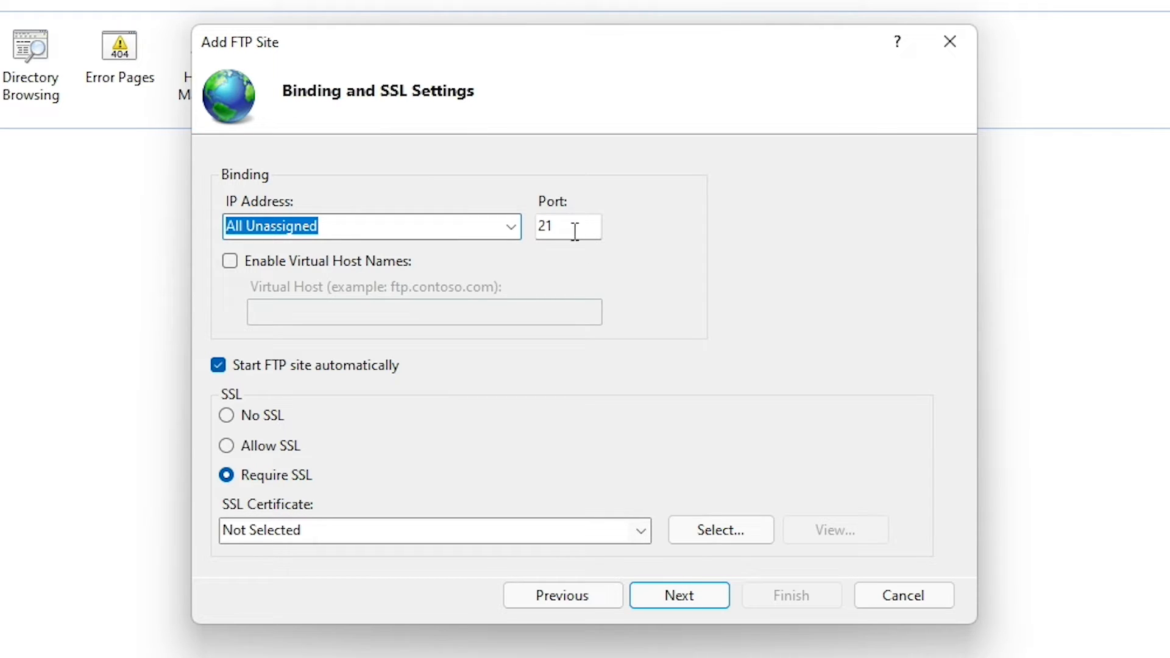
mouse_move(319, 396)
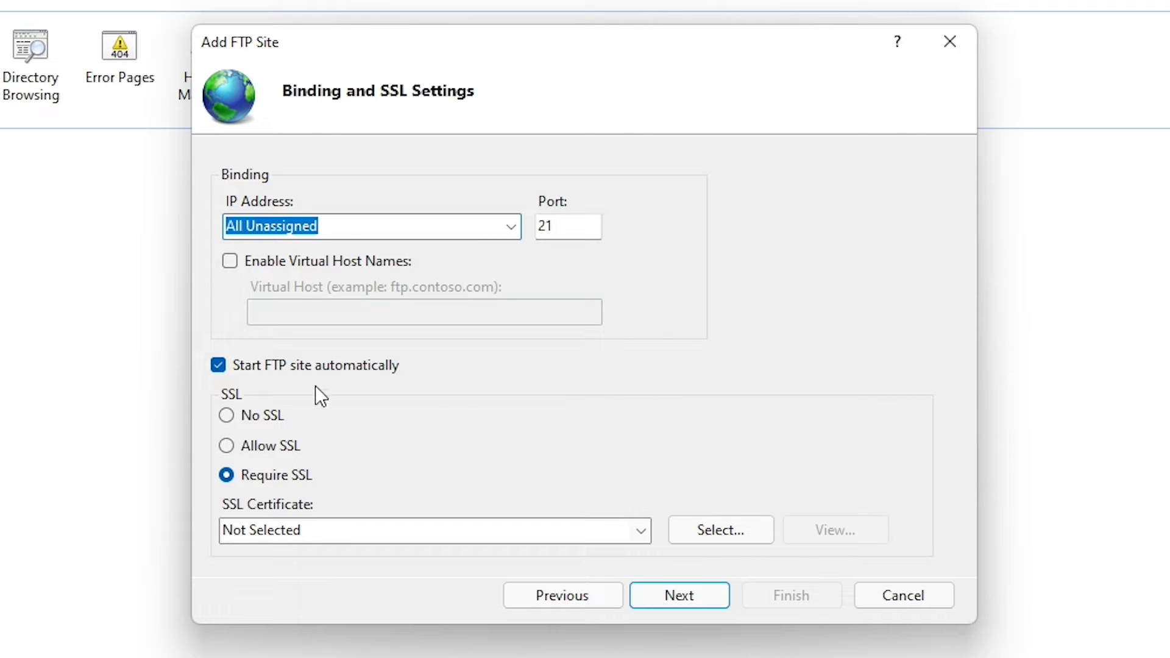
mouse_move(289, 385)
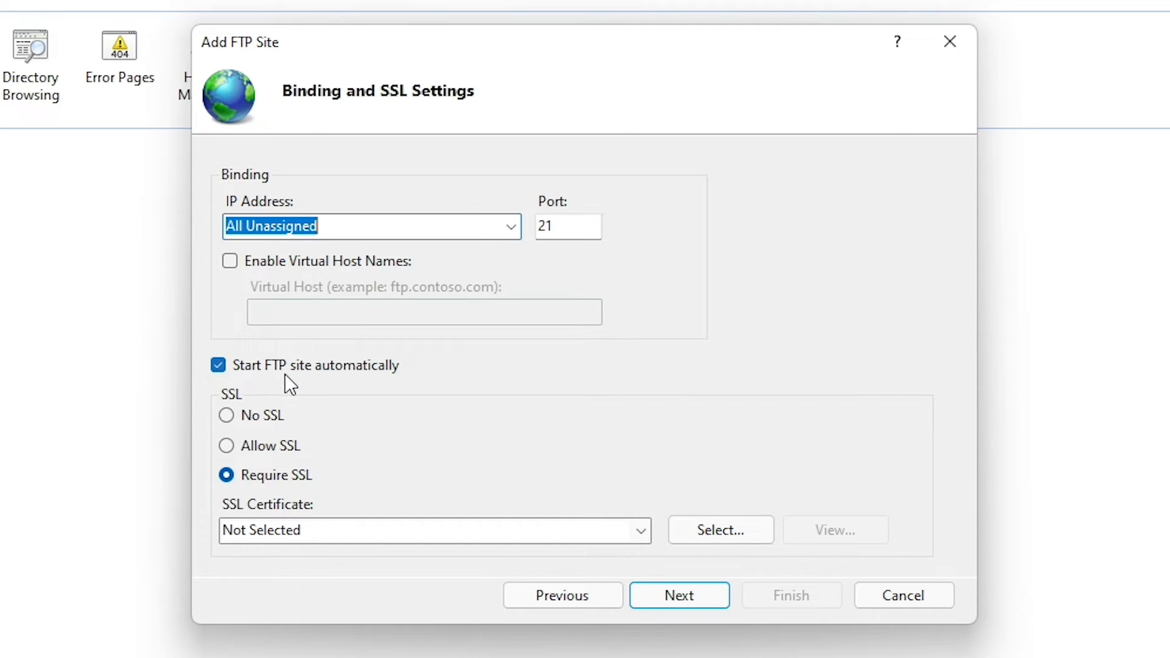
mouse_move(393, 469)
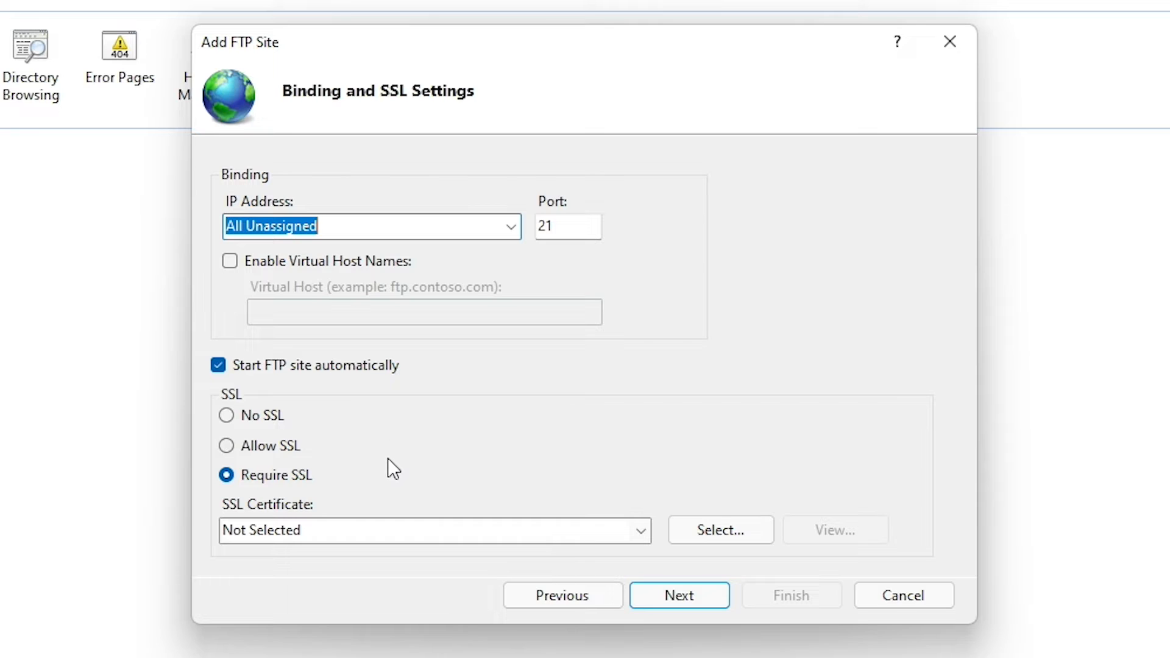
mouse_move(377, 469)
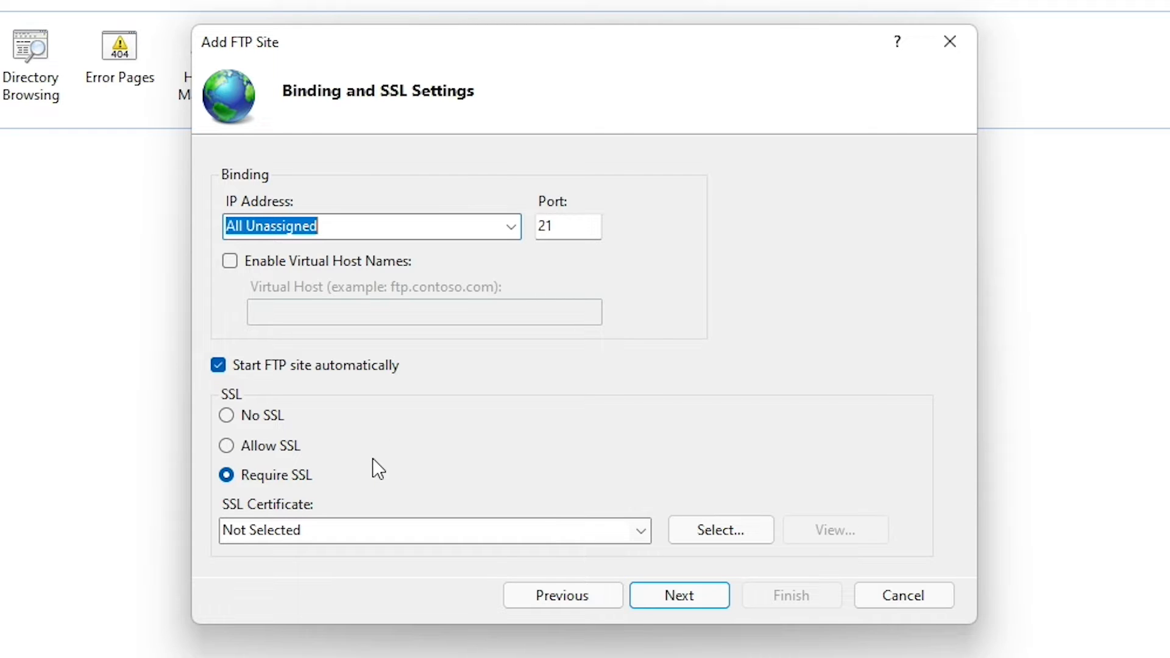
mouse_move(309, 380)
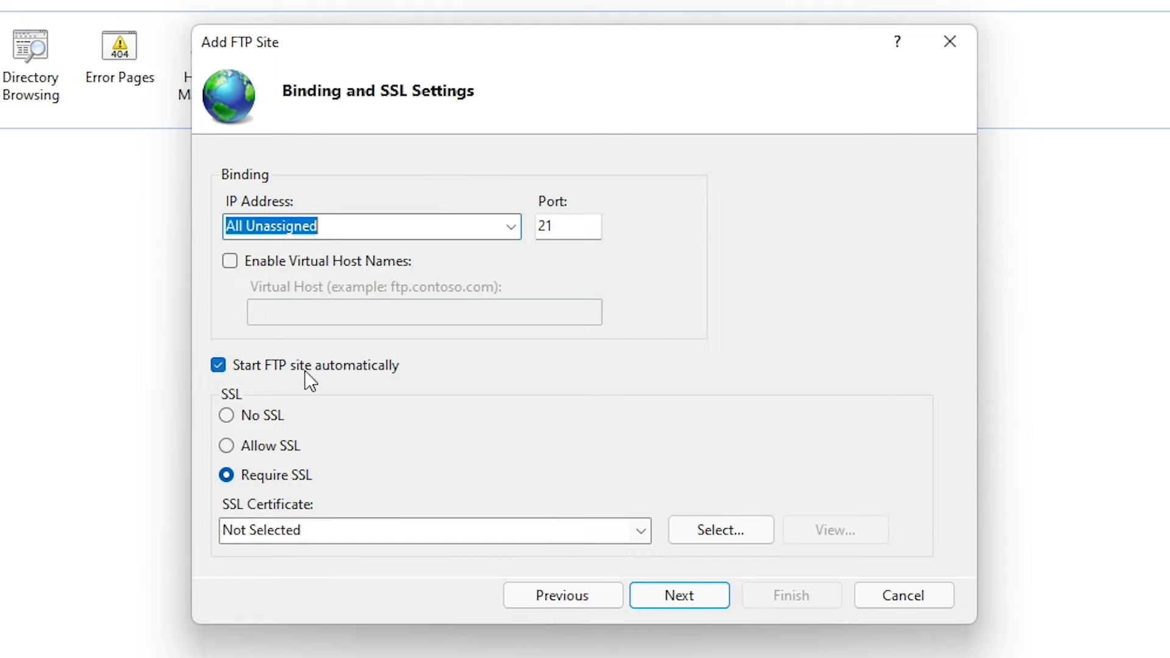
mouse_move(229, 412)
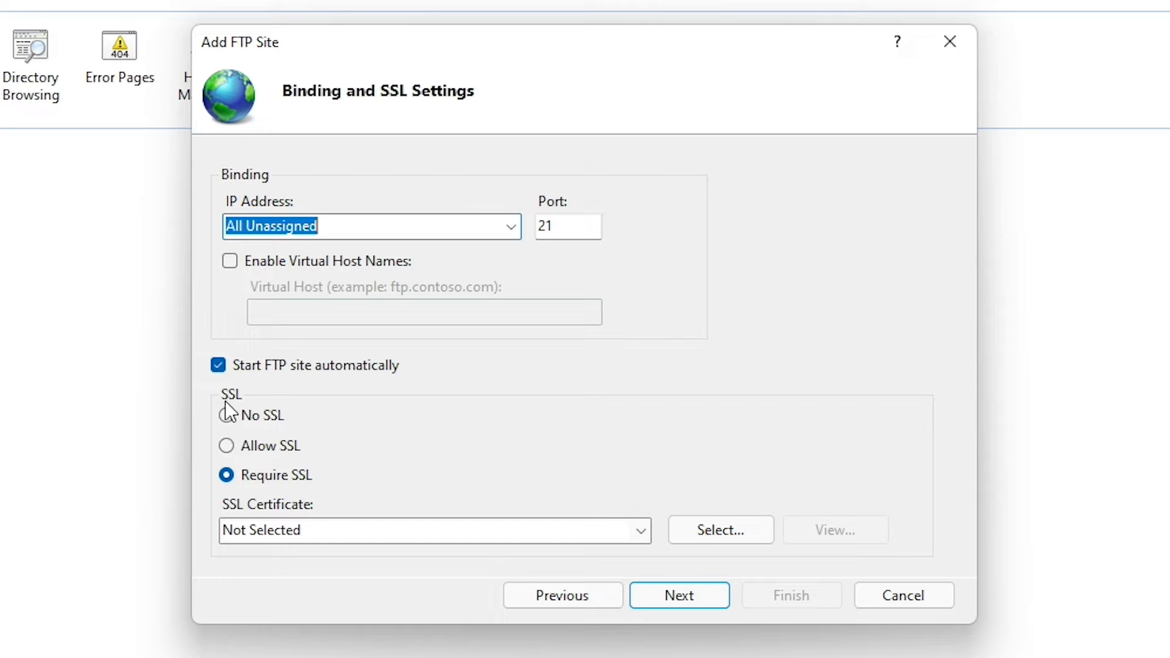
click(225, 415)
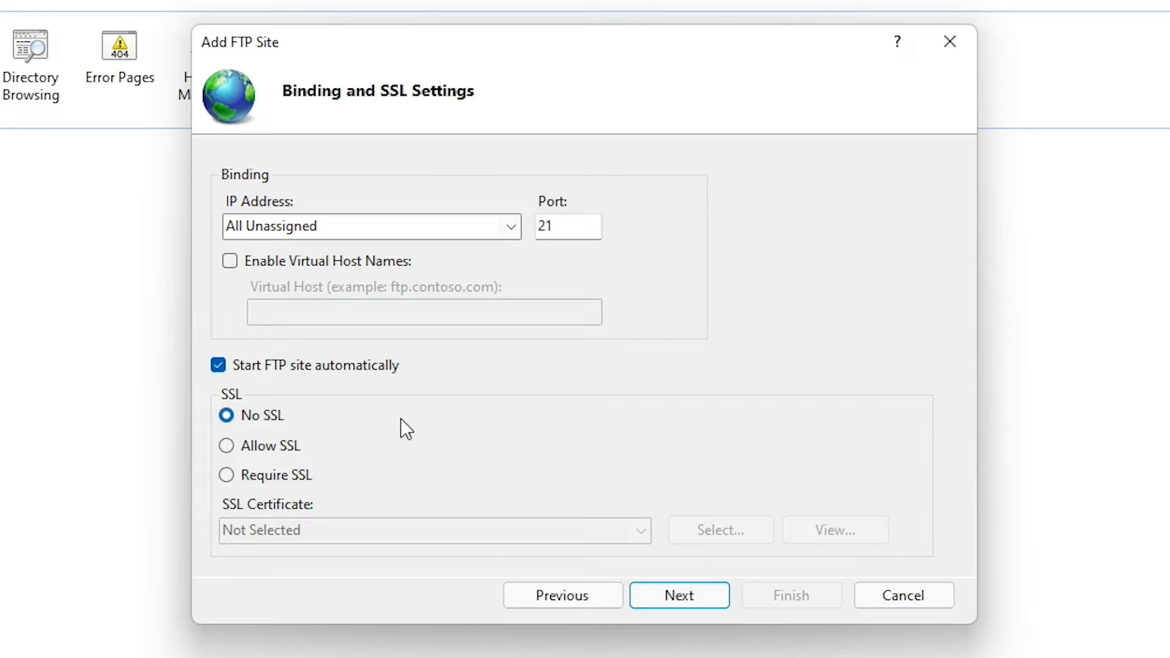
mouse_move(414, 440)
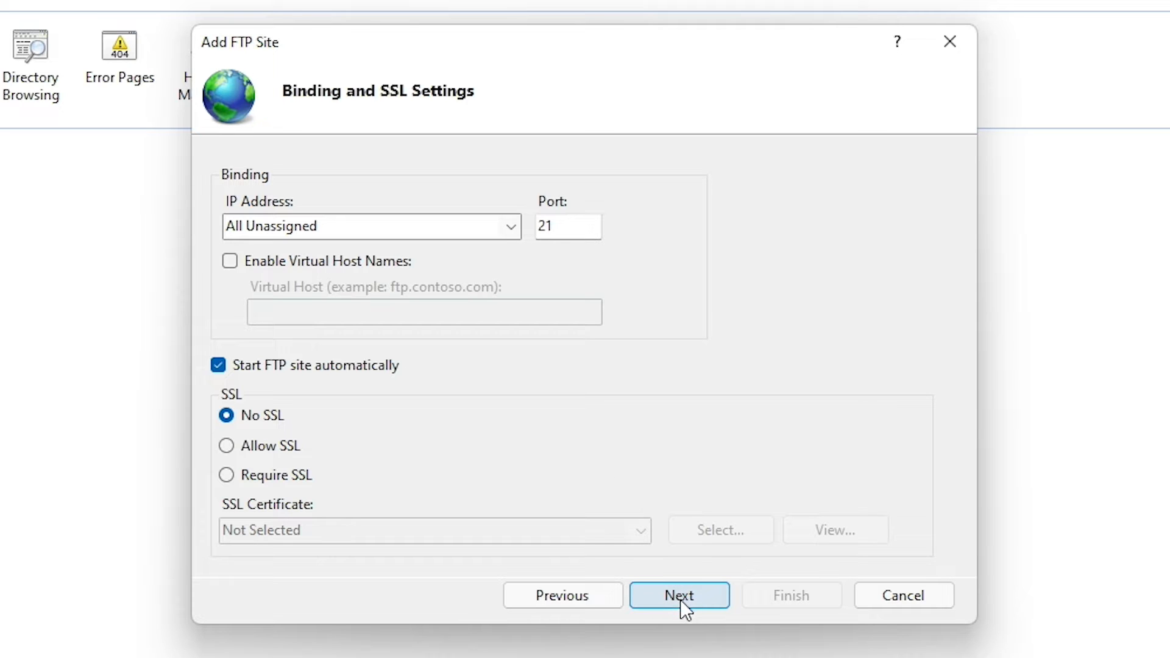
- Enable Basic authentication, give user mbcrumpps4 Read and Write access, and finish the wizard
click(678, 595)
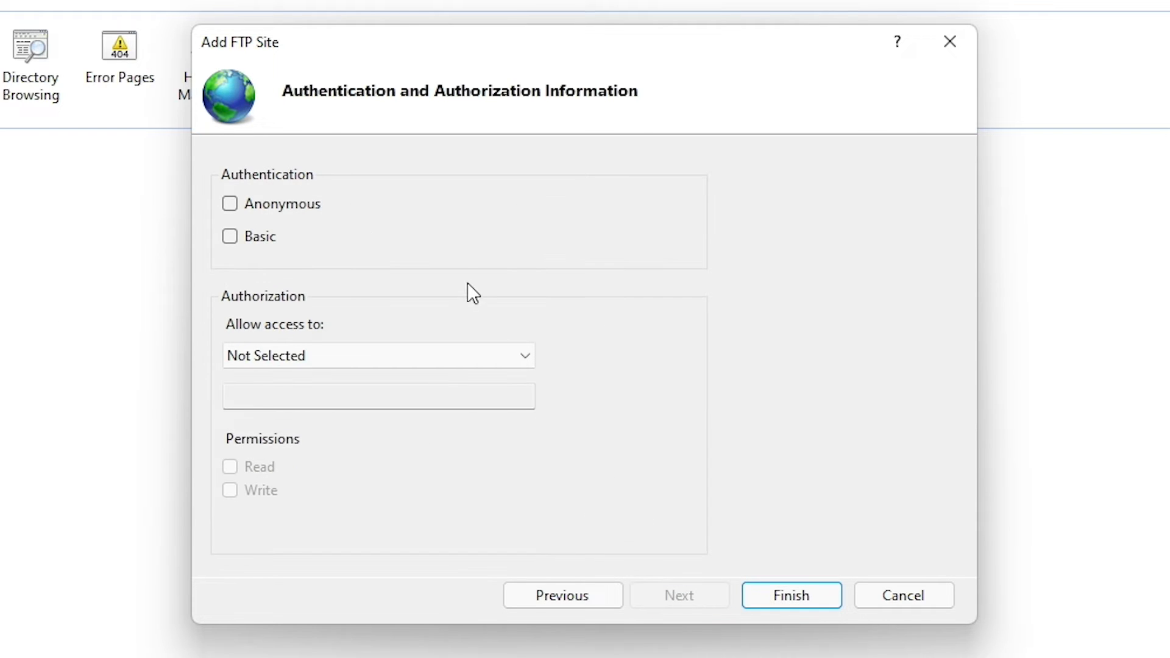
mouse_move(494, 106)
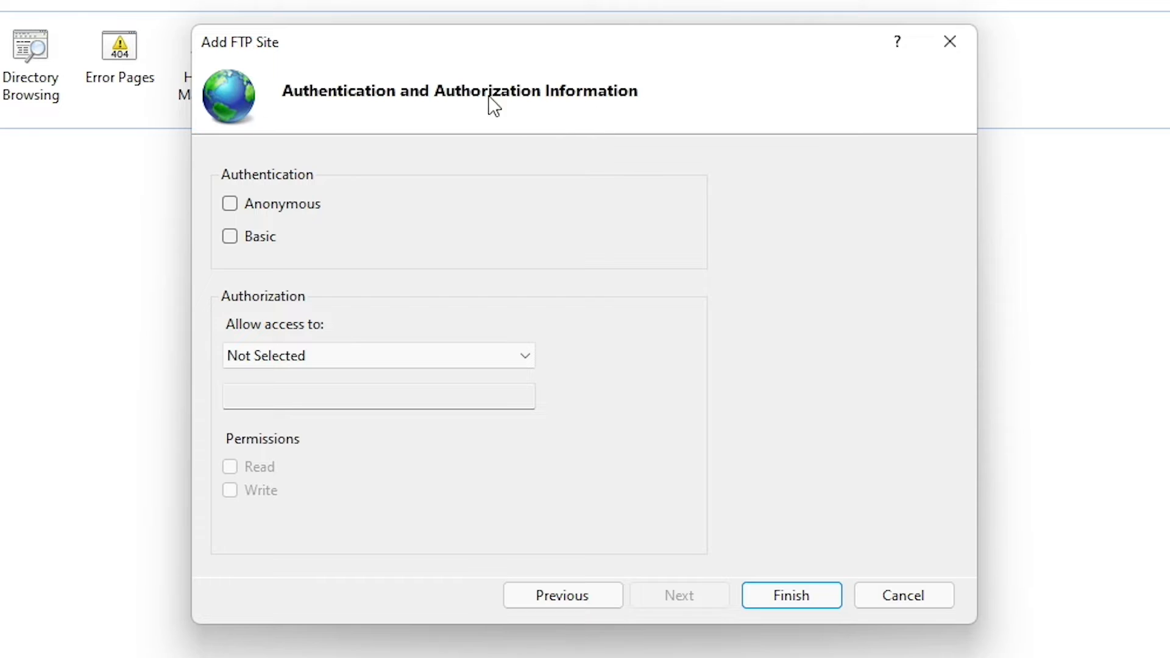
mouse_move(625, 177)
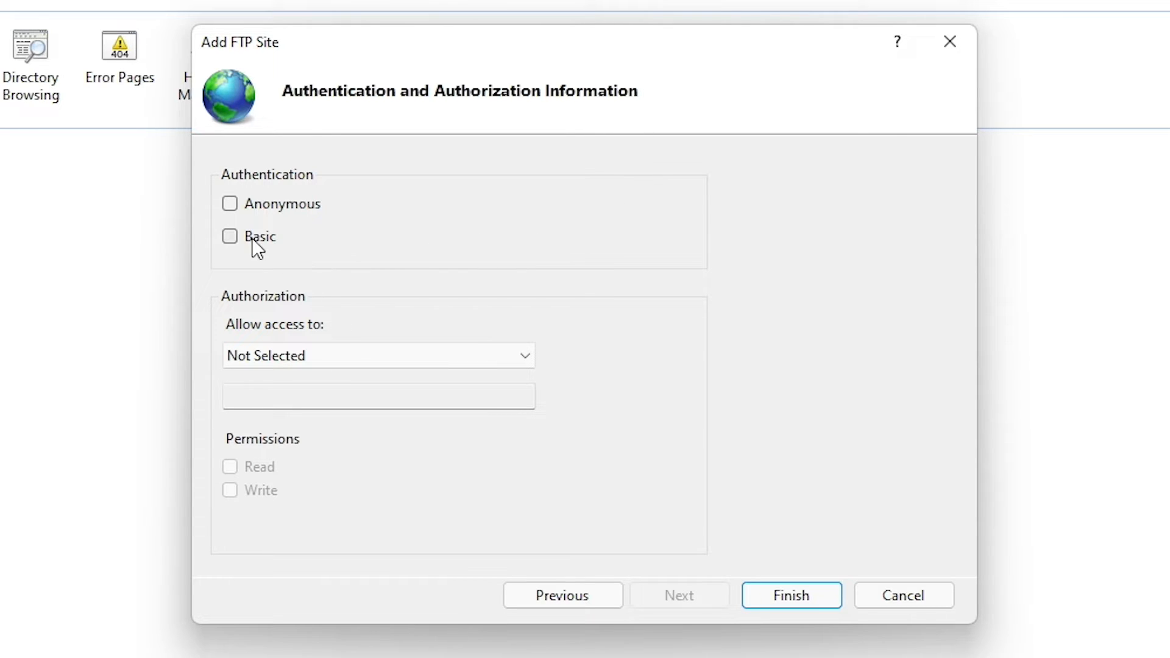
click(229, 235)
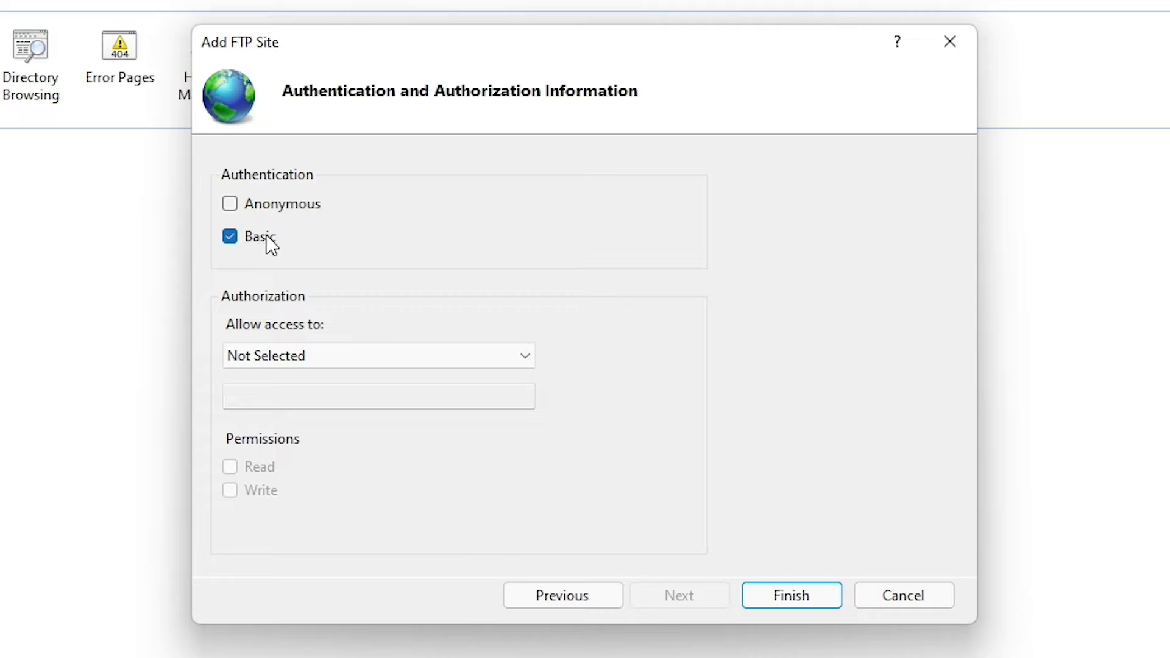
mouse_move(312, 219)
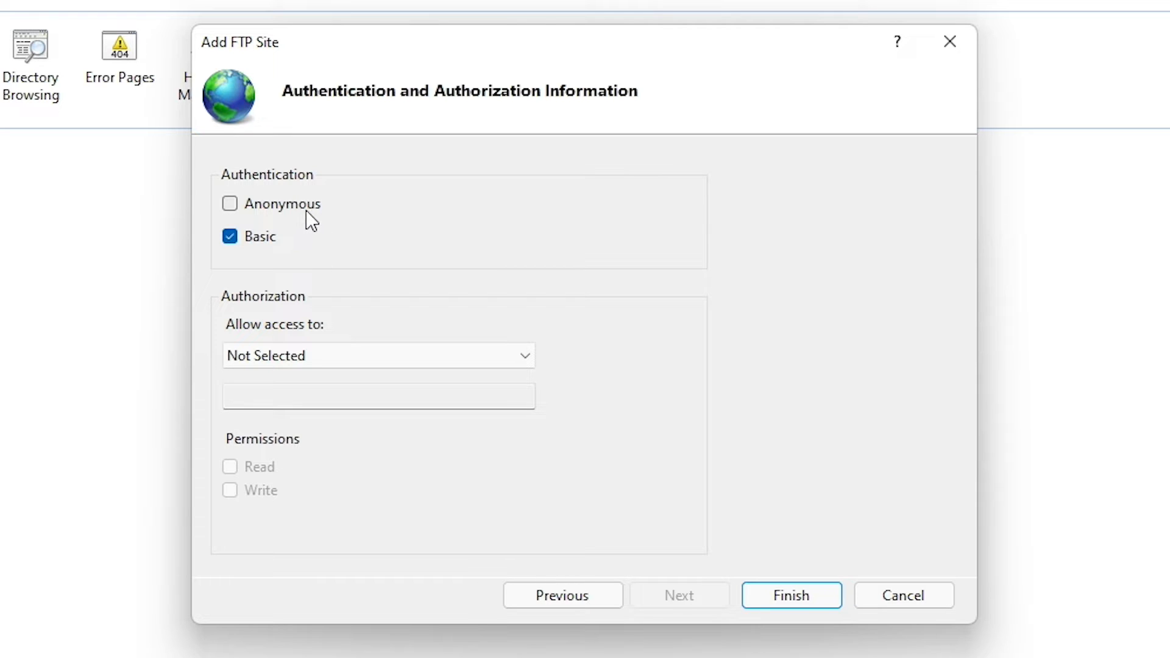
mouse_move(250, 303)
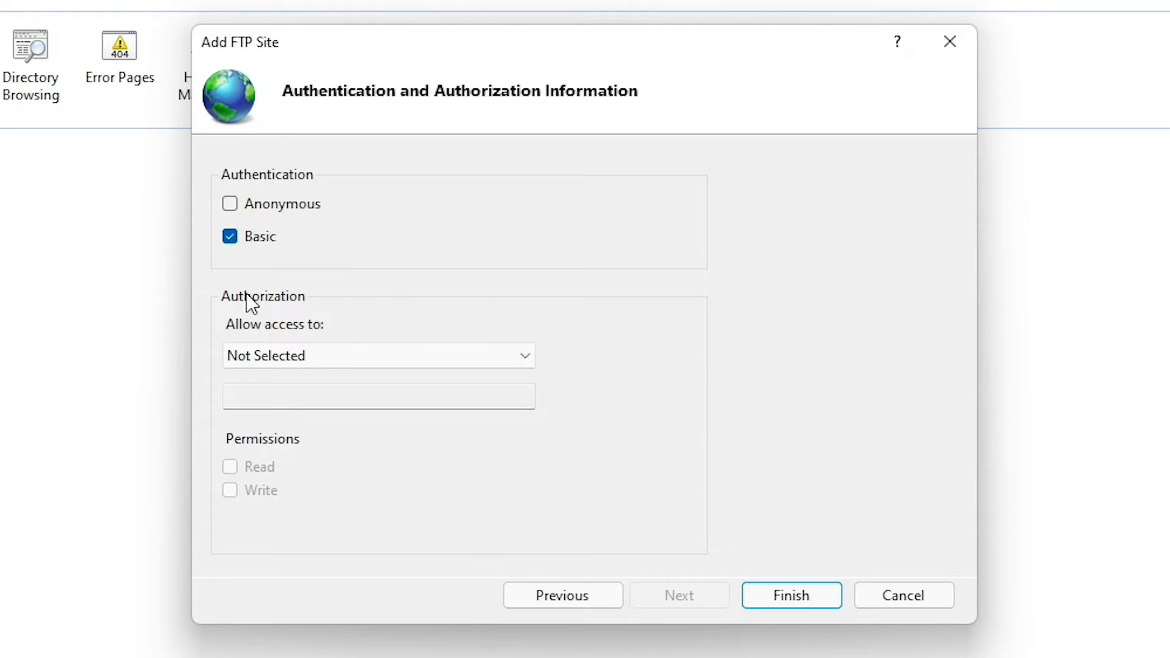
mouse_move(291, 346)
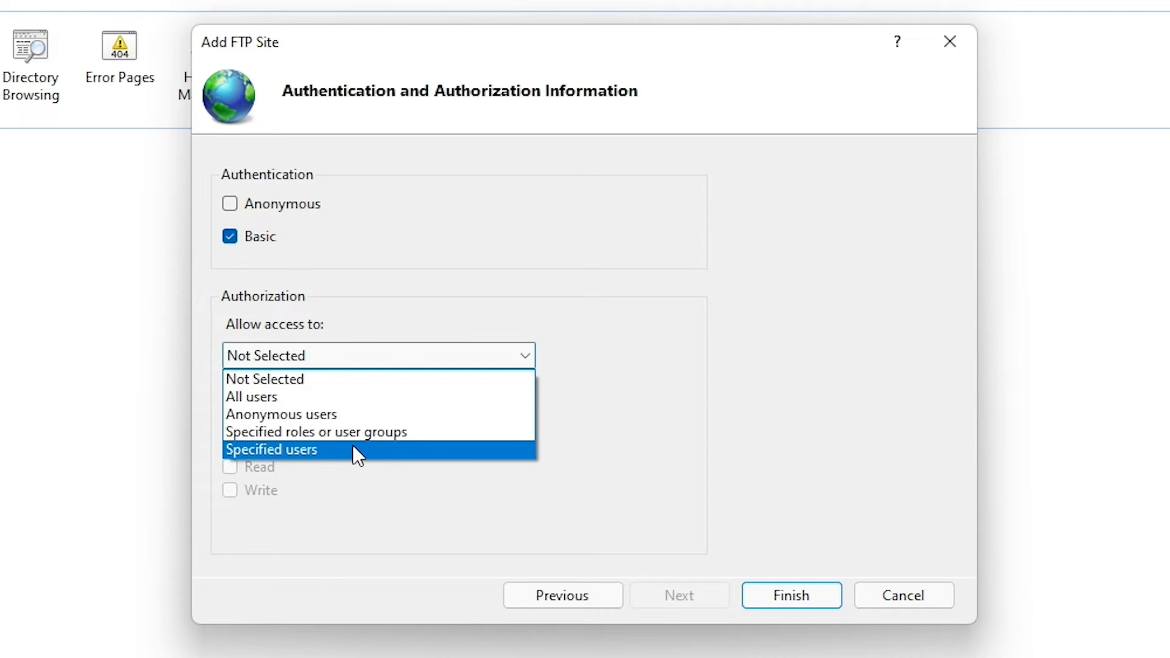
mouse_move(351, 457)
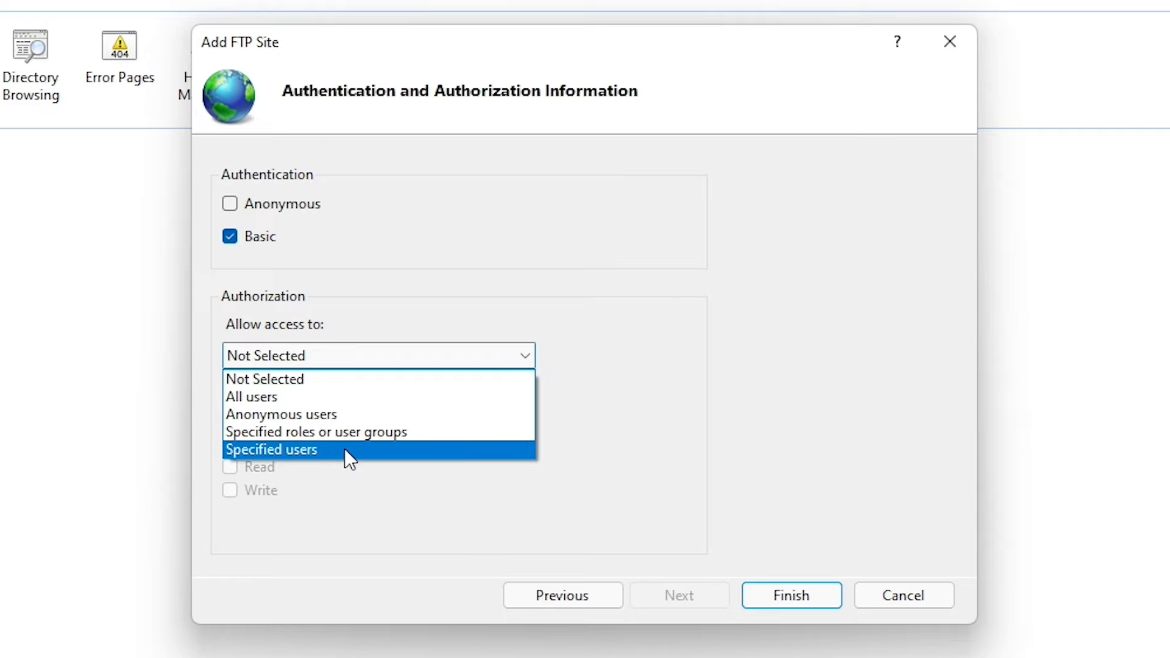
click(270, 448)
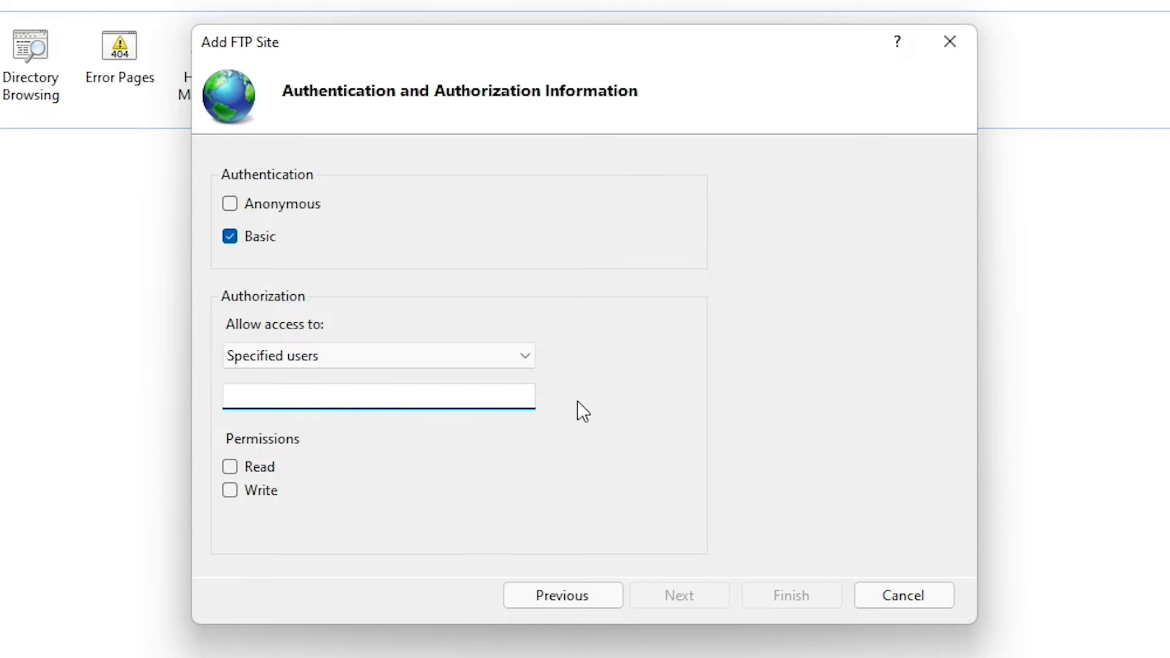
text(mbcrumpps4)
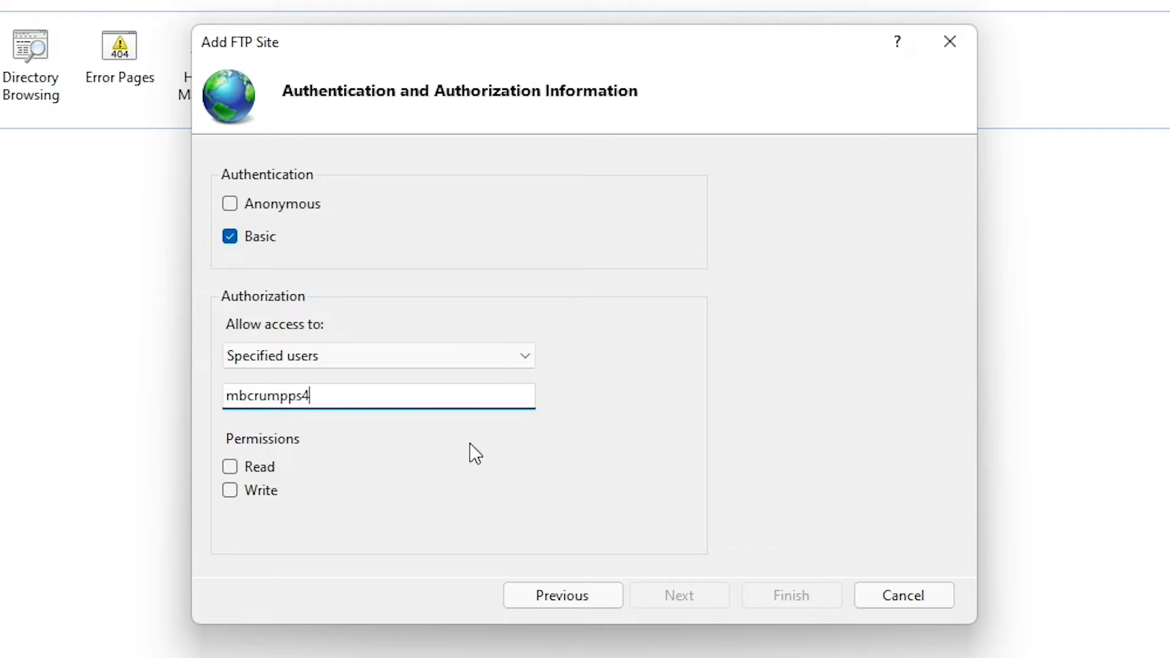
click(229, 466)
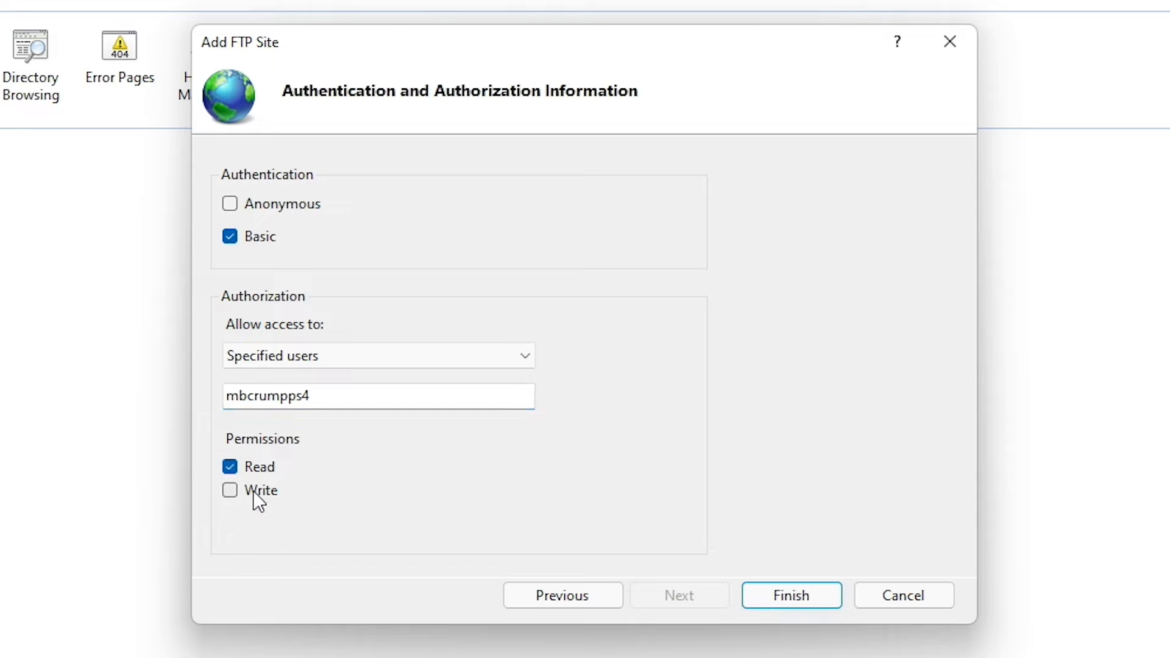
click(230, 490)
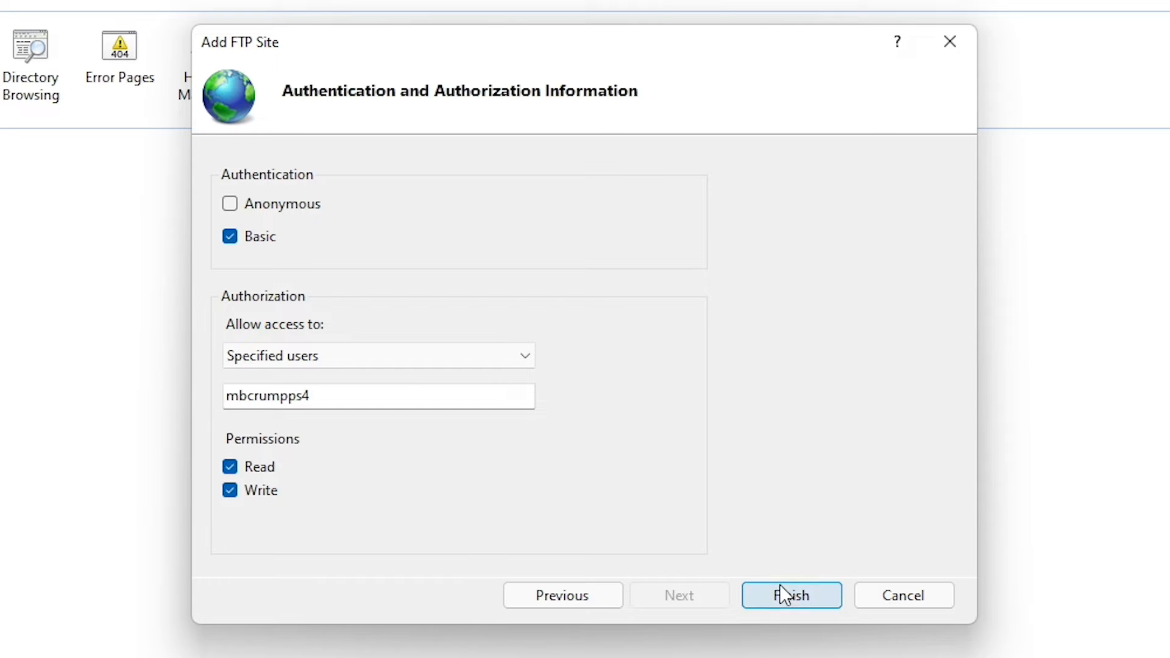
click(790, 595)
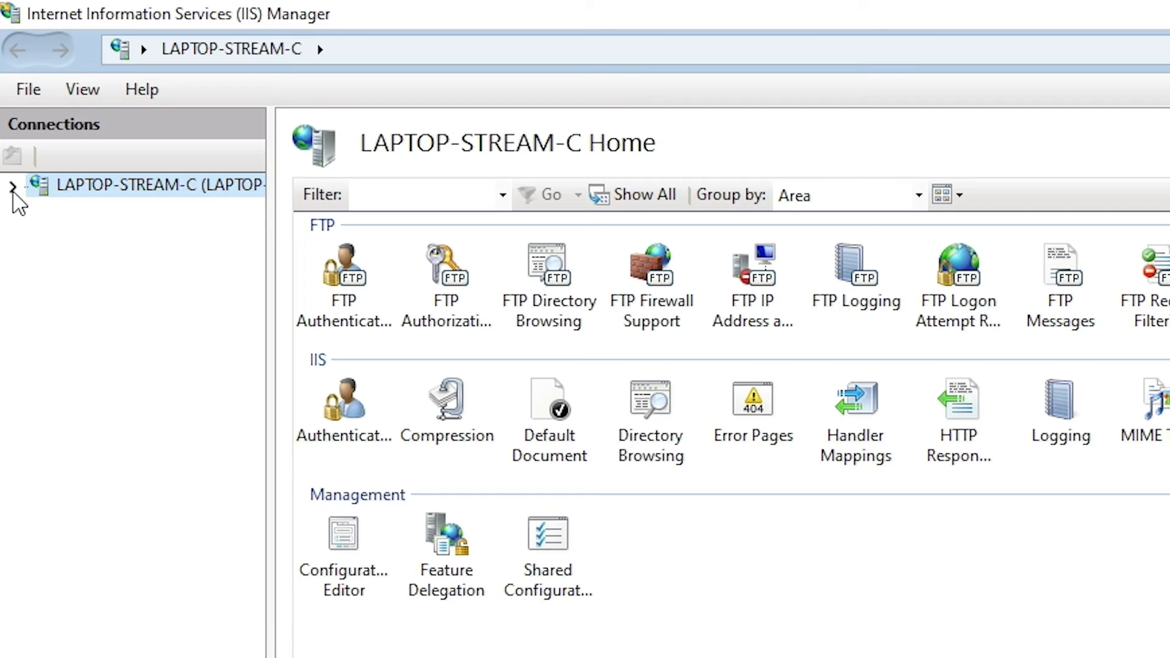
- Expand the server and Sites nodes and select the 'Michael's Local PC' FTP site
click(13, 186)
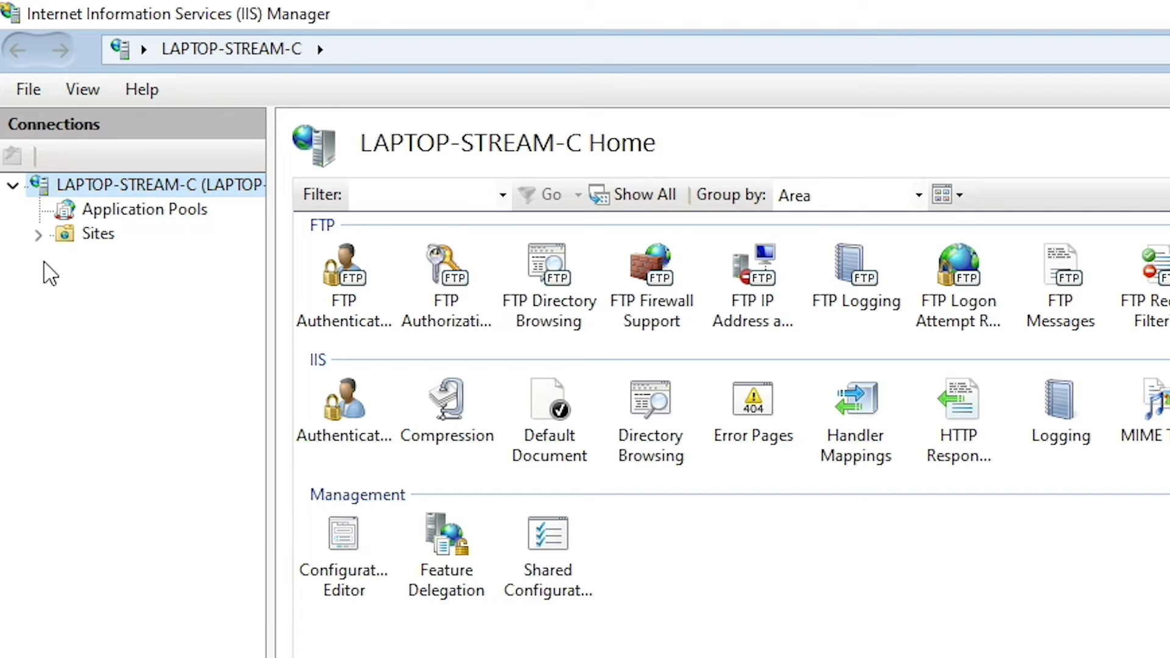
click(39, 234)
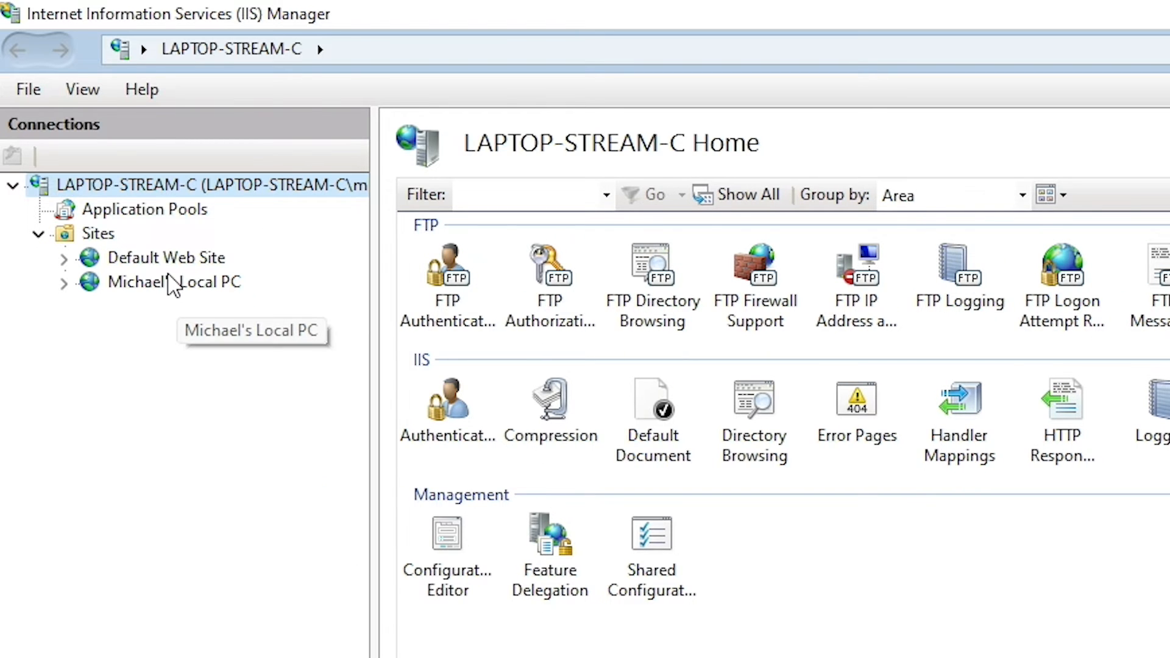
click(174, 282)
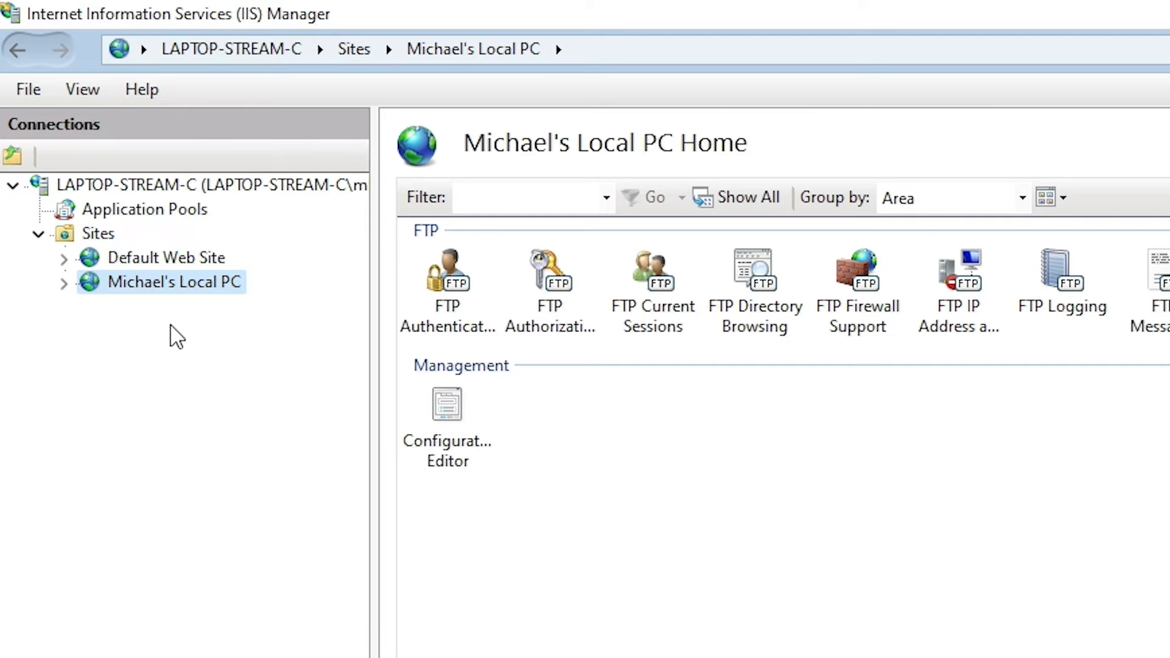
click(165, 257)
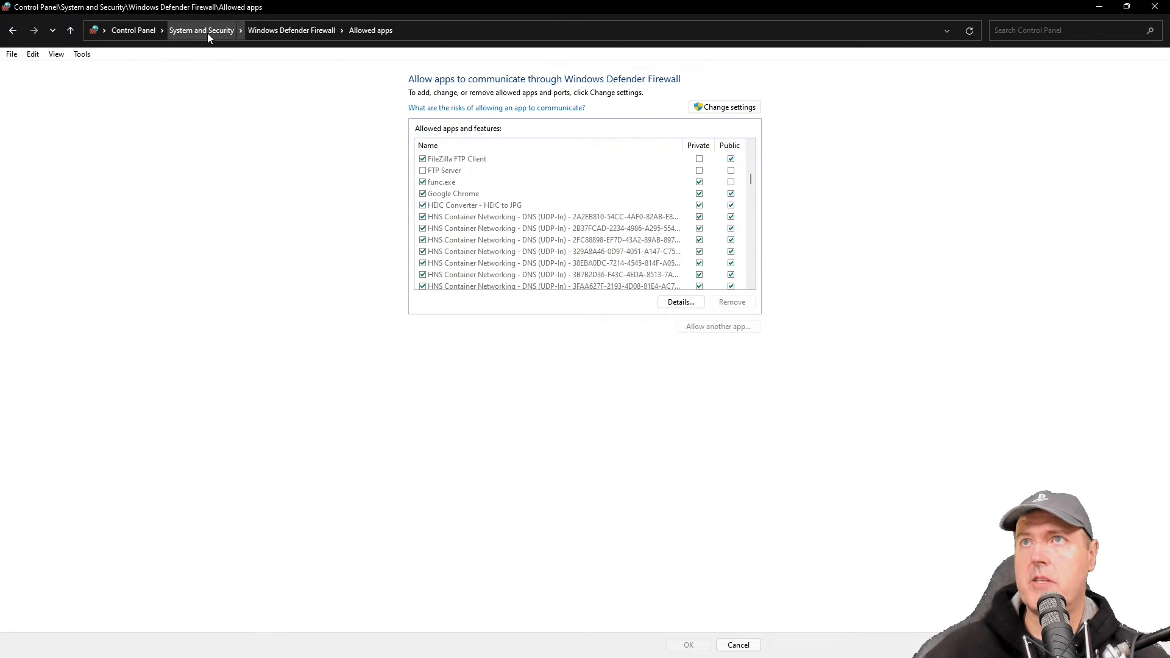
mouse_move(292, 30)
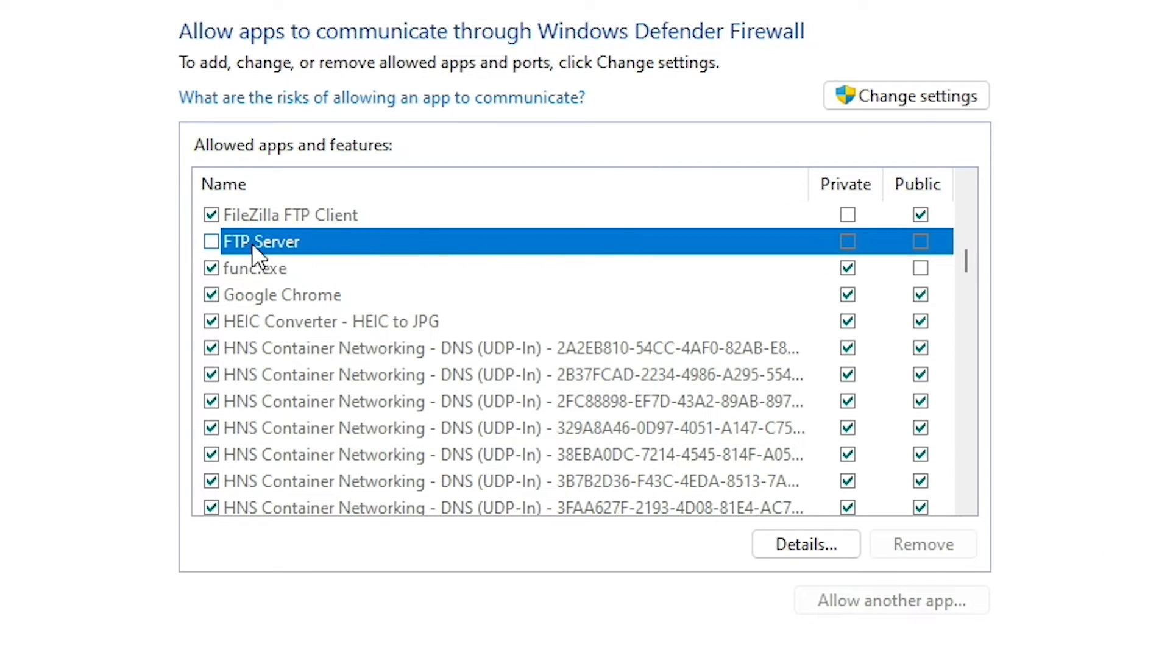
mouse_move(162, 516)
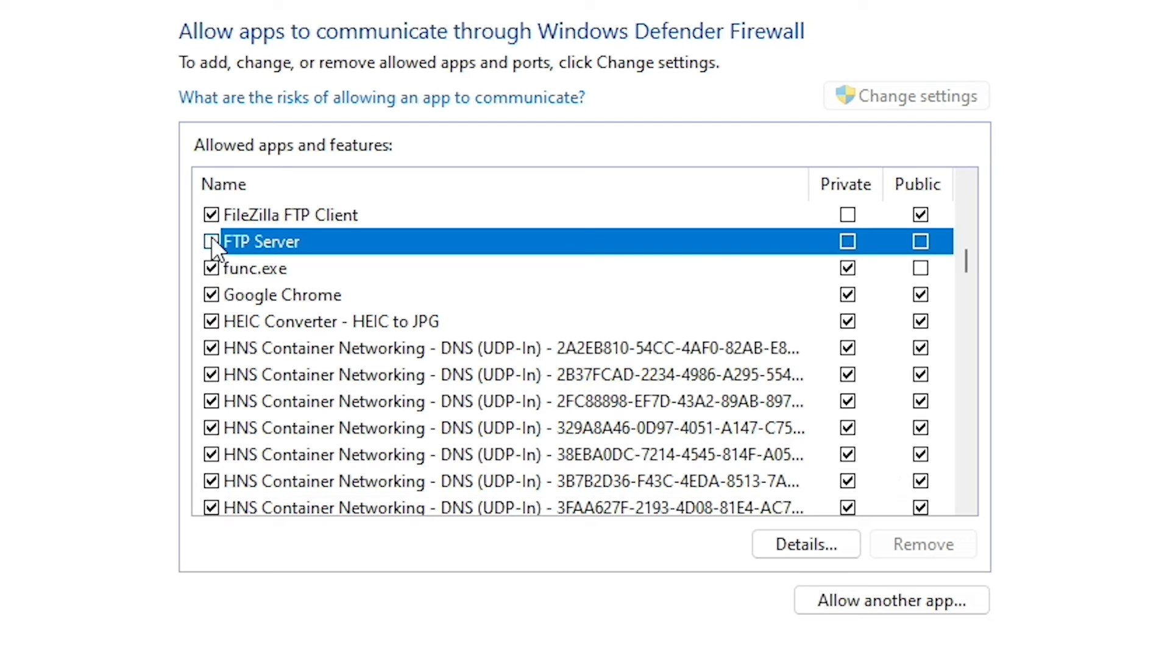
- Tick the Private and Public columns for FTP Server in the firewall's allowed apps
click(211, 241)
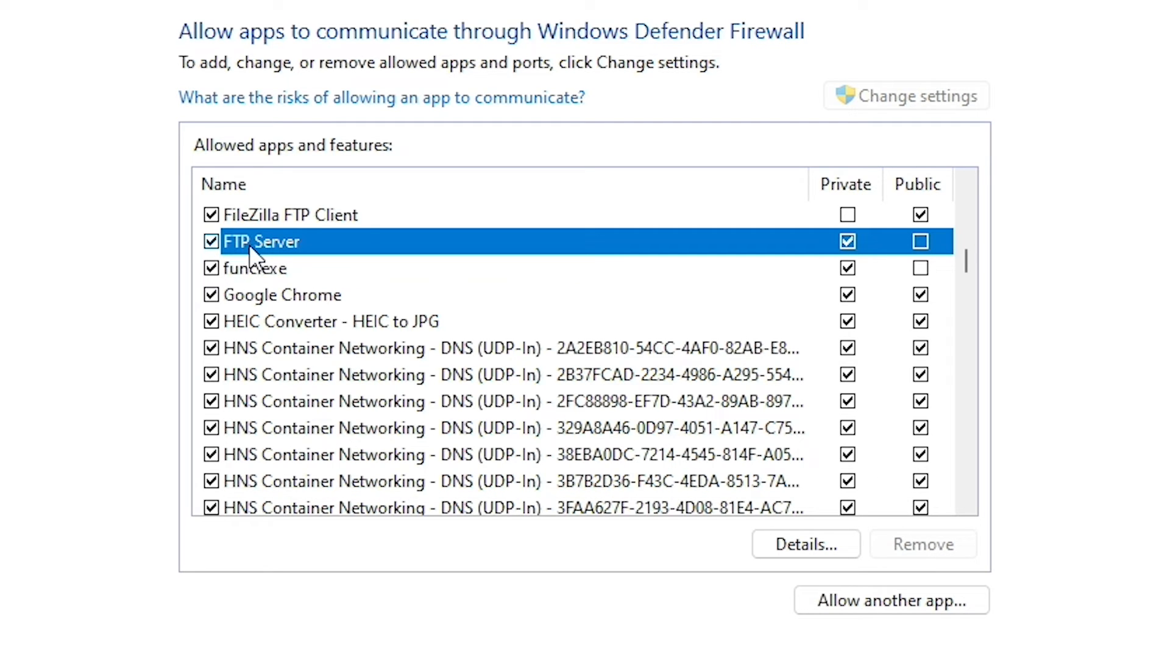
mouse_move(287, 269)
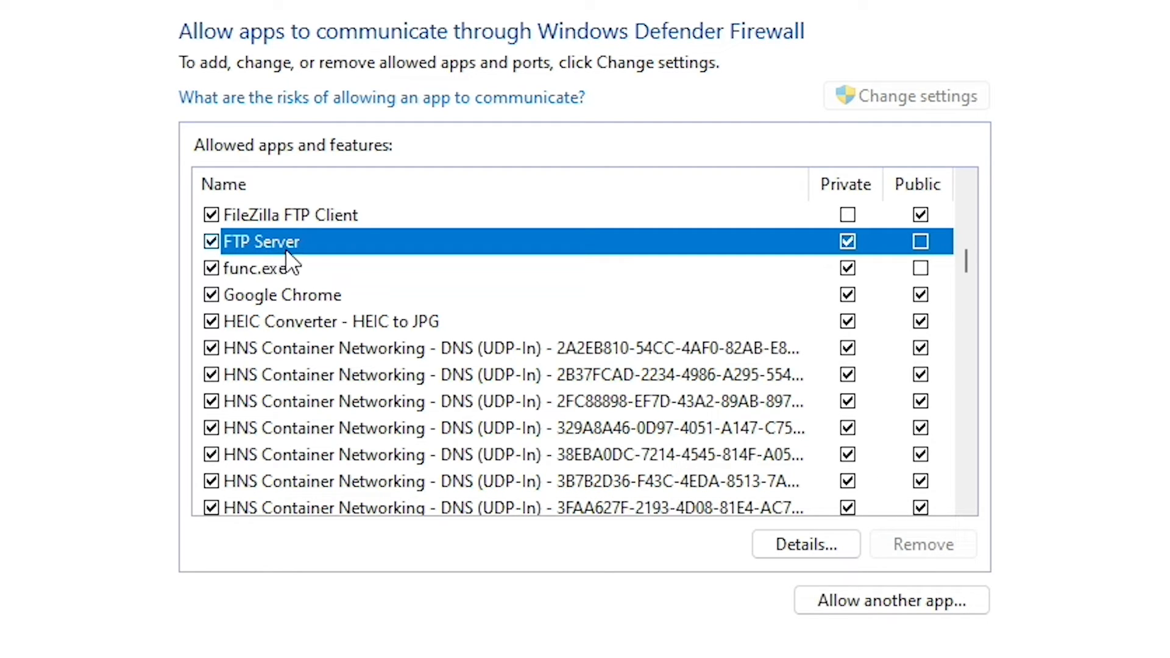
mouse_move(885, 299)
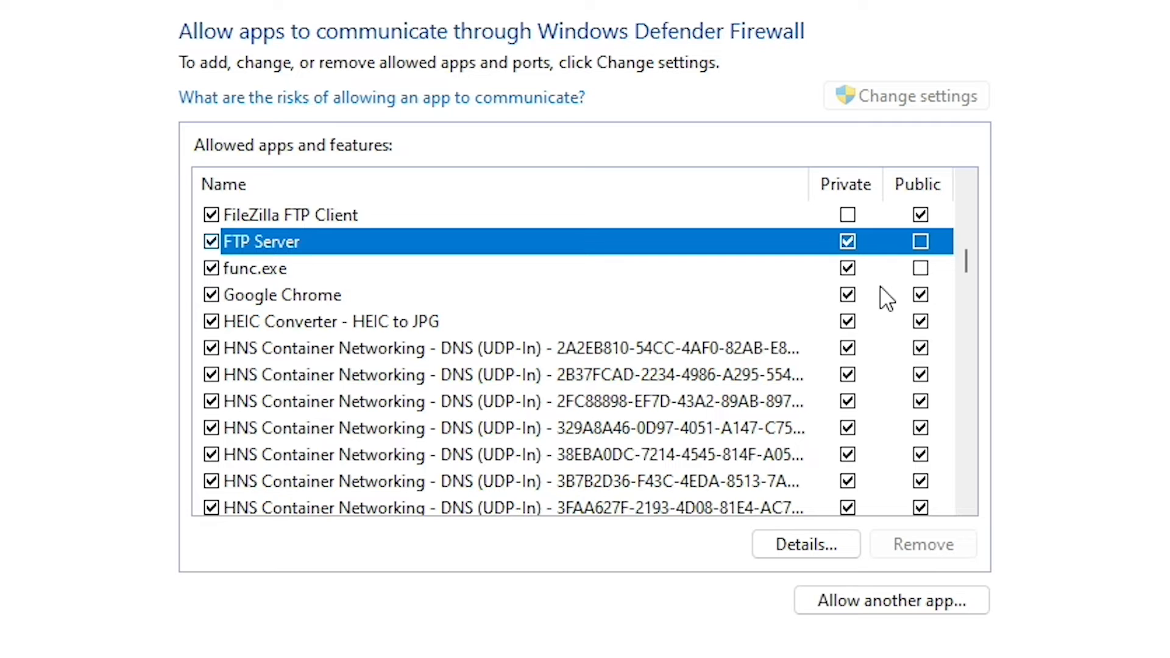
click(919, 242)
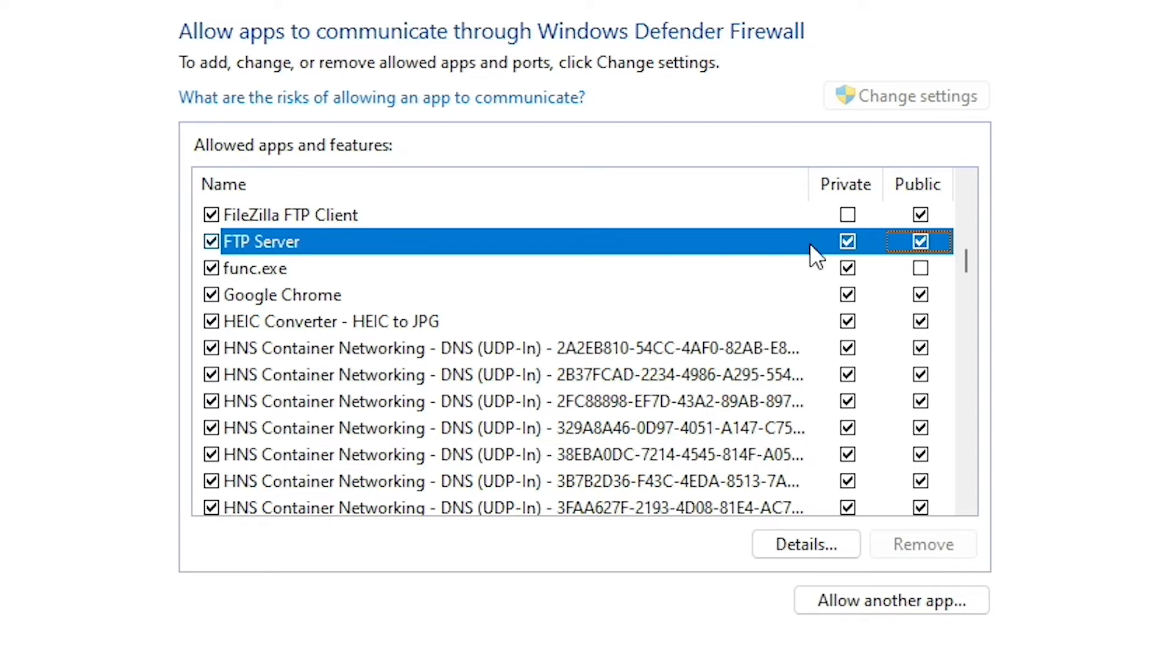
mouse_move(834, 258)
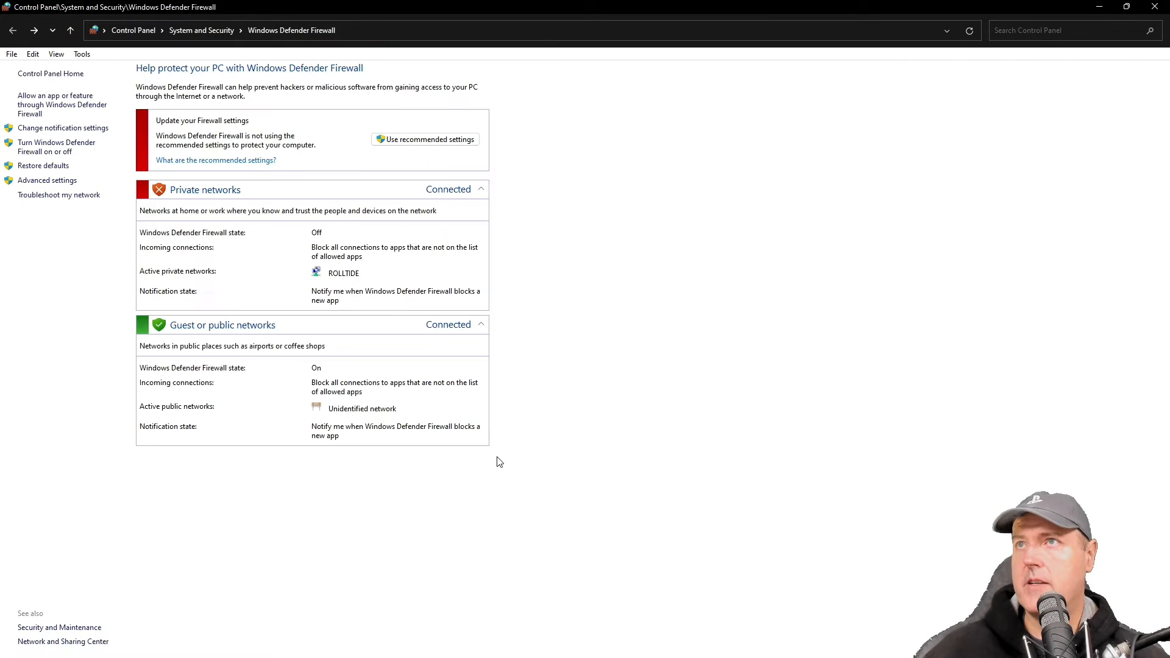
mouse_move(539, 451)
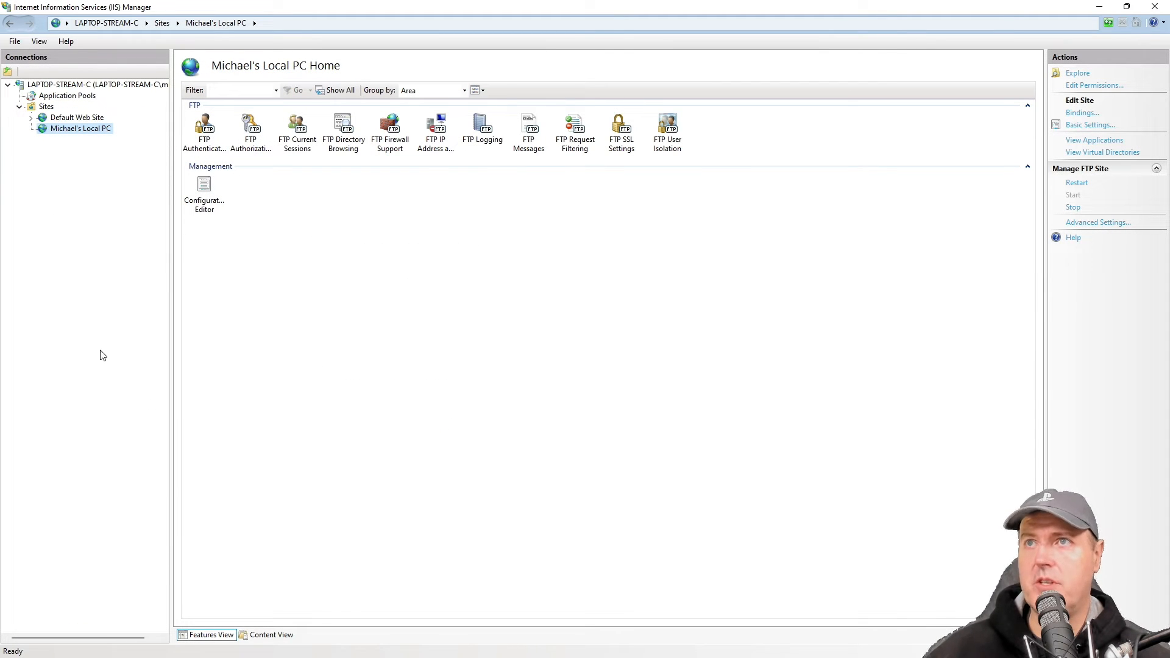
mouse_move(81, 7)
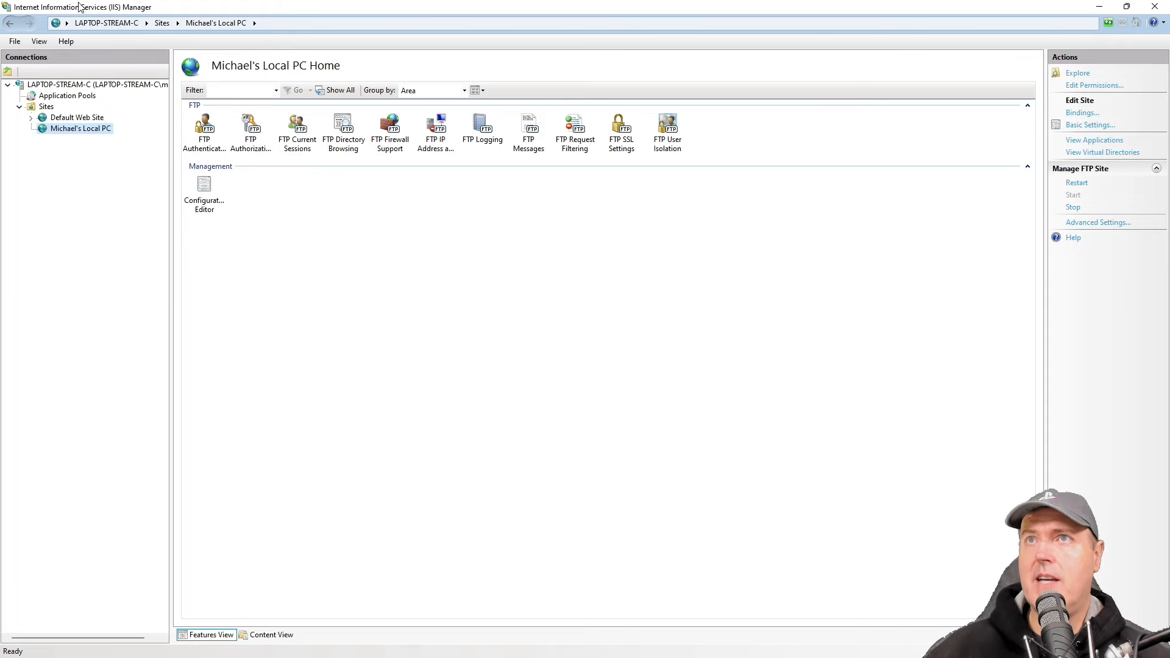
- Open the site's FTP Authorization Rules and select the read/write Allow rule
double_click(251, 129)
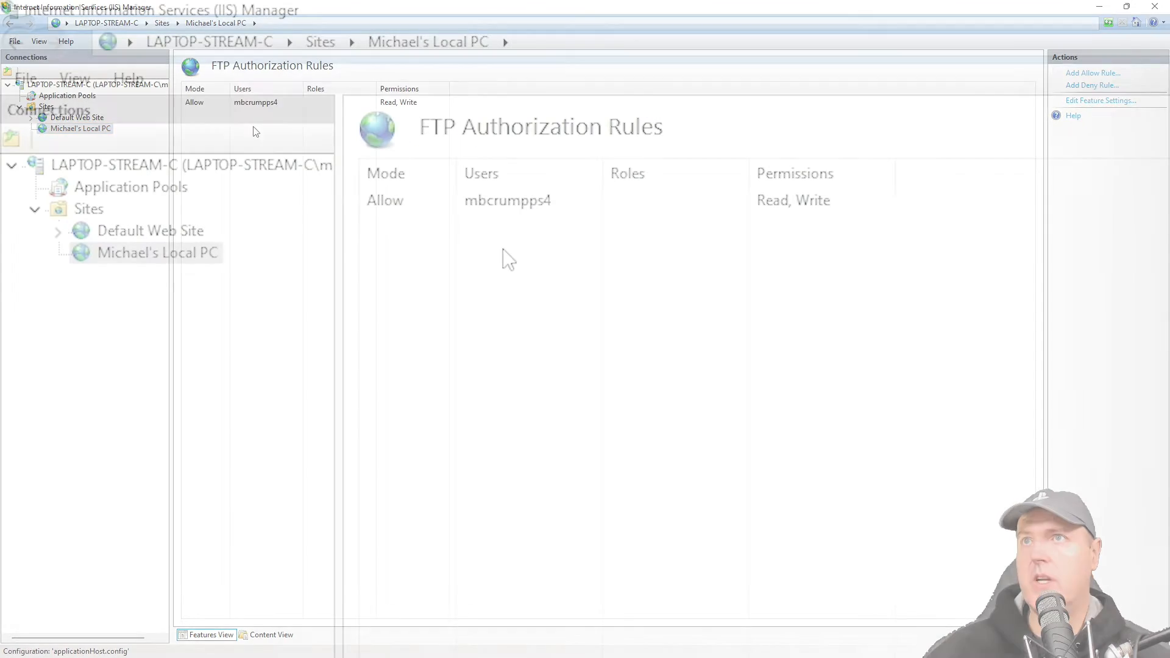
click(507, 200)
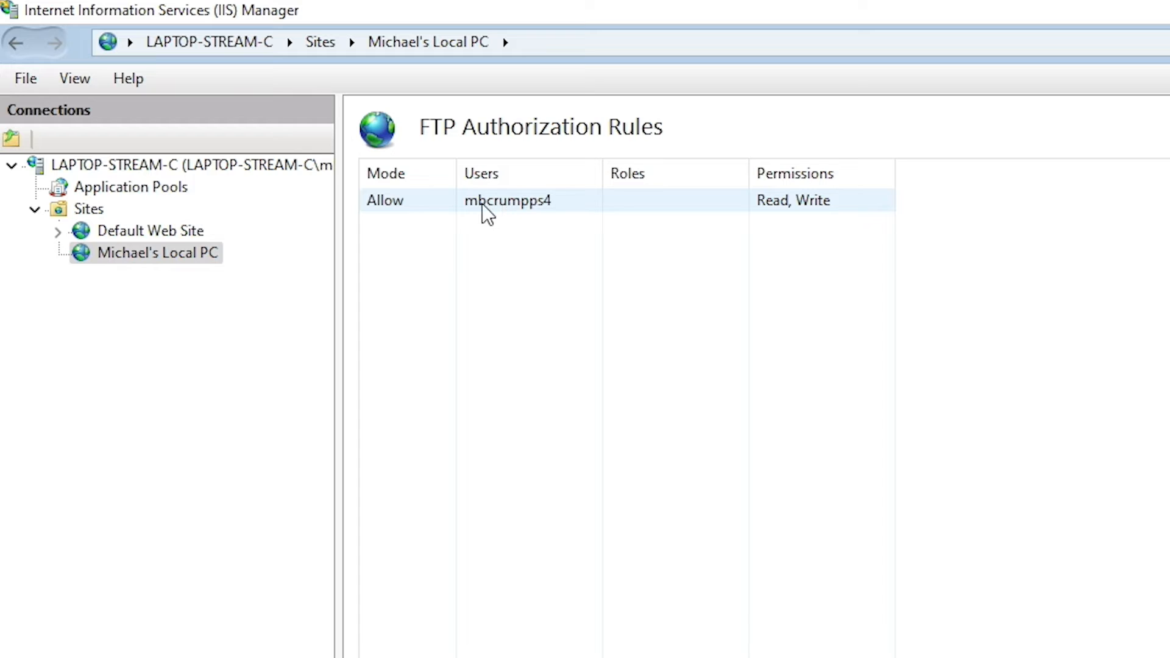
mouse_move(545, 216)
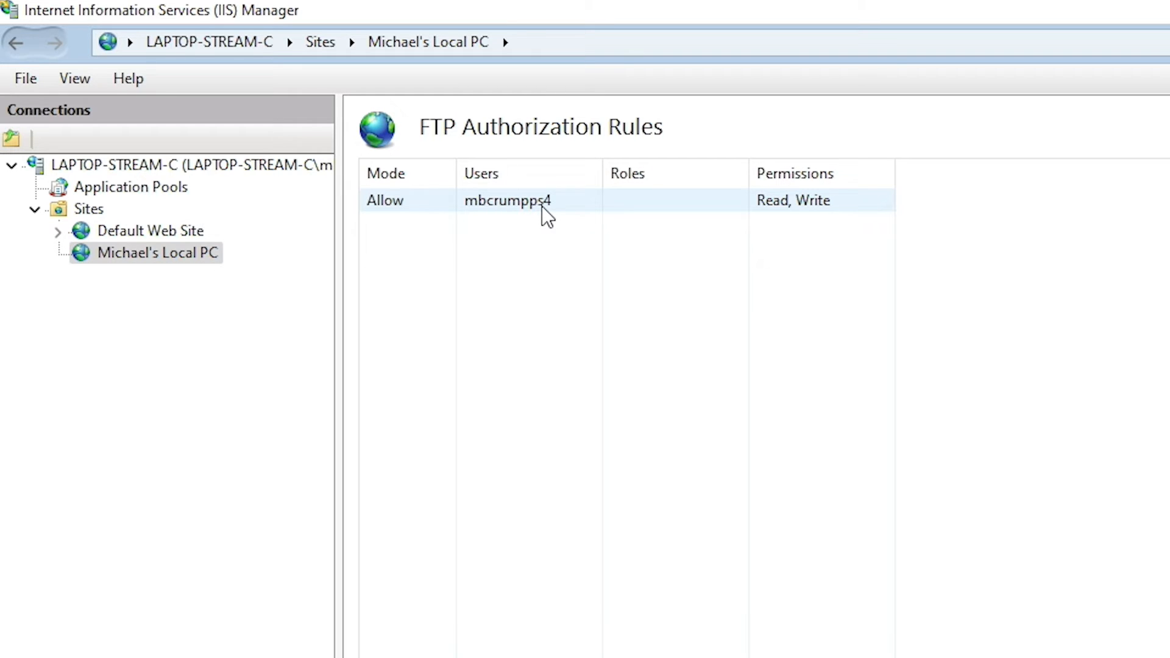
mouse_move(778, 216)
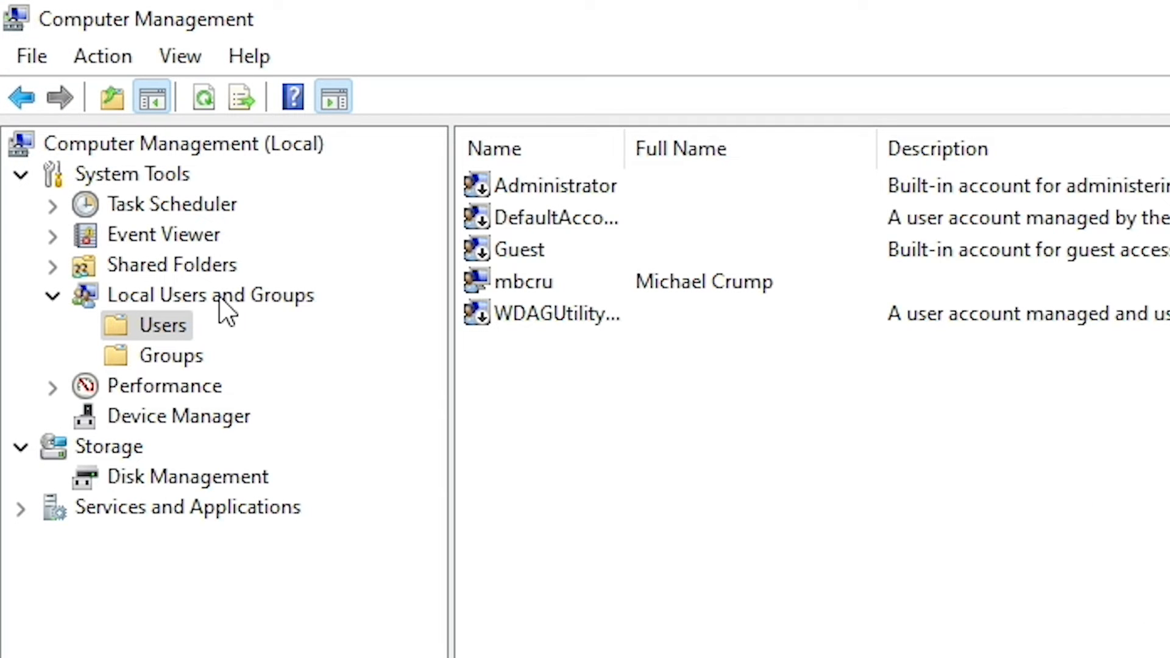
mouse_move(690, 607)
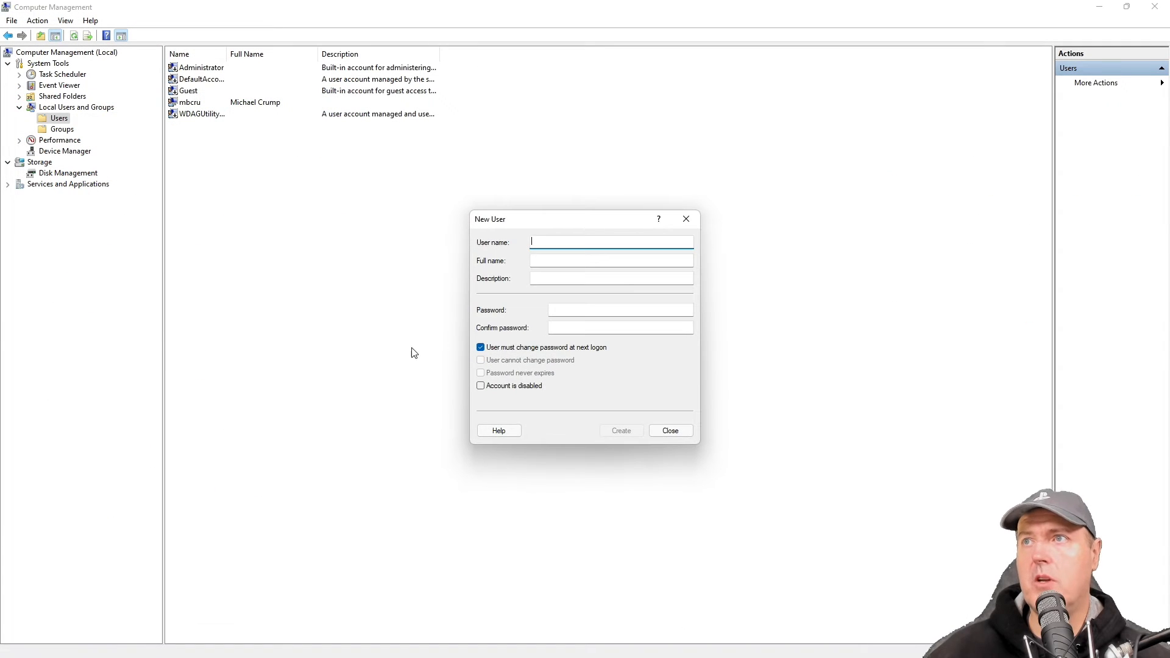
mouse_move(506, 324)
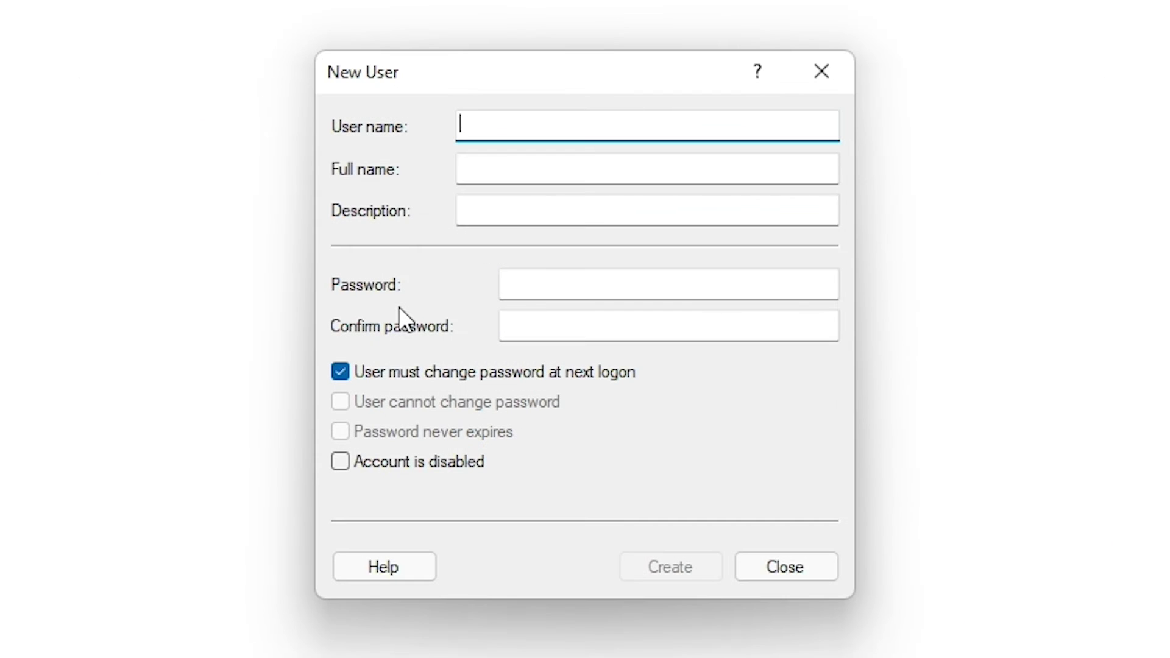
- Create local user 'mbcrumpps' with no forced password change and a never-expiring password
text(mbcrumpps4)
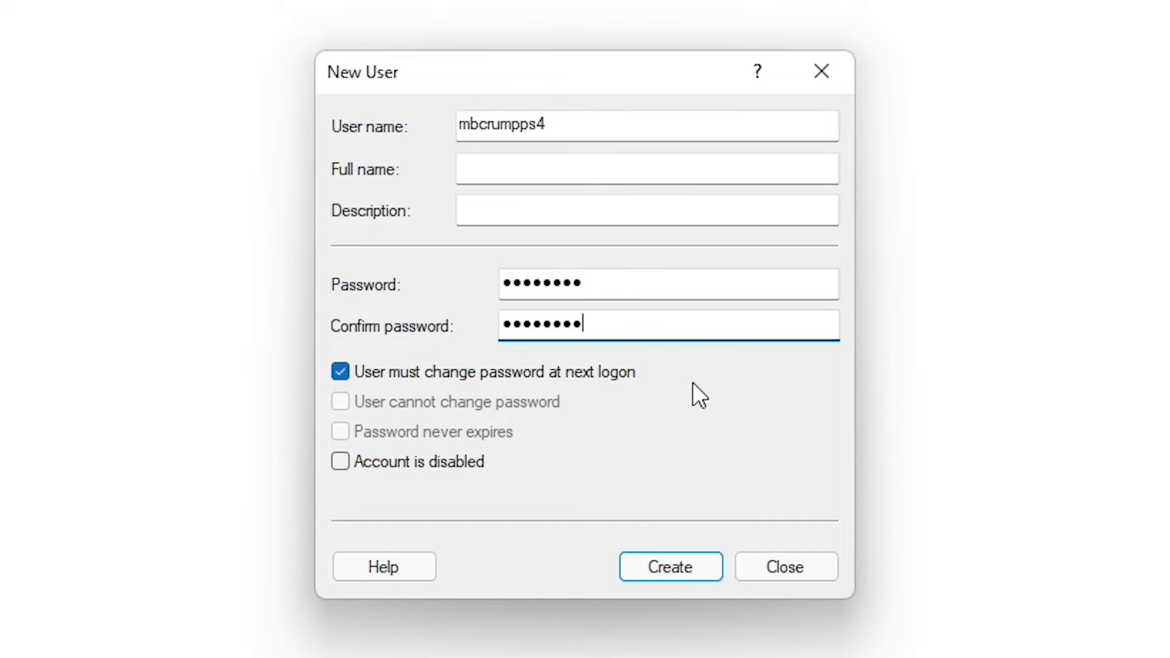
click(340, 372)
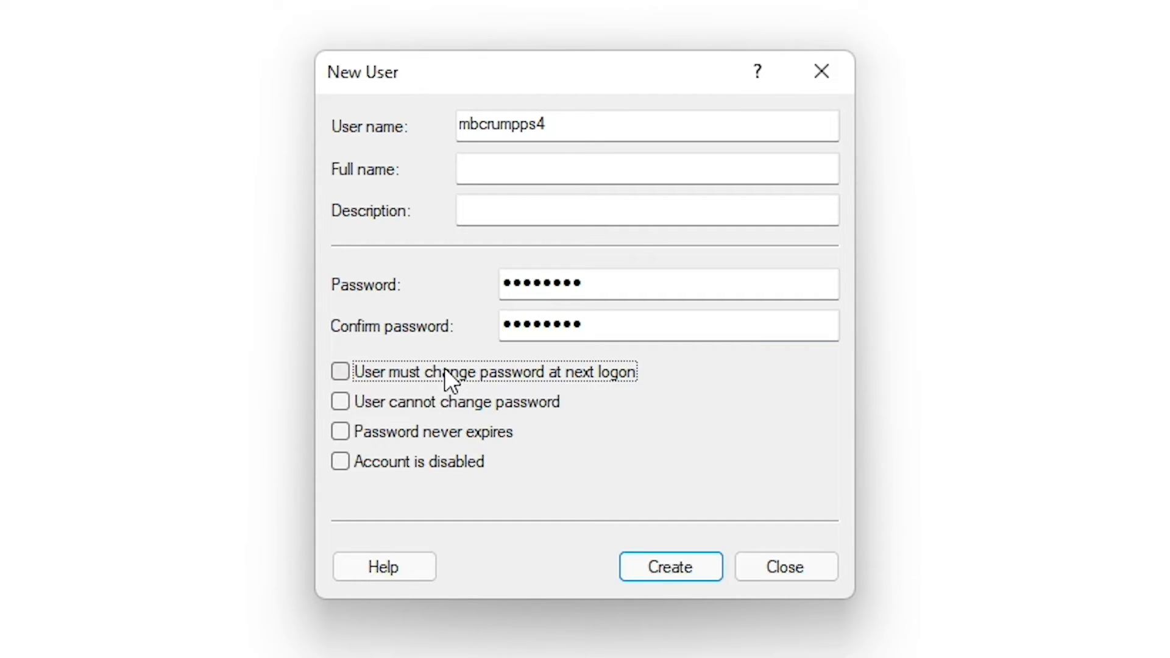
mouse_move(556, 455)
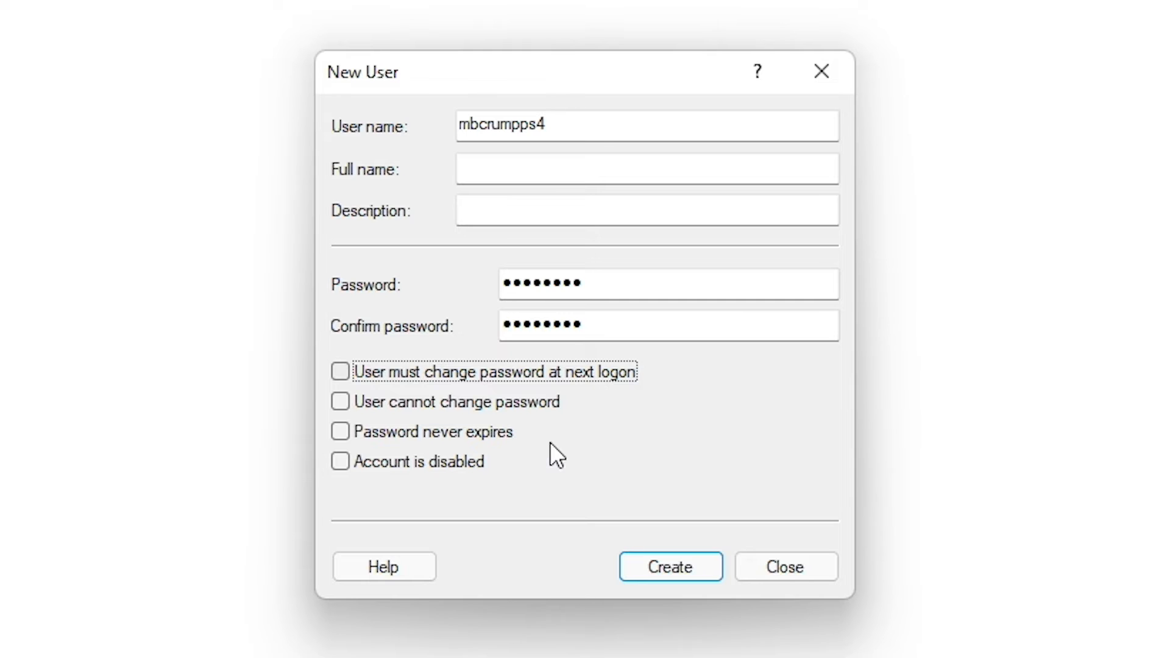
click(340, 431)
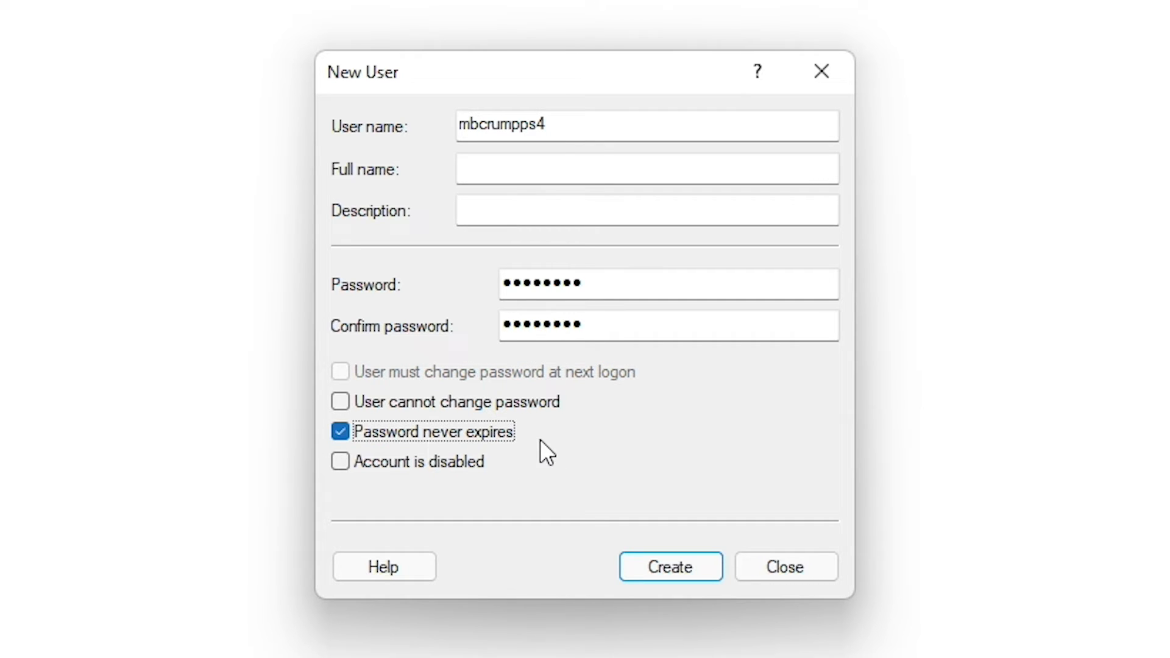
mouse_move(669, 566)
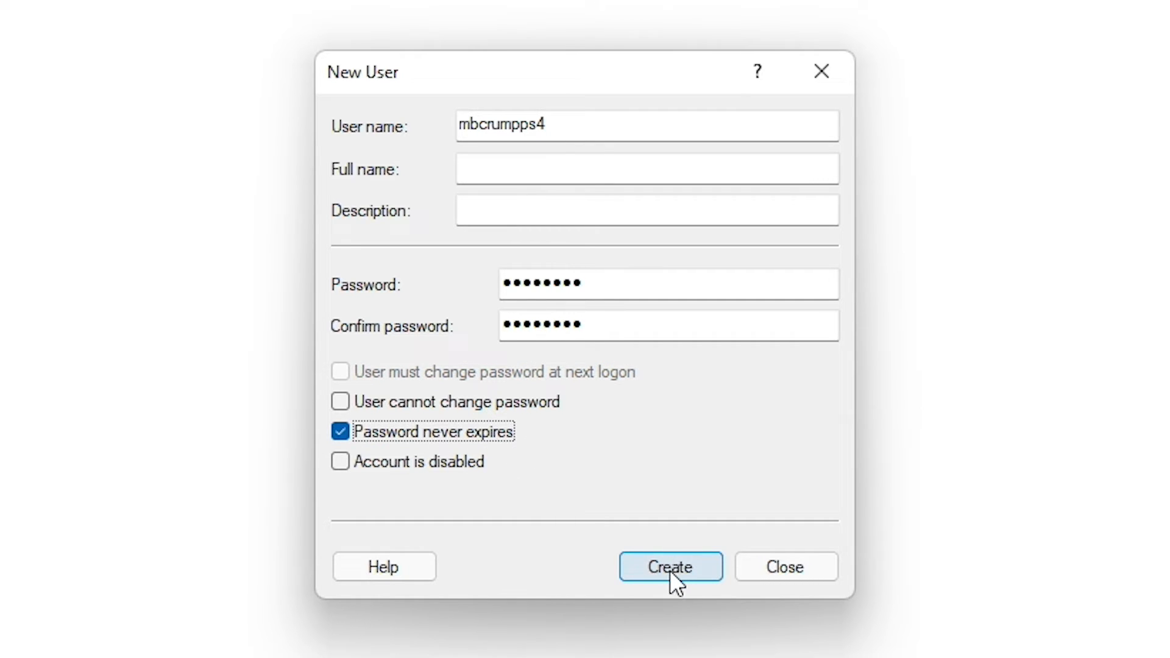
click(669, 566)
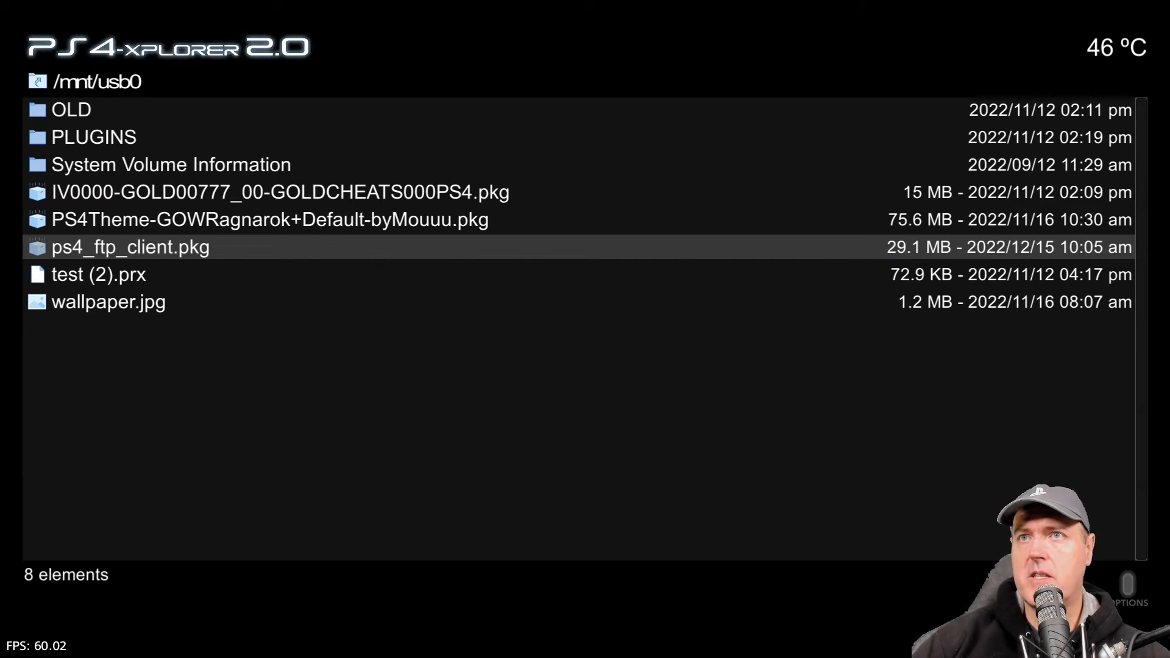
- Select ps4_ftp_client.pkg from the USB drive and install it
click(130, 247)
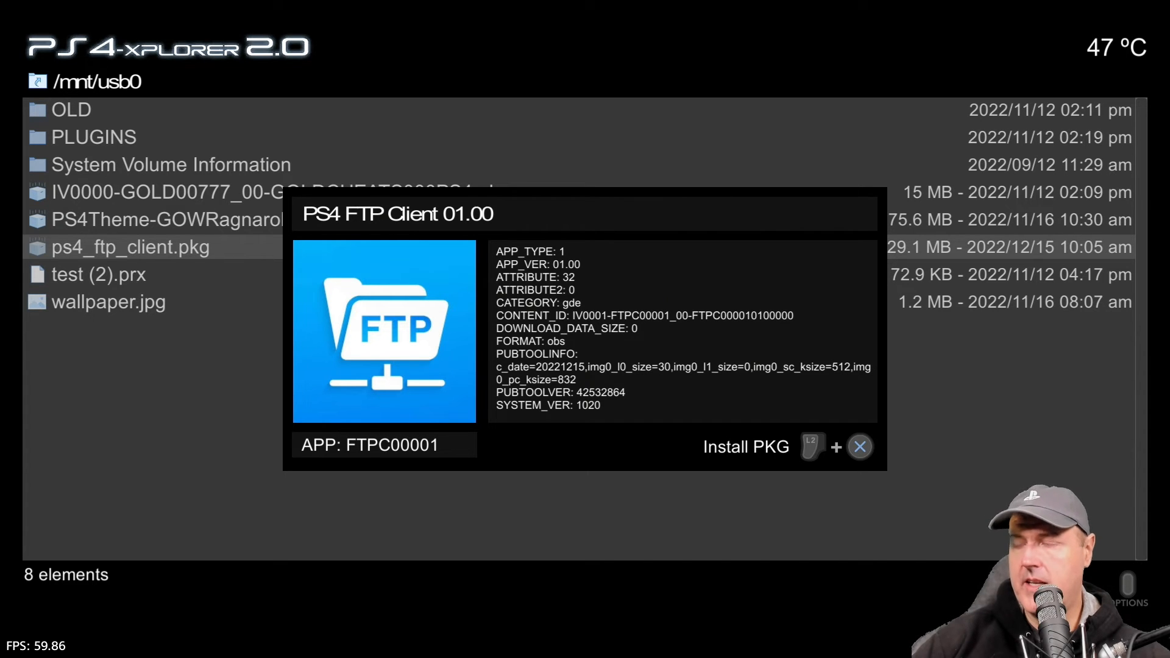
click(835, 446)
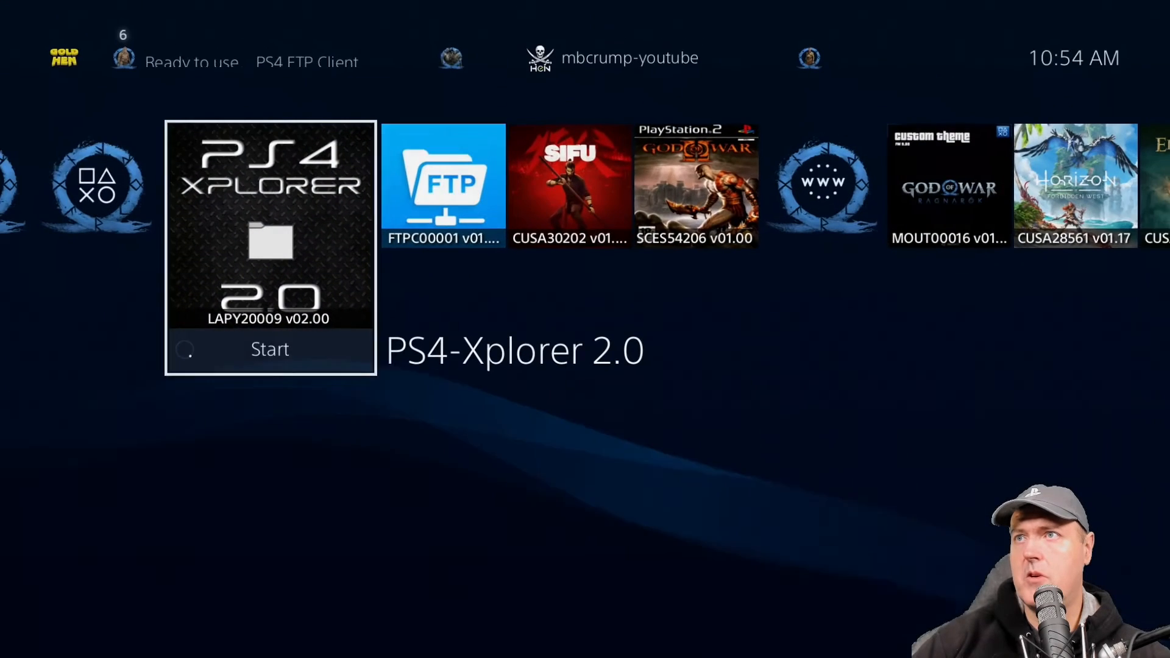
- Launch the FTPC00001 FTP tile from the PS4 home screen
scroll(right, 3)
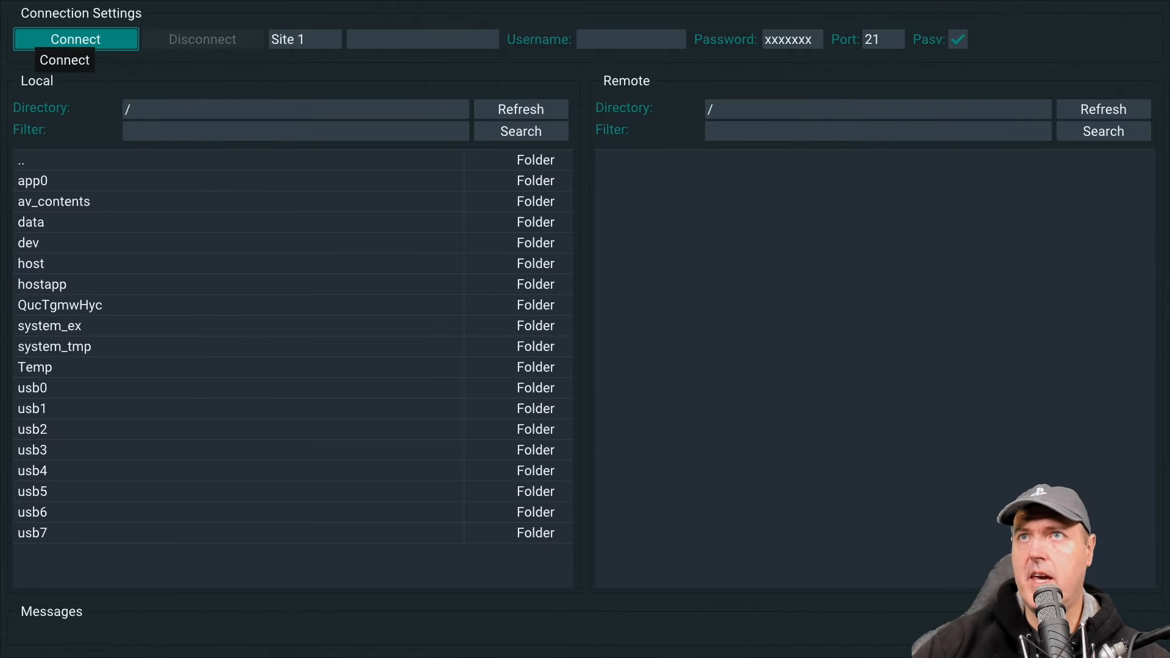
- Enter 10.0.0.190 as the FTP server address
click(422, 39)
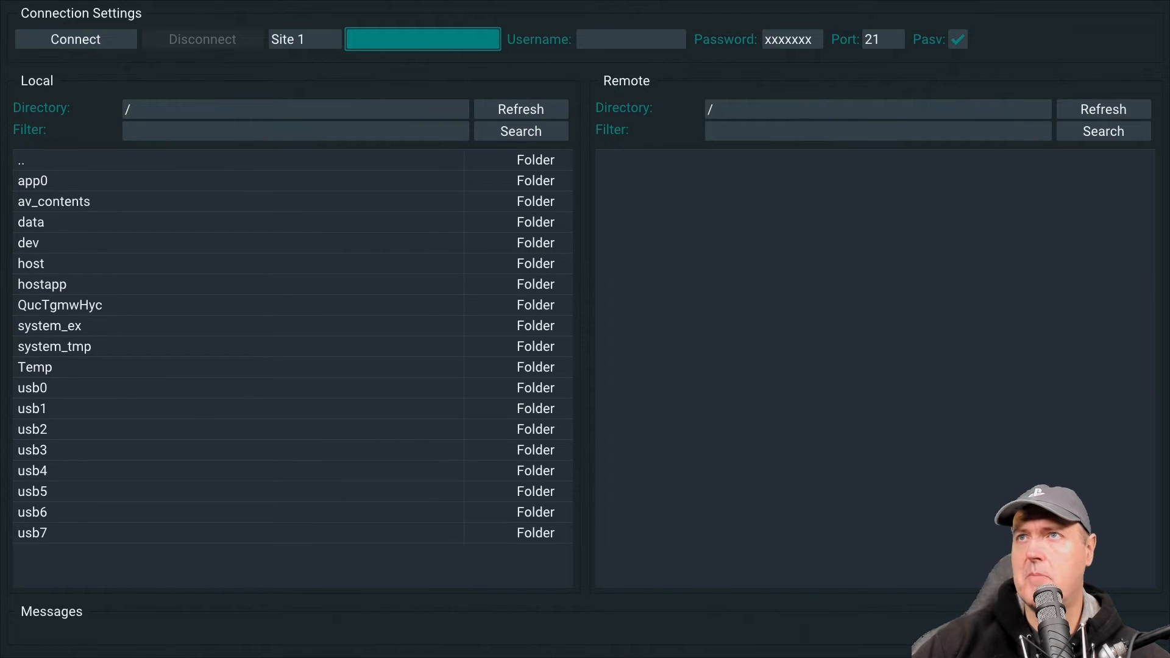
click(422, 39)
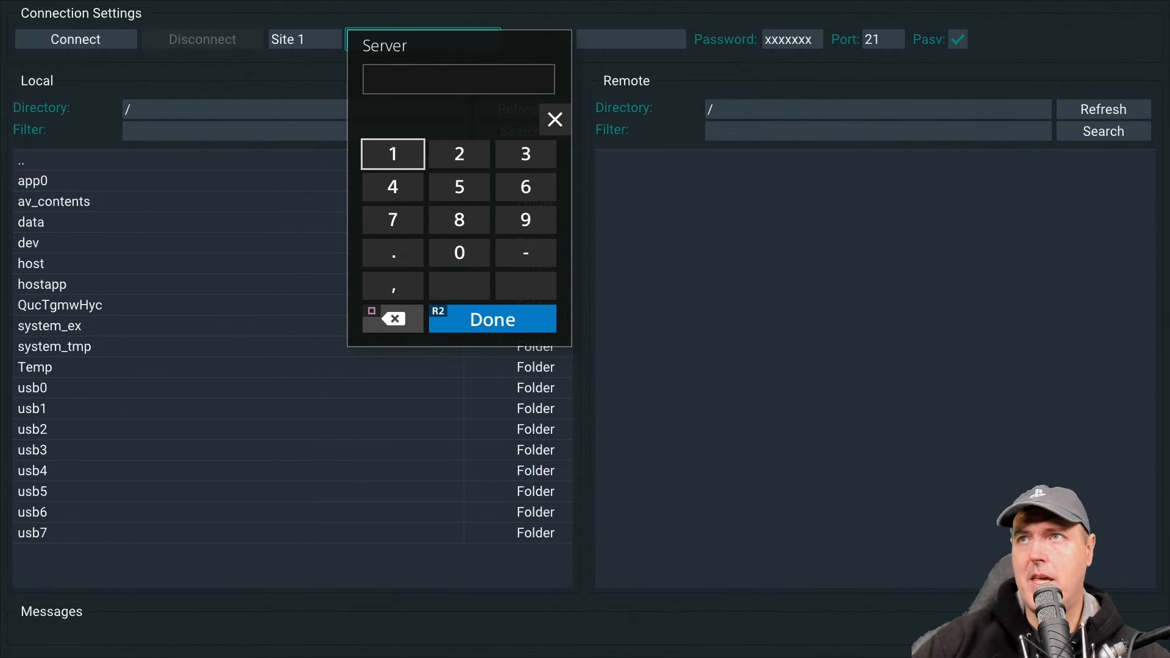
text(10.0.0.190)
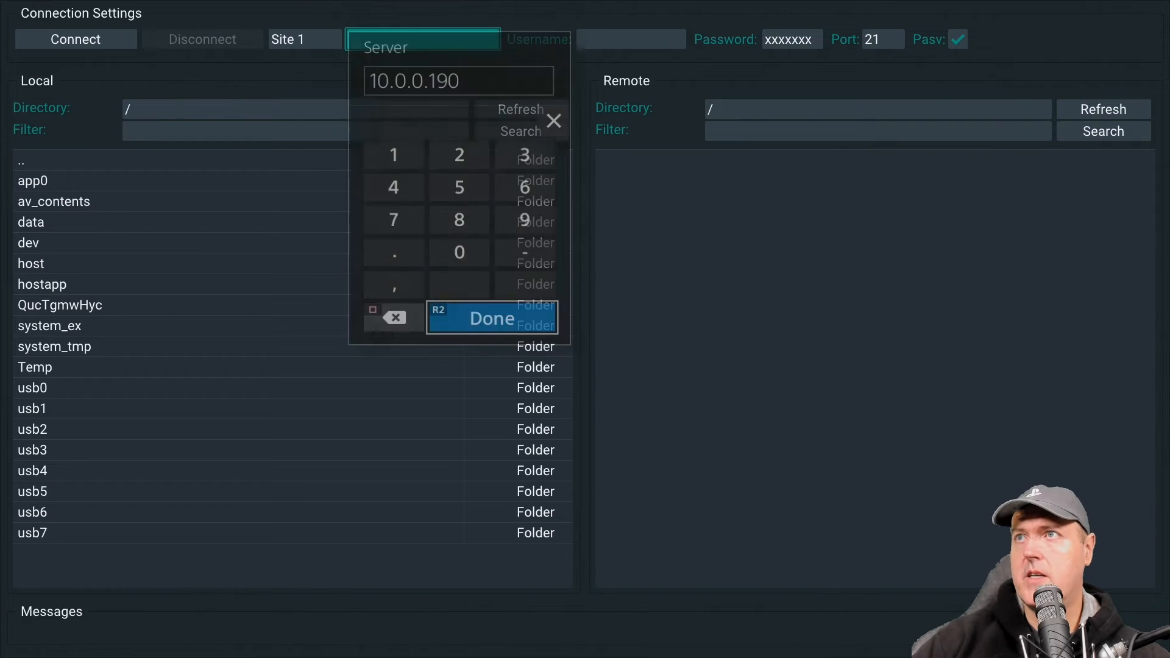
click(491, 318)
text(mbcrumpps4)
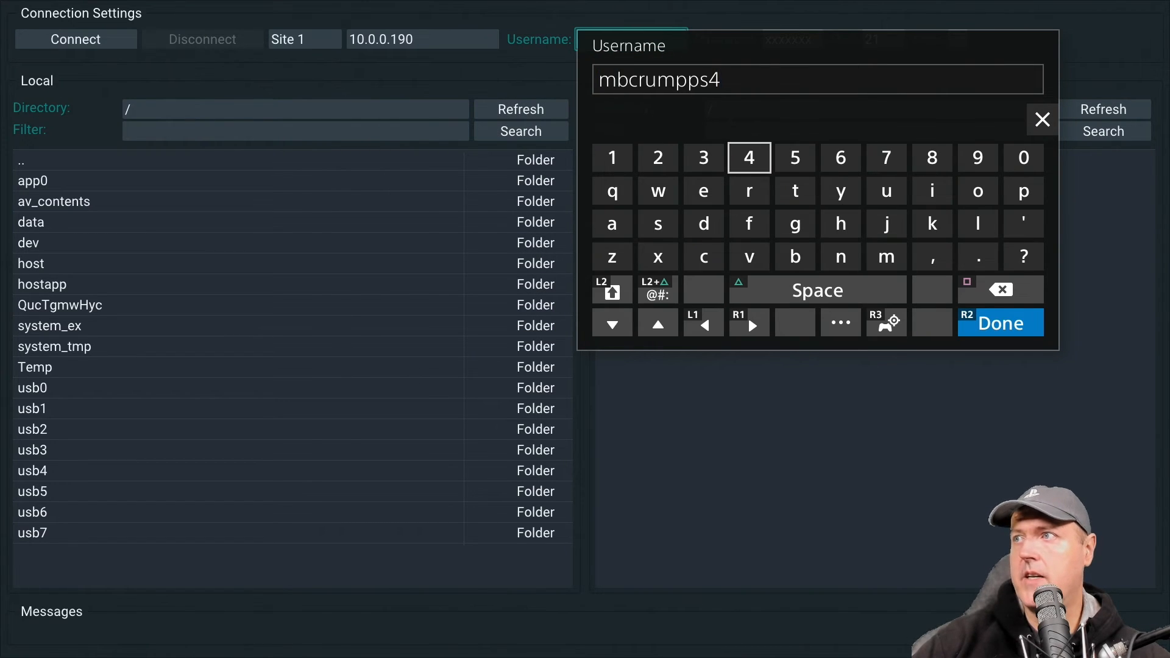
- Confirm username and password, keep port 21 with passive mode, and connect
click(998, 323)
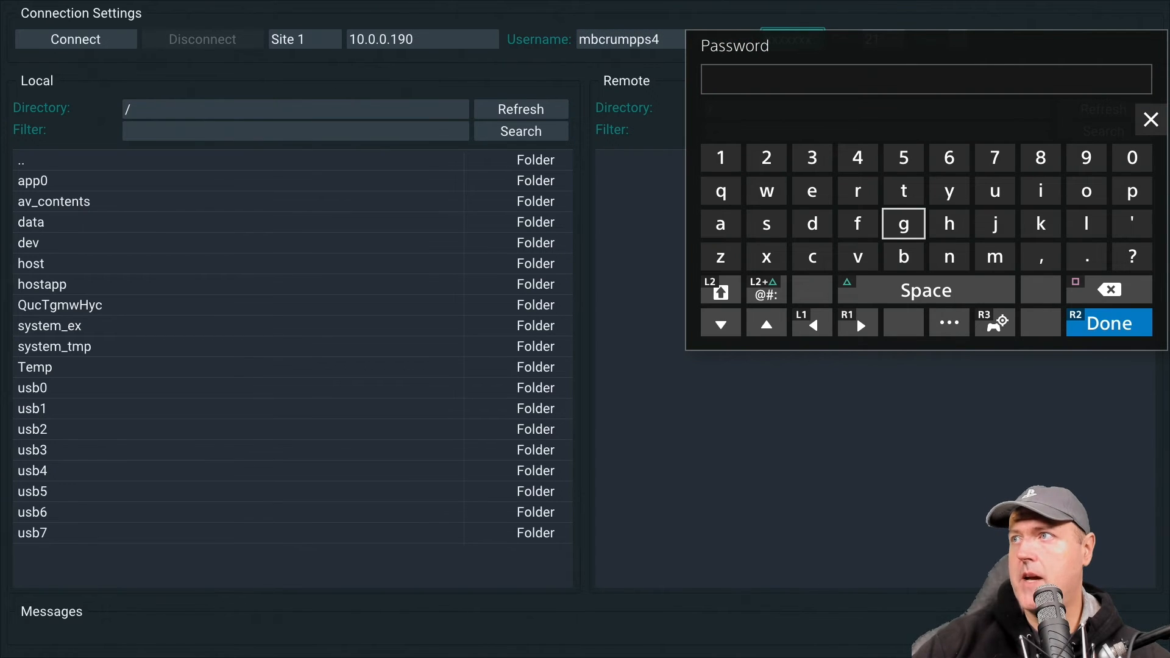
click(1108, 323)
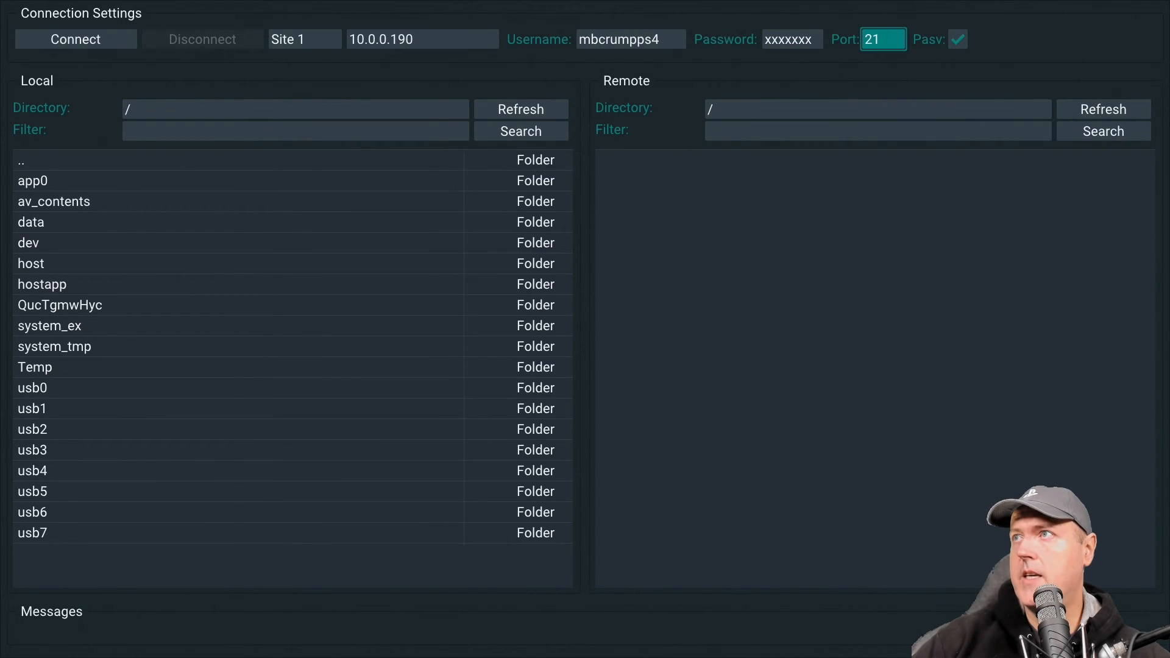
click(957, 39)
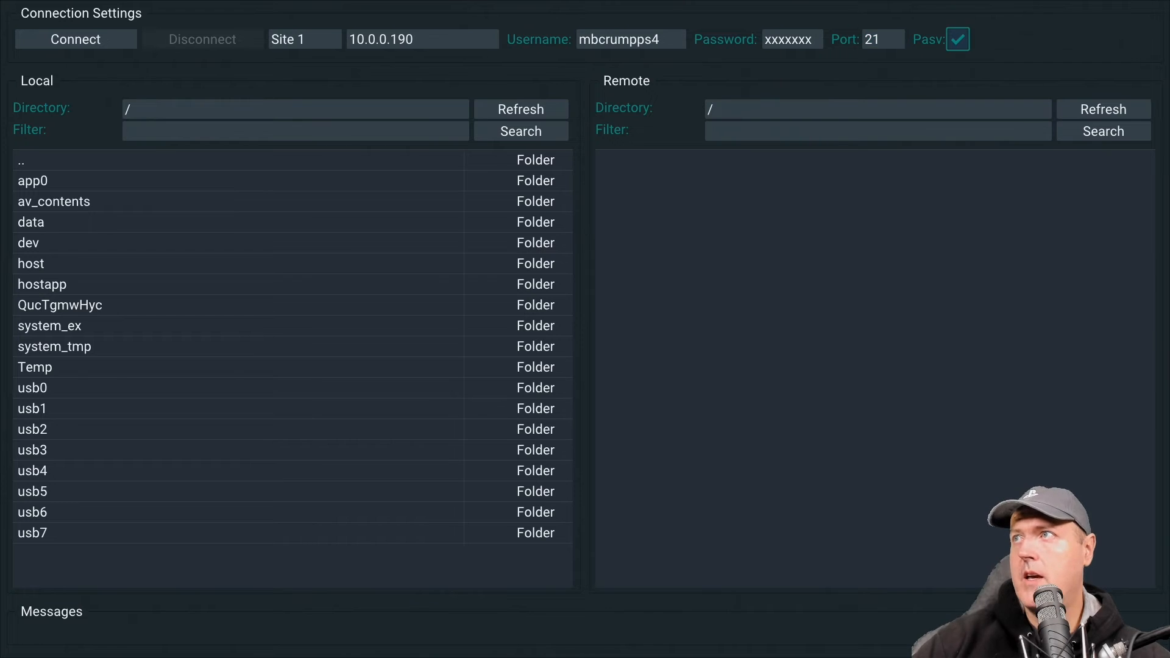
click(303, 39)
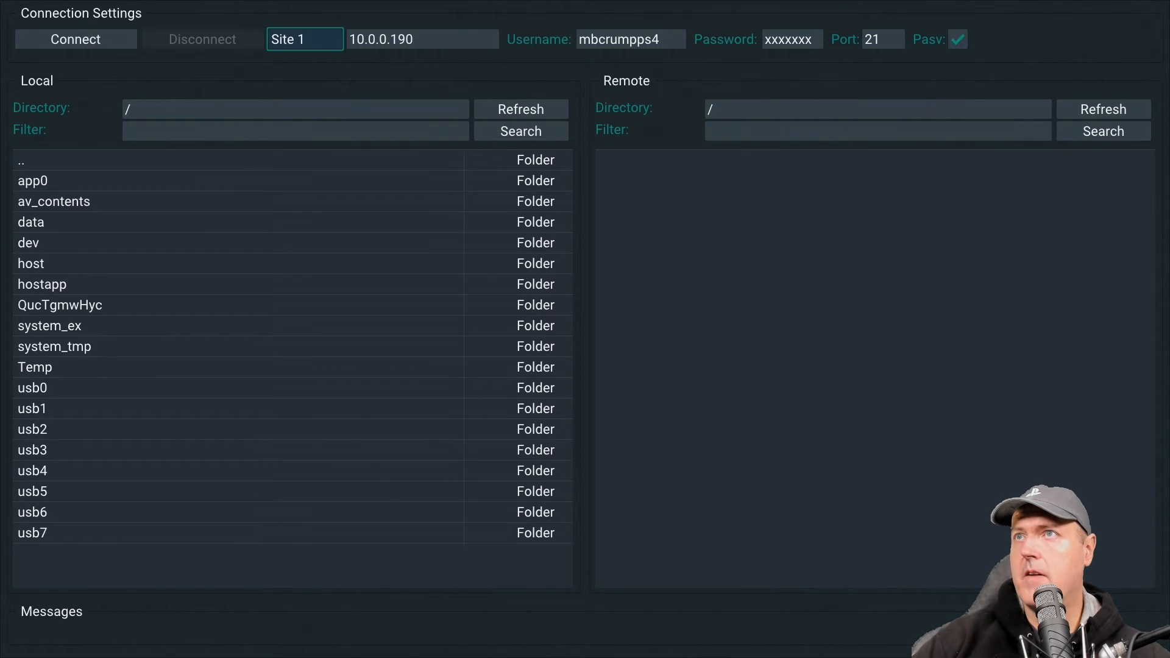
click(75, 39)
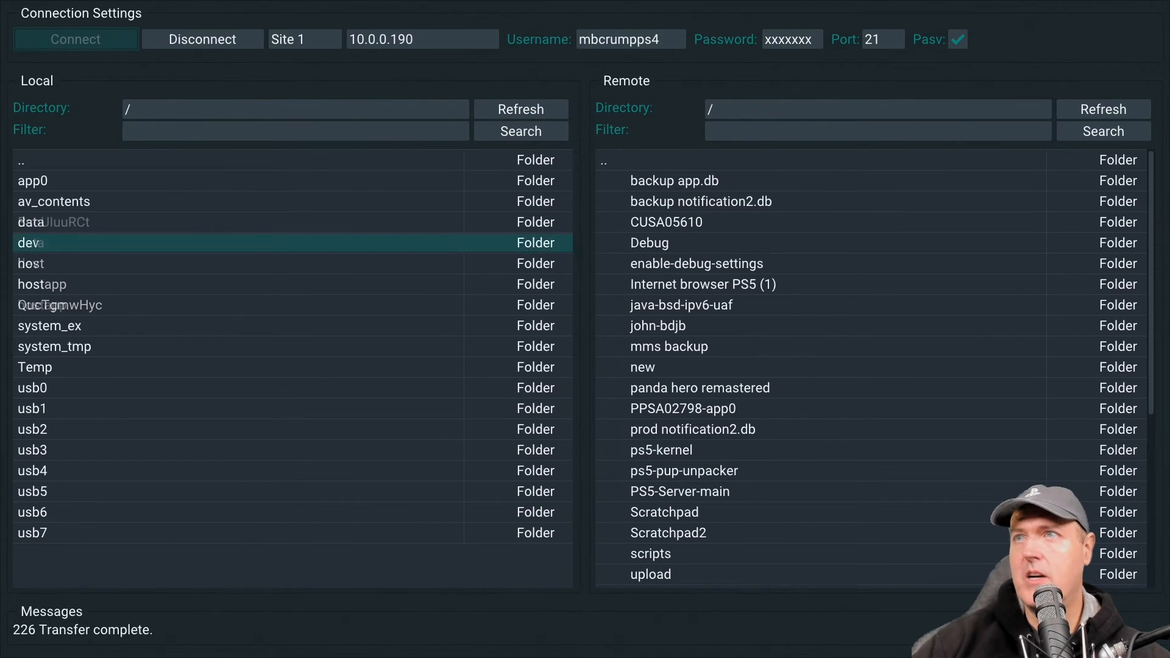
- Upload the PS4XPLORER200000 png from the console's /data folder to the server
double_click(30, 222)
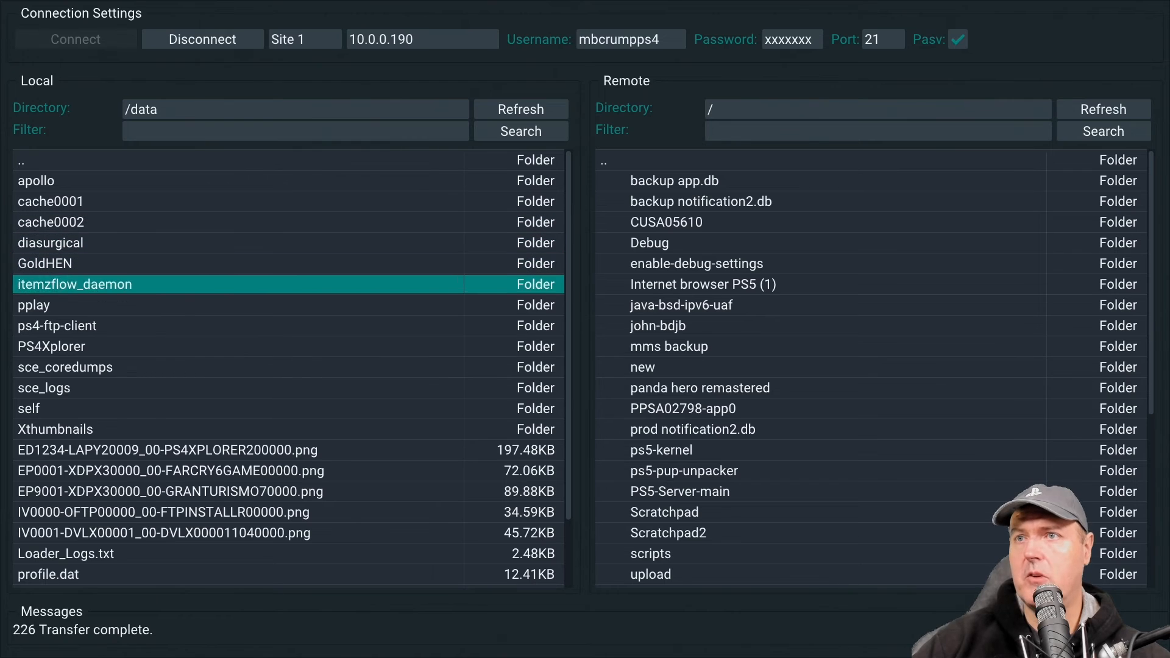
click(167, 449)
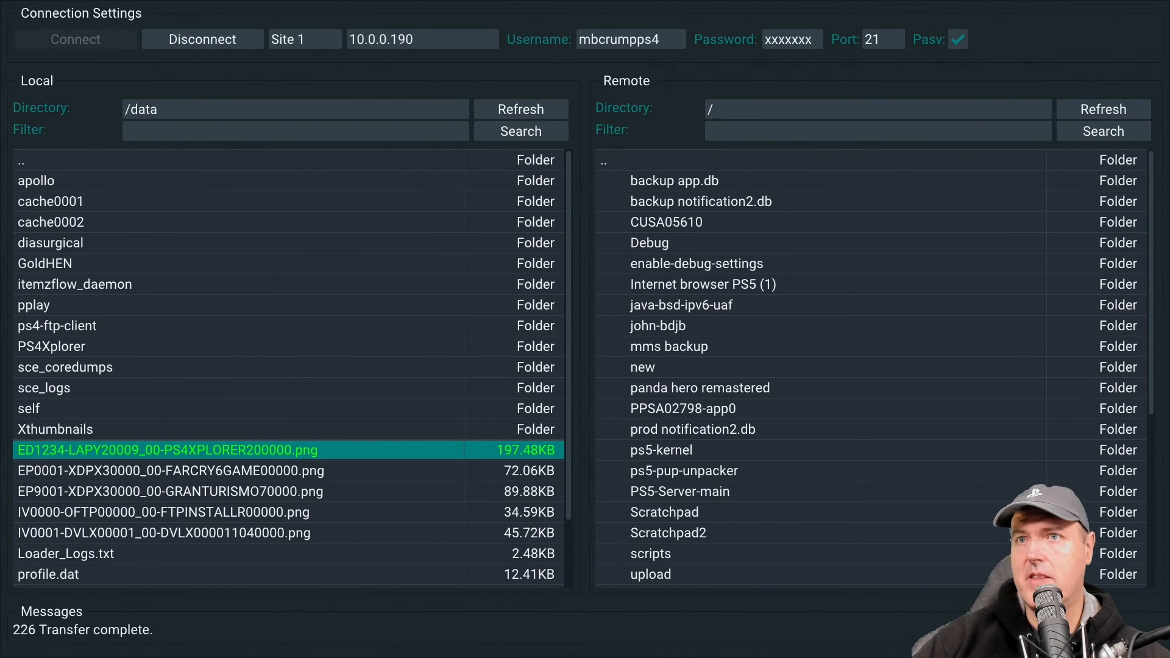
right_click(167, 450)
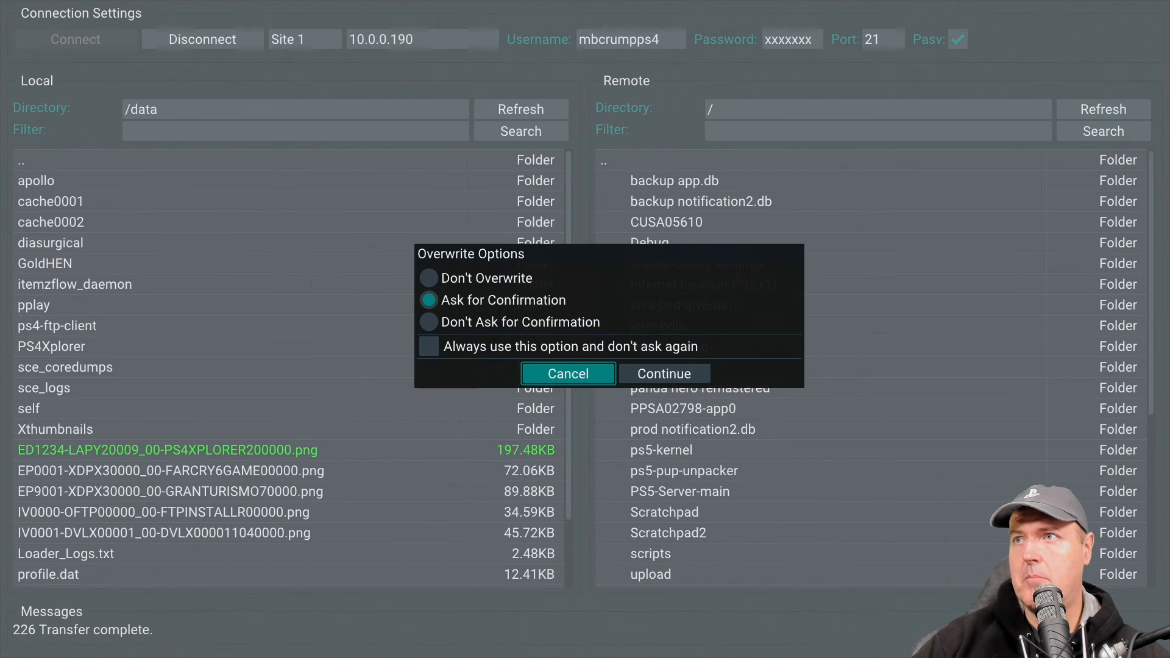
mouse_move(663, 373)
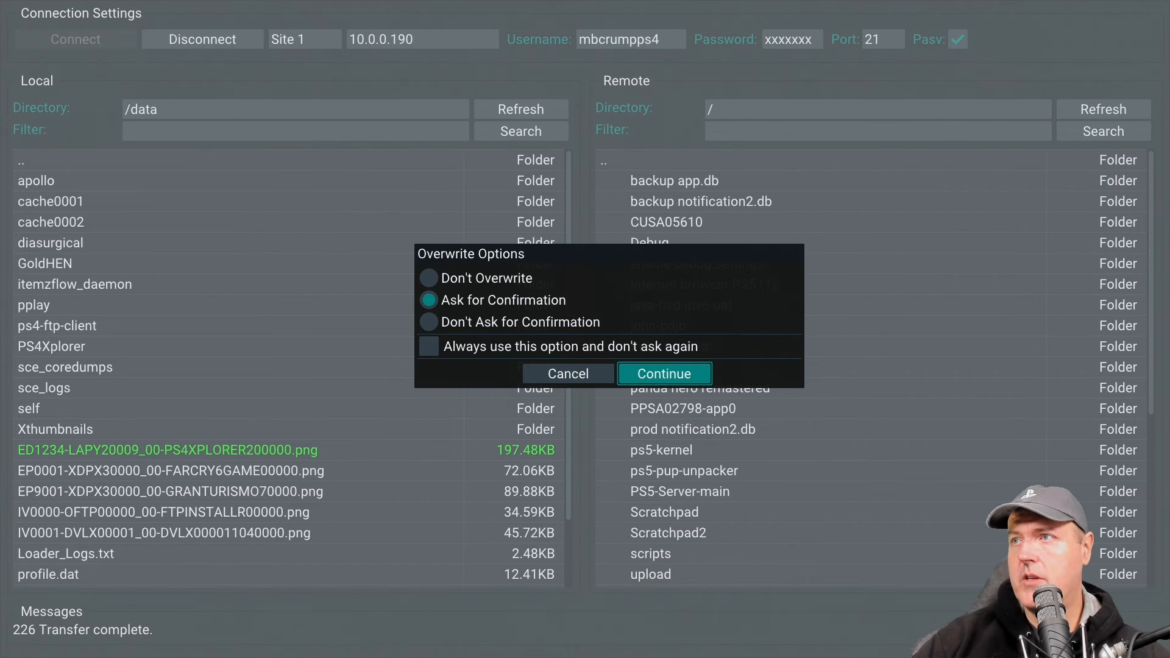
click(662, 373)
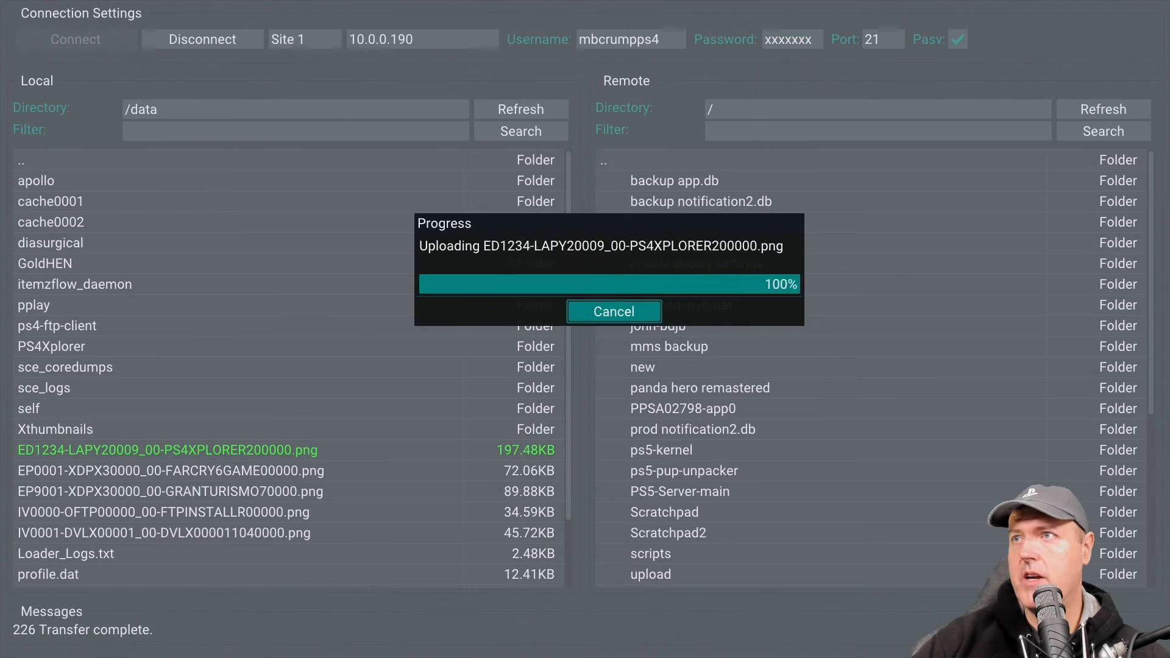
click(613, 311)
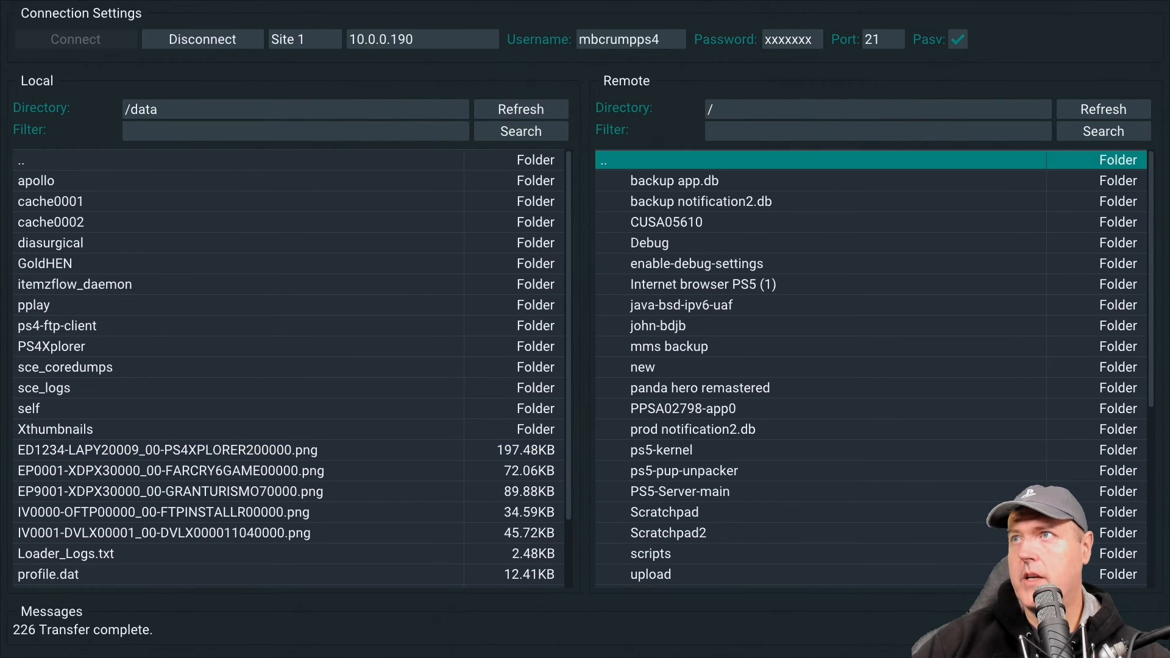
- Check that the uploaded png appears in the server's root listing
click(168, 449)
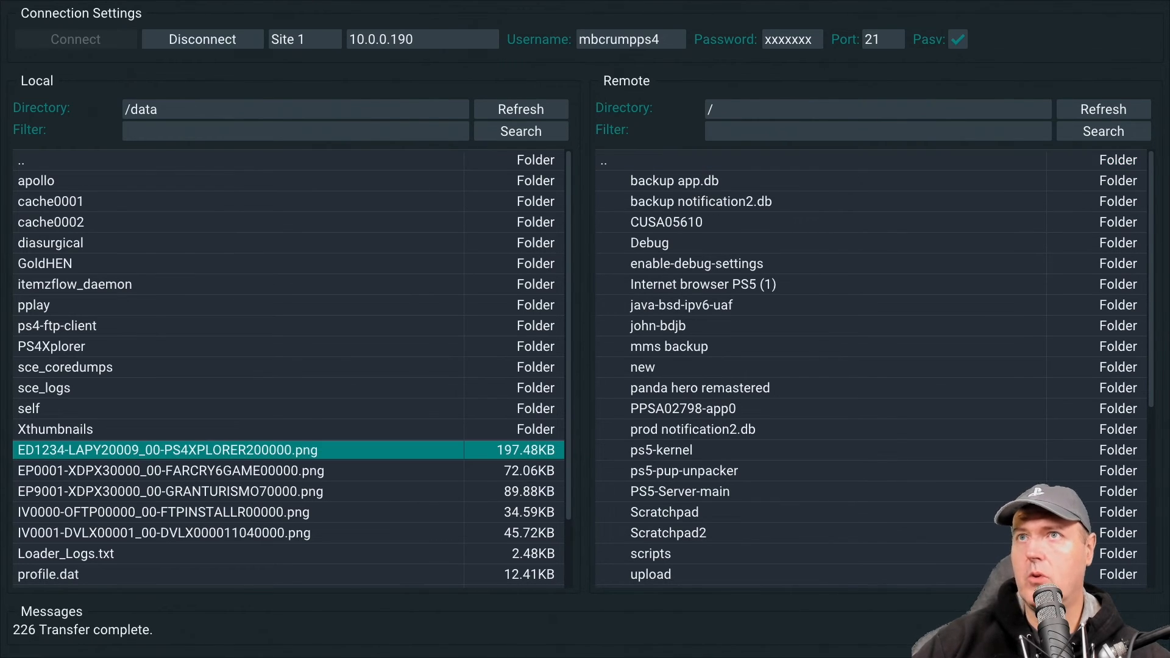
click(648, 242)
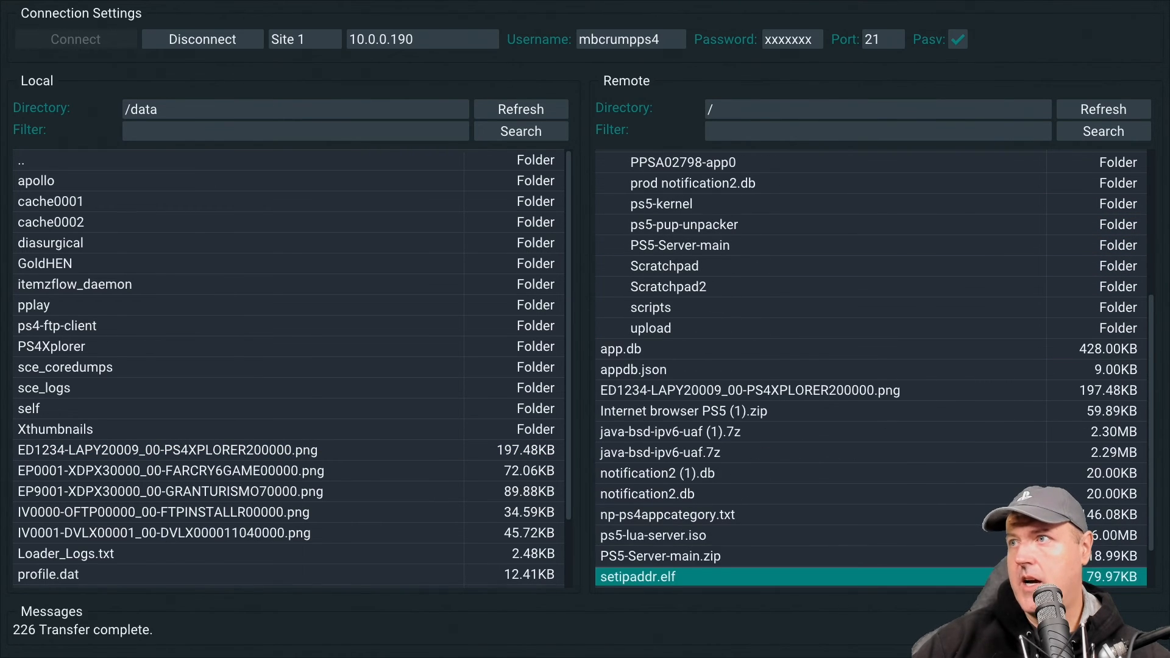
click(750, 389)
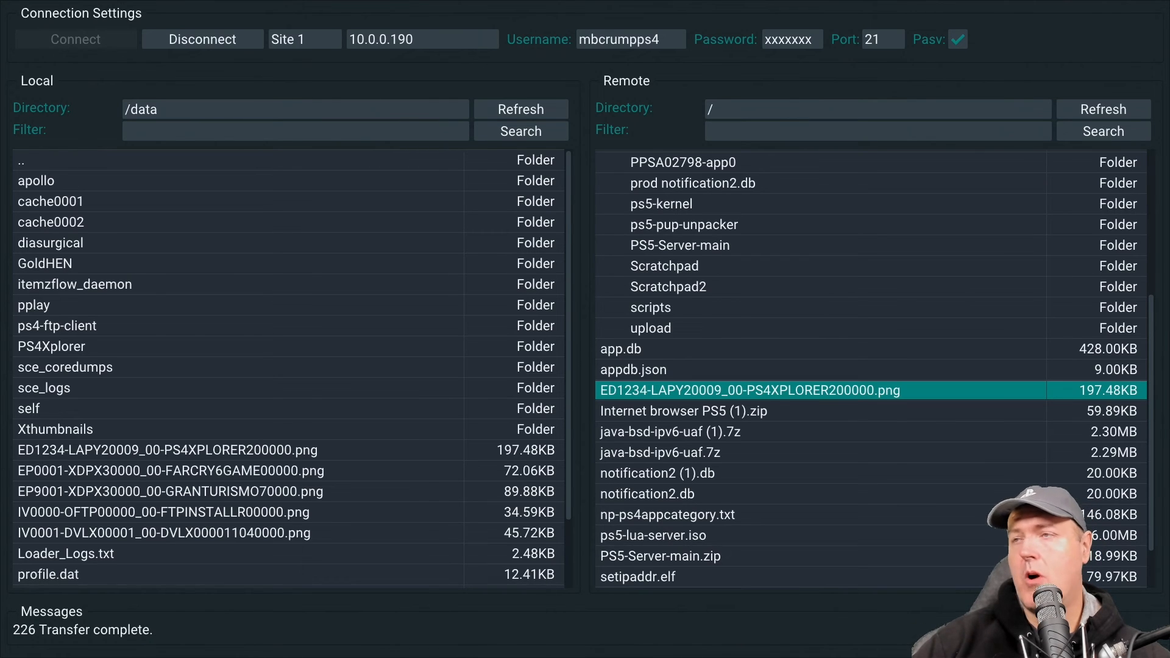
- Mark app.db on the server and download it into /data, confirming overwrite options
click(620, 348)
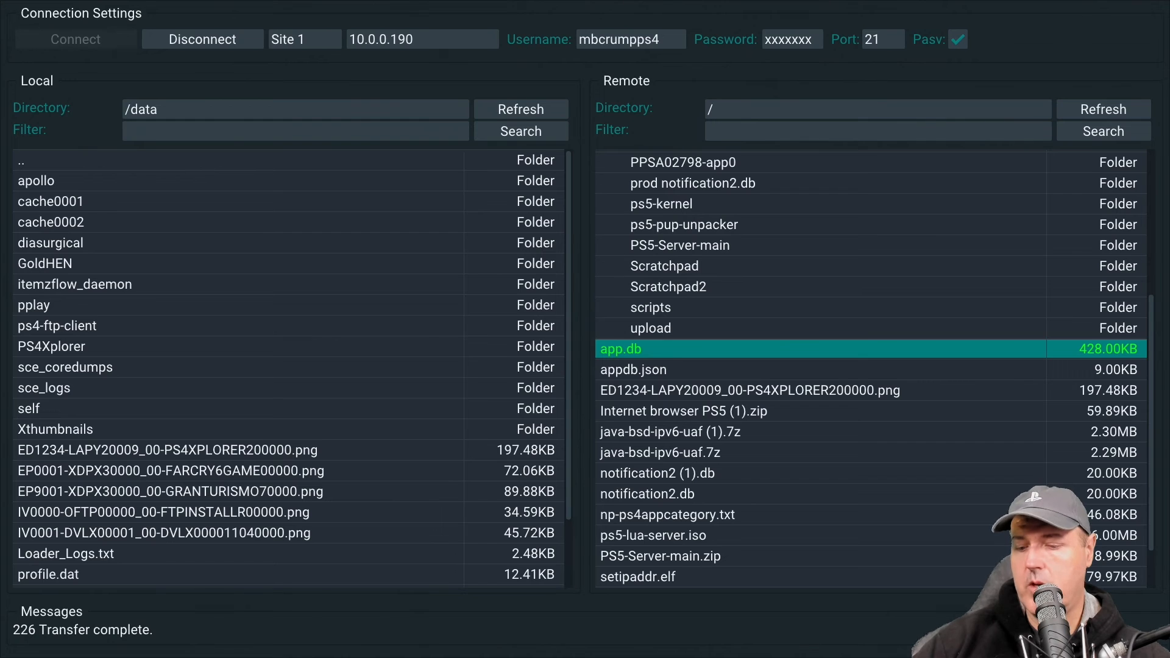
right_click(621, 348)
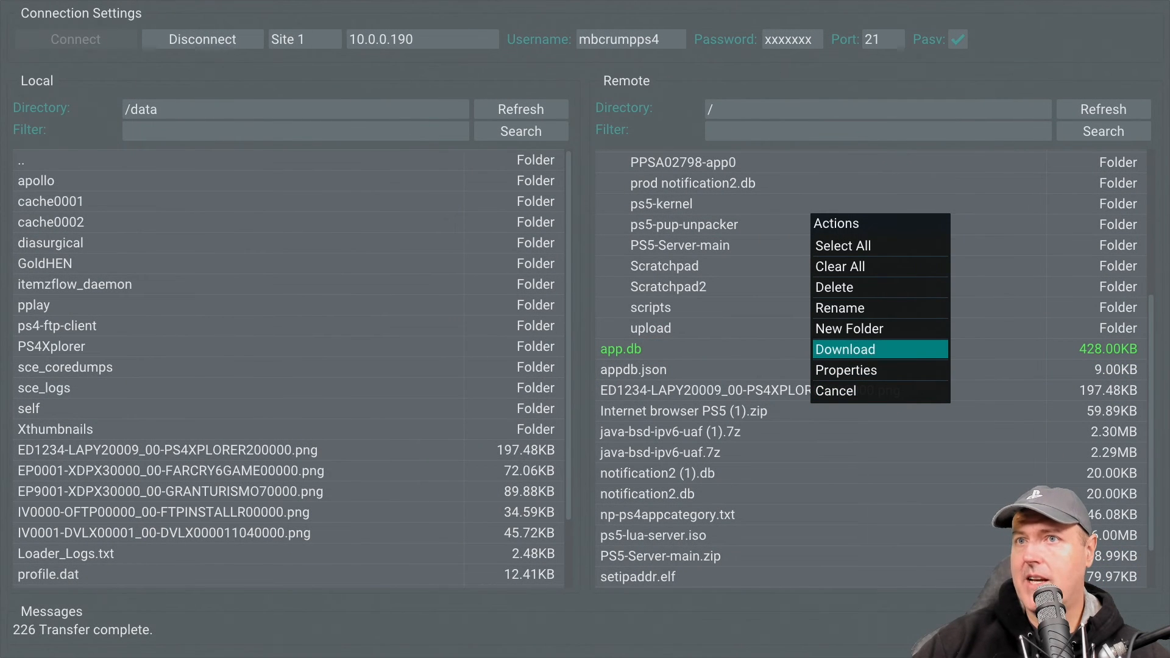
click(845, 348)
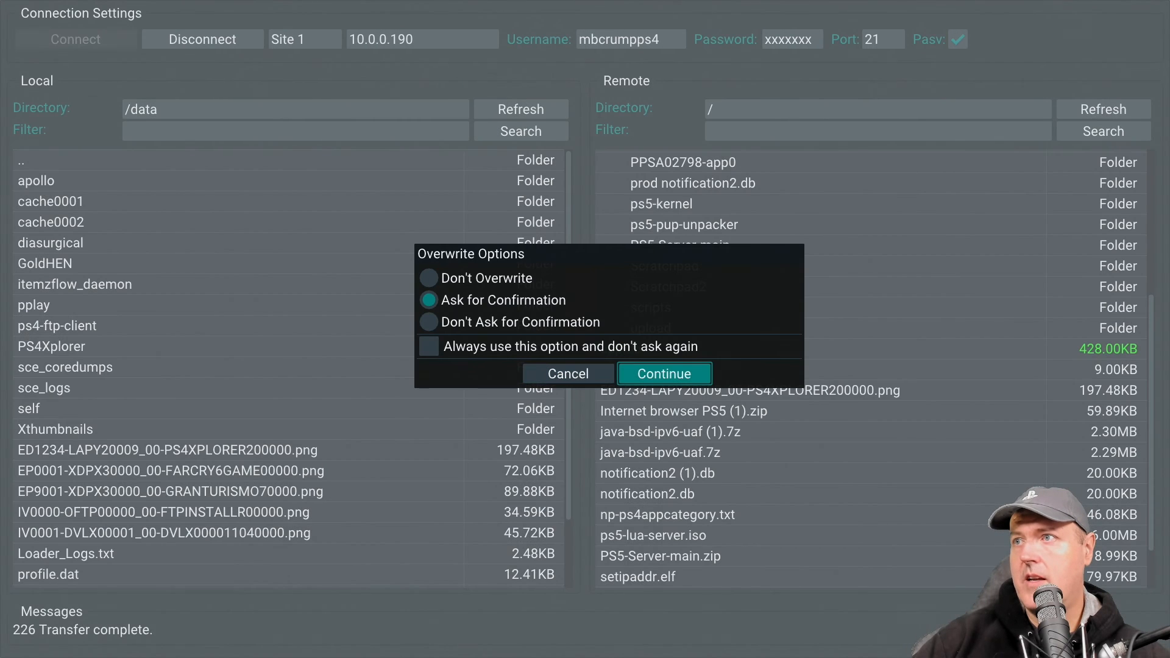
click(662, 373)
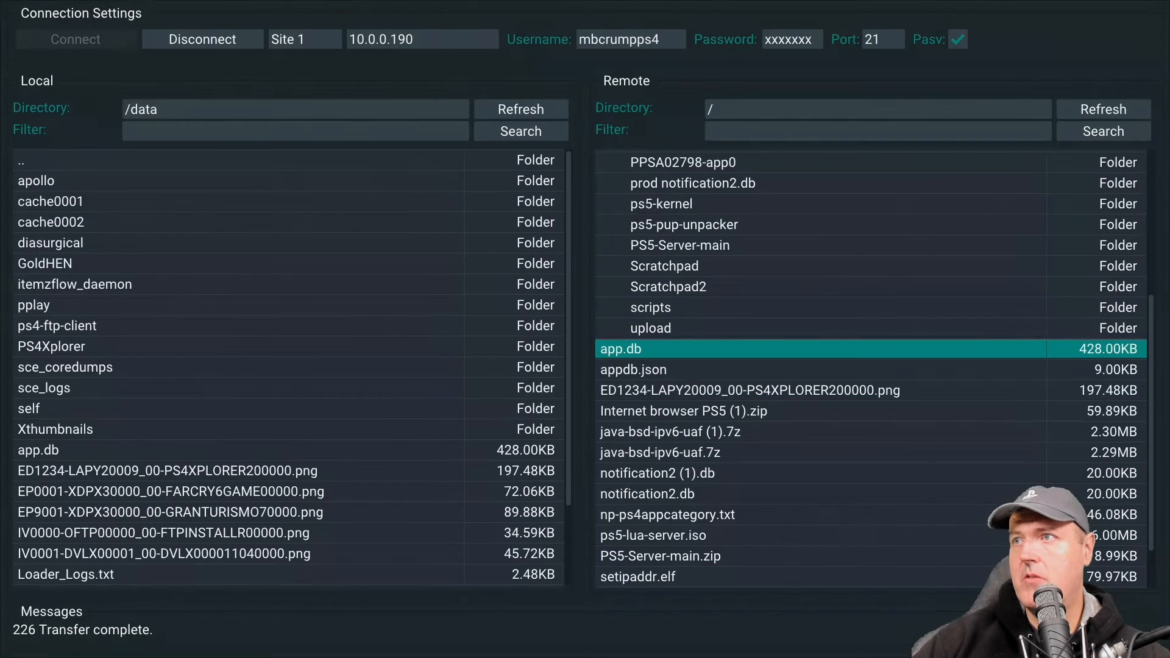
click(224, 160)
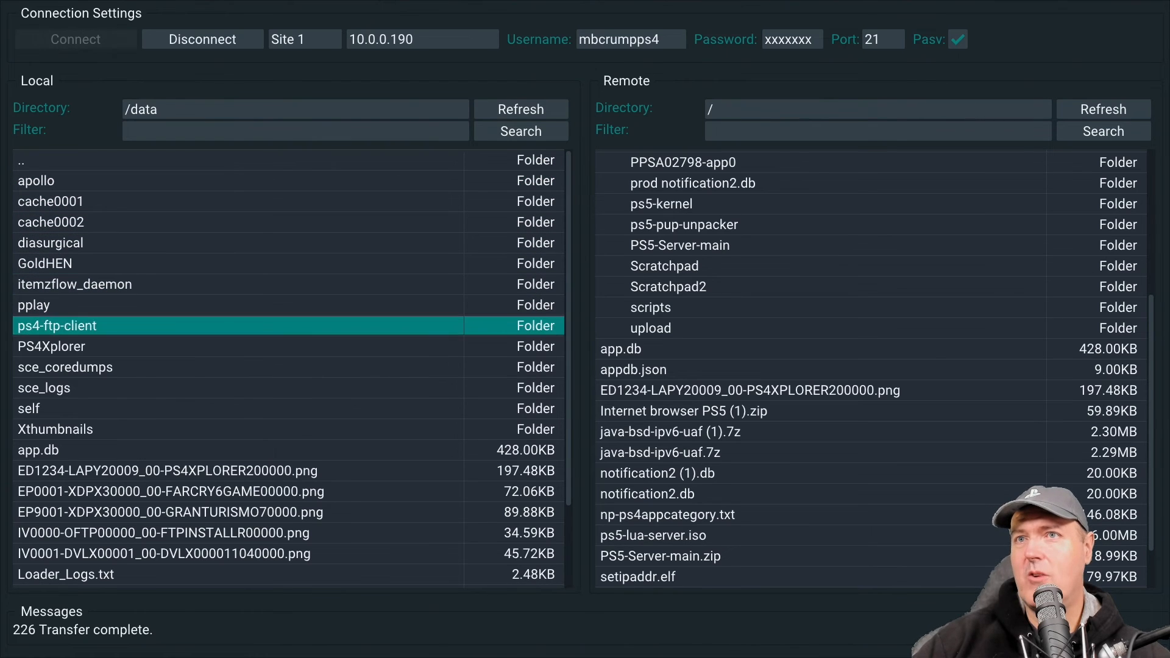
click(37, 450)
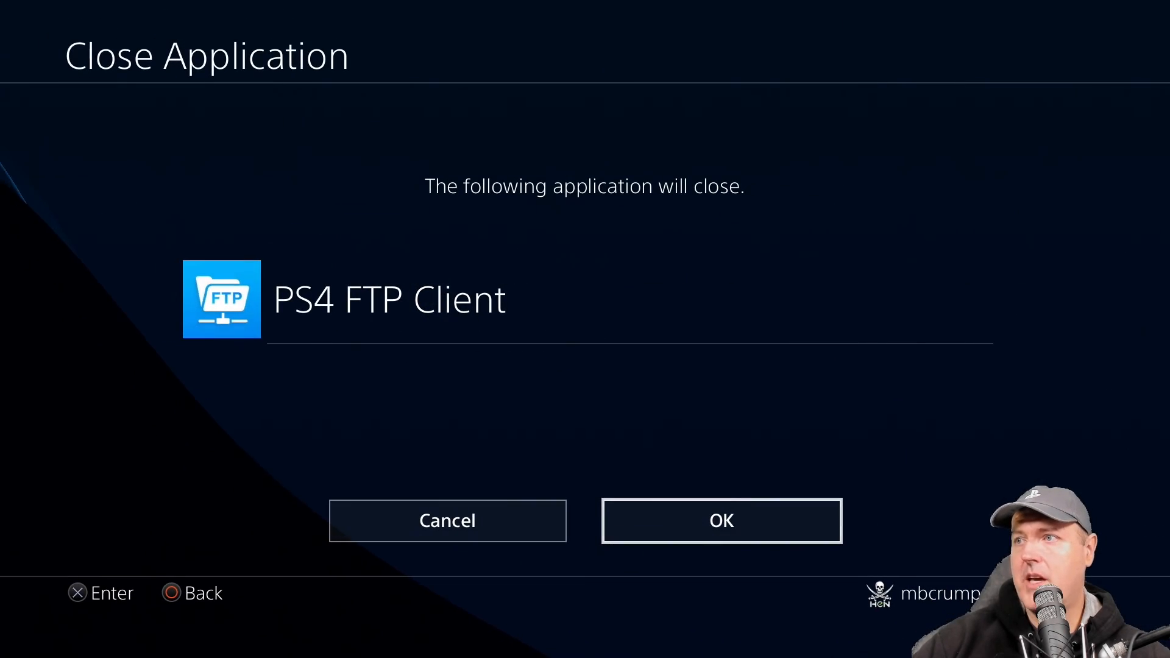
- Confirm Close Application to quit PS4 FTP Client
click(720, 519)
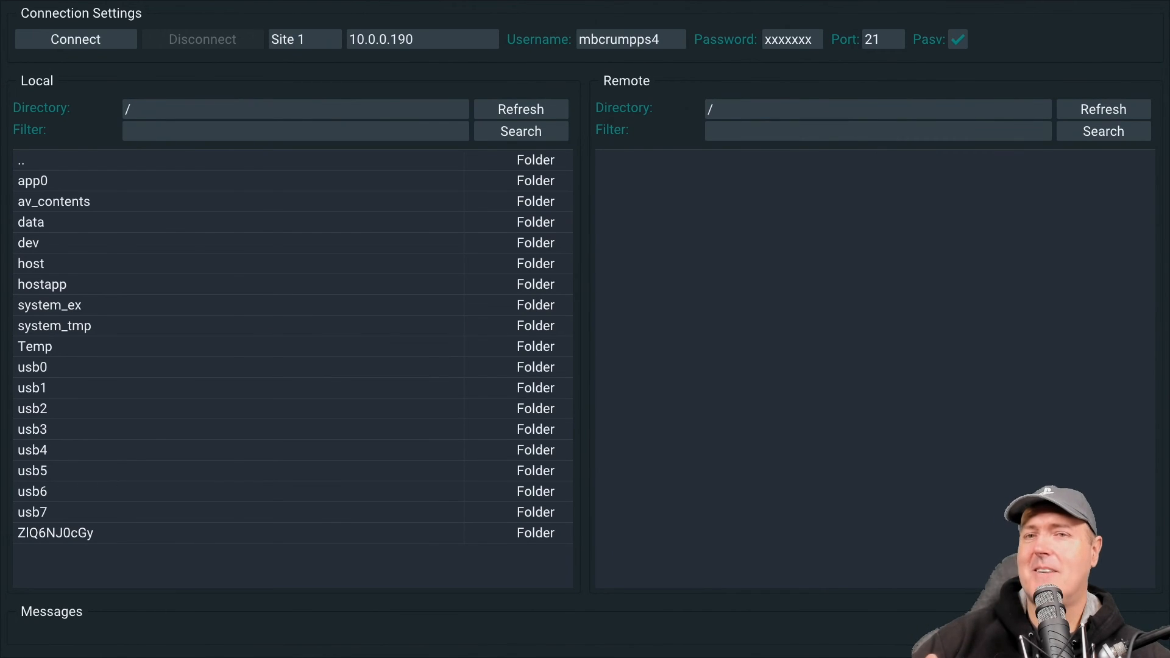
mouse_move(74, 39)
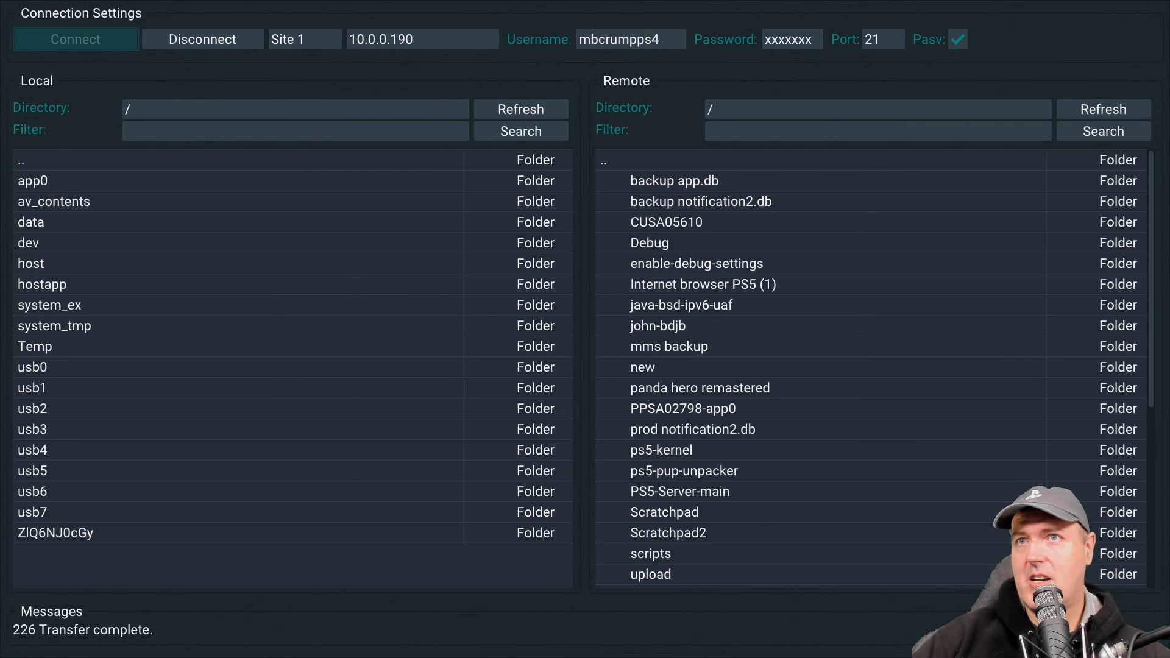
- Reconnect with the saved connection details and browse the console's local folders
click(291, 358)
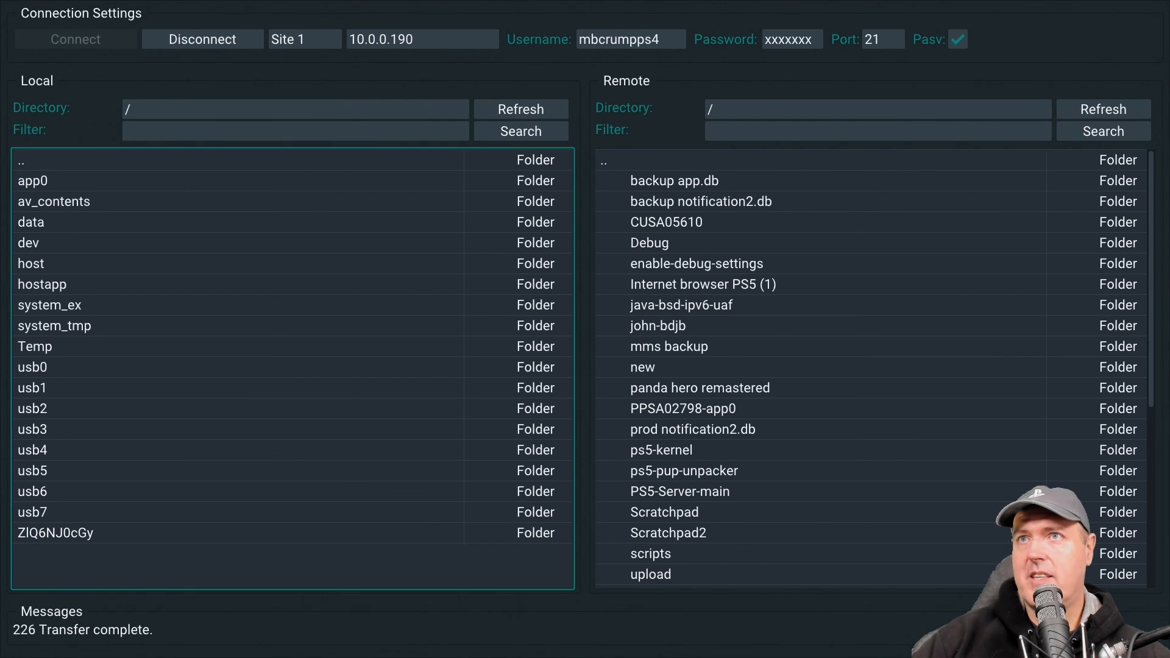
click(53, 200)
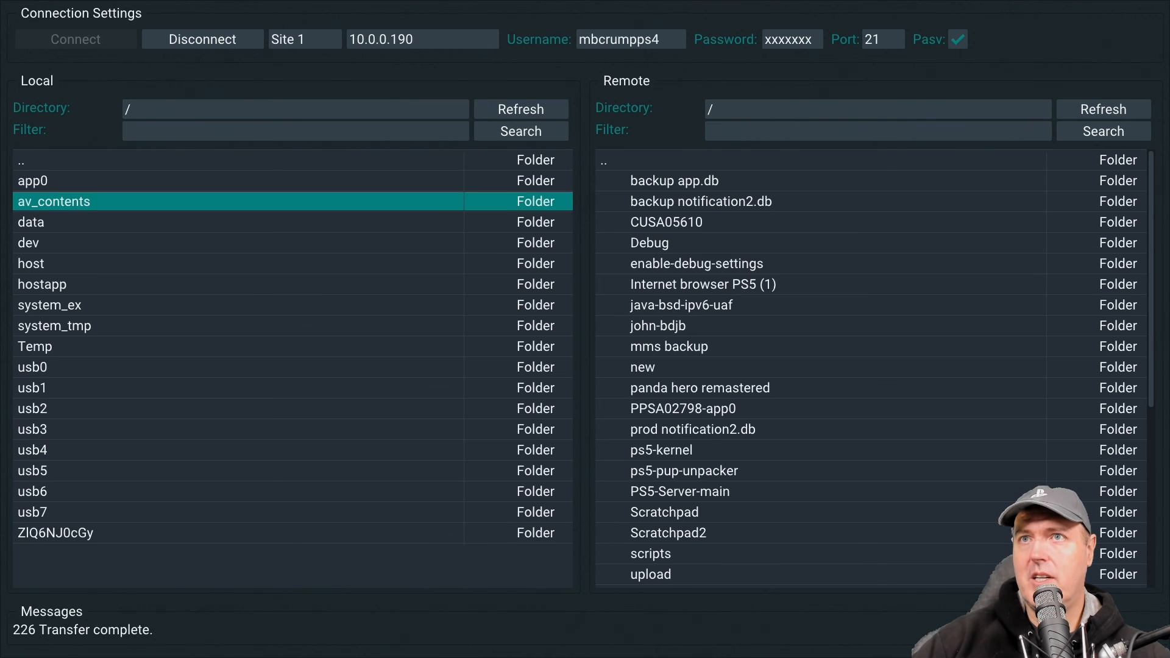
click(31, 222)
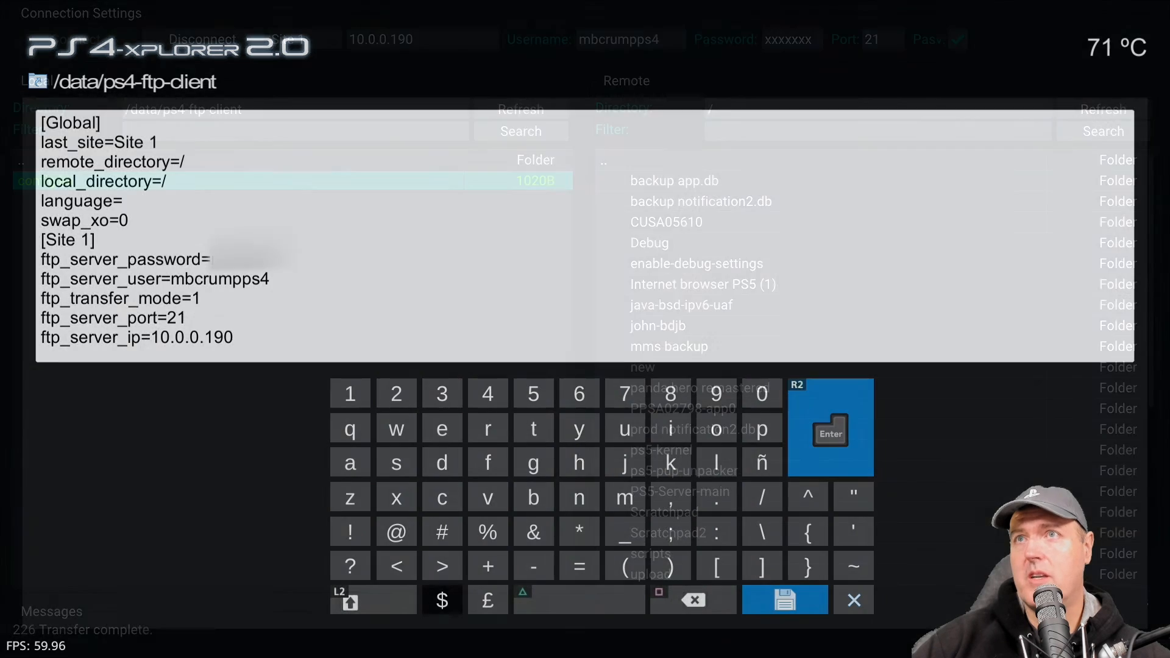
- Close the config.ini viewer after reviewing the saved site, IP, user and port
click(783, 599)
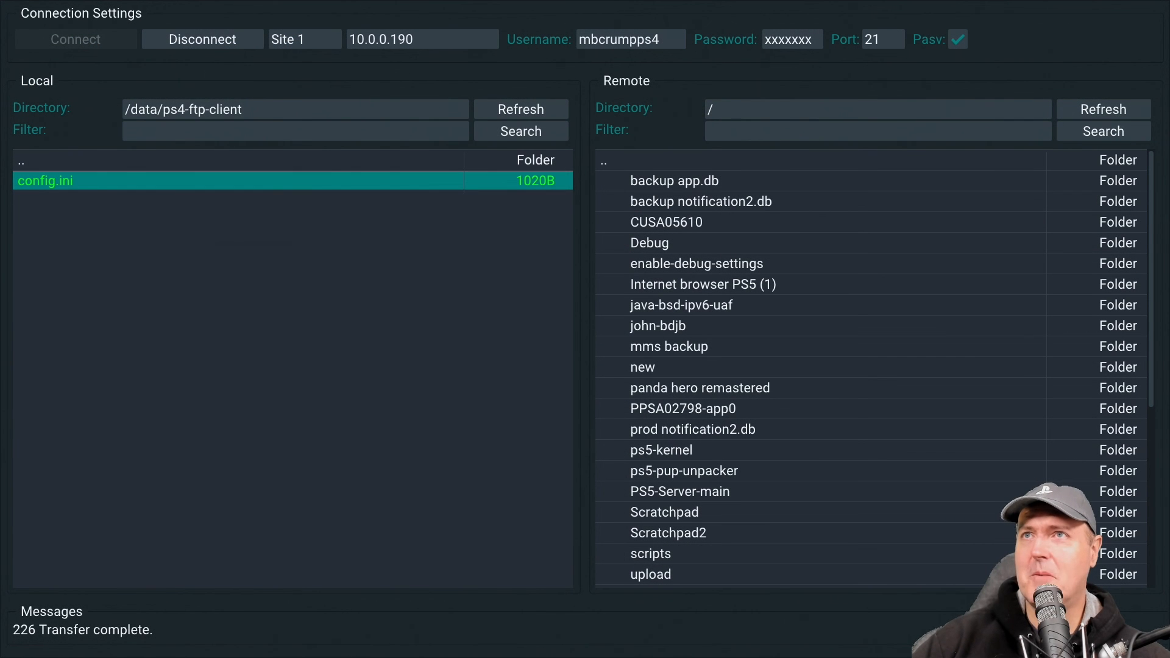